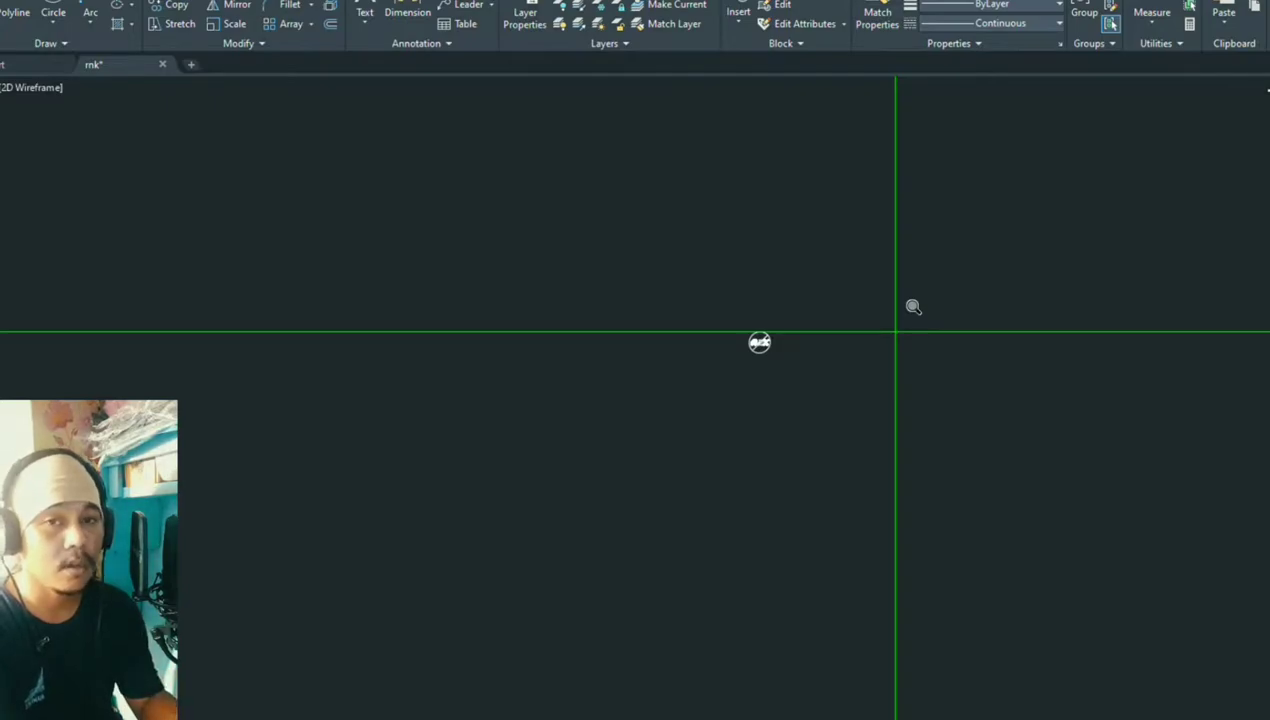
pyautogui.moveTo(924, 288)
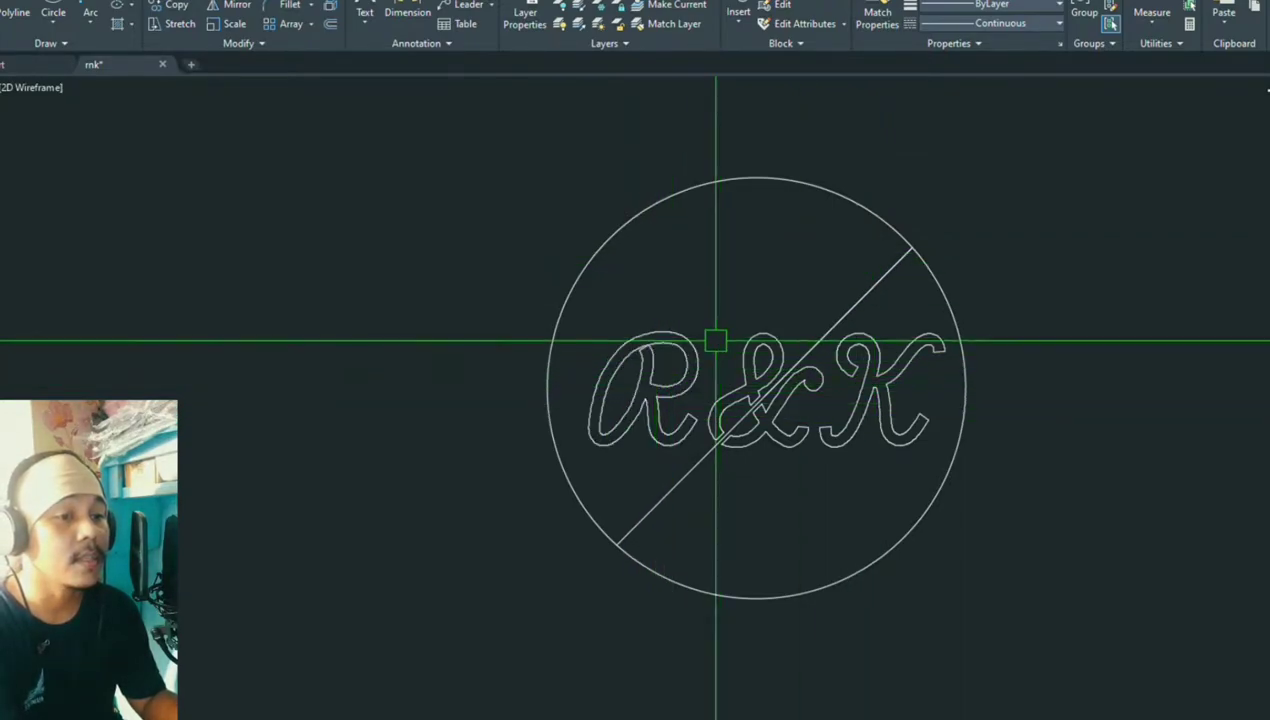
# - Zoom the viewport so the circled R&K monogram with its diagonal line fills the view
pyautogui.scroll(-3)
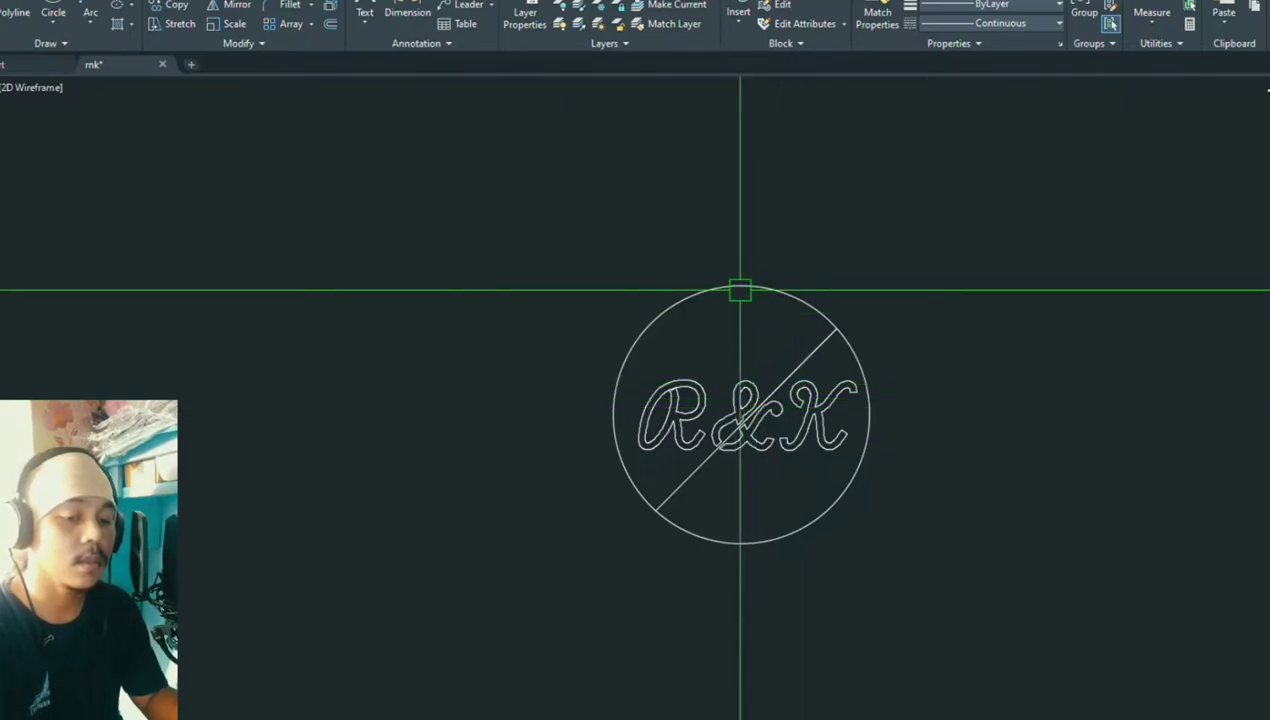
pyautogui.moveTo(736, 296)
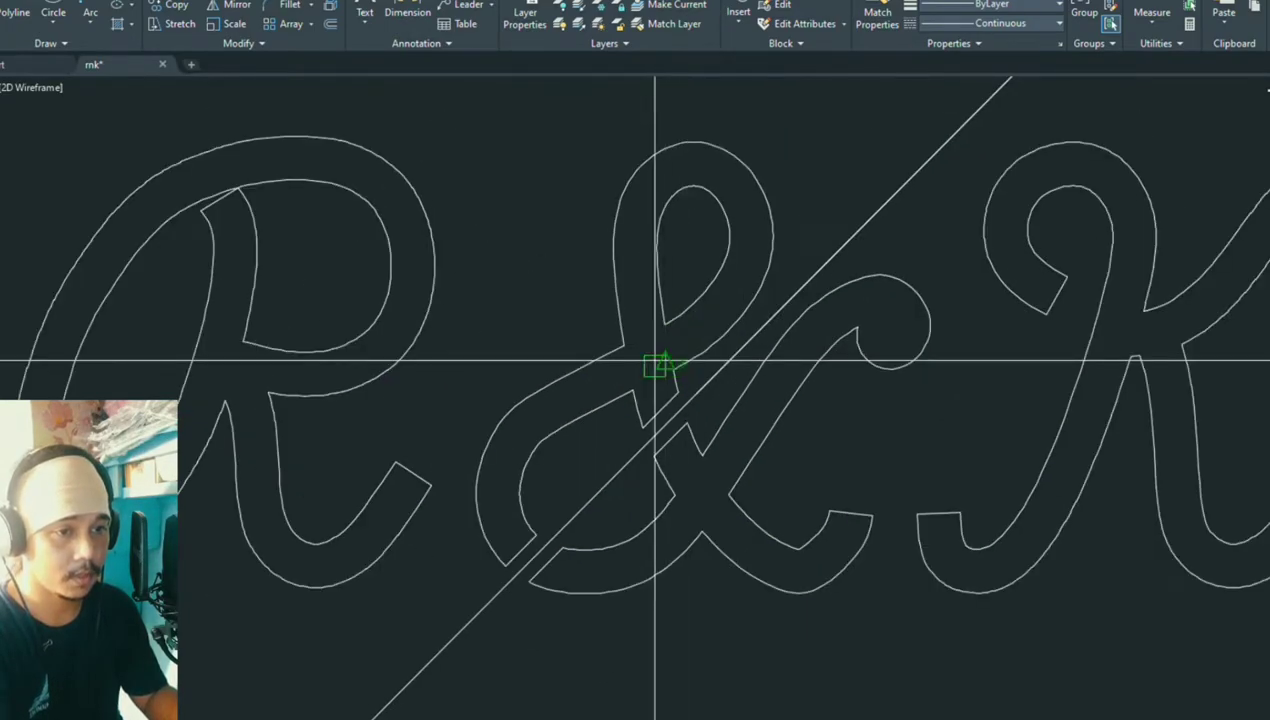
# - Zoom out to make room for a larger concentric circle around the R&K monogram
pyautogui.scroll(-3)
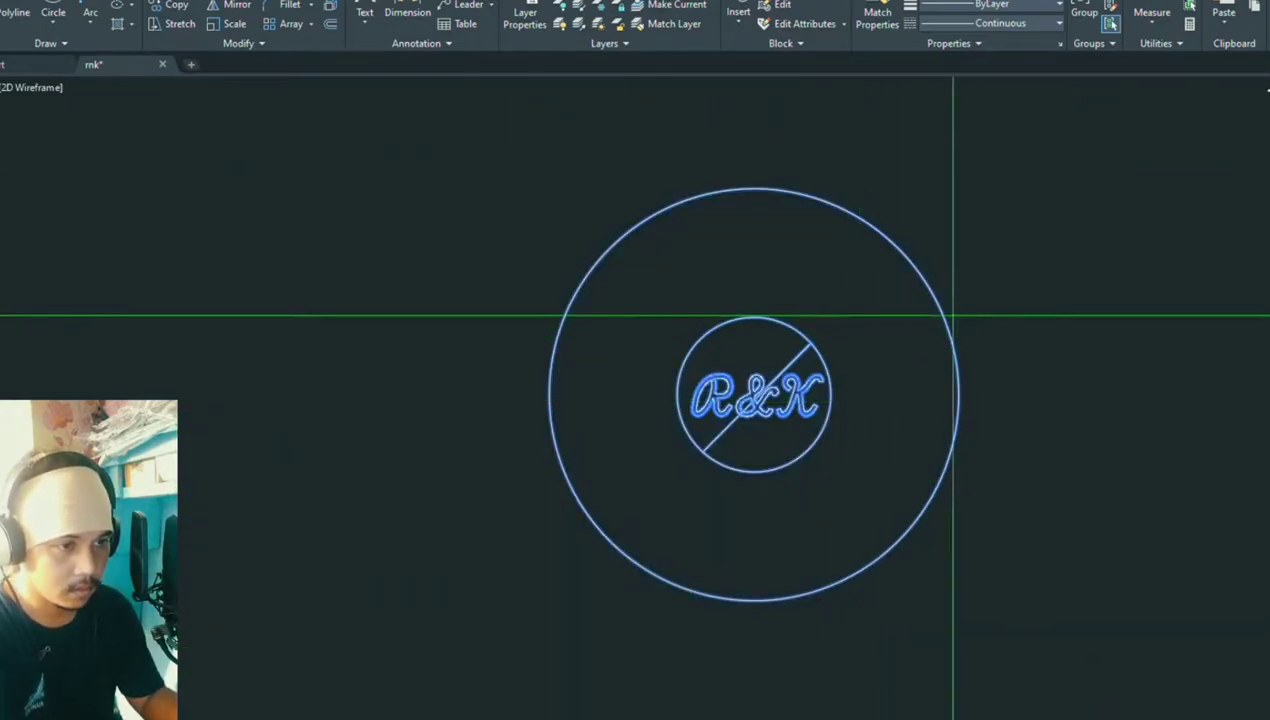
pyautogui.moveTo(980, 552)
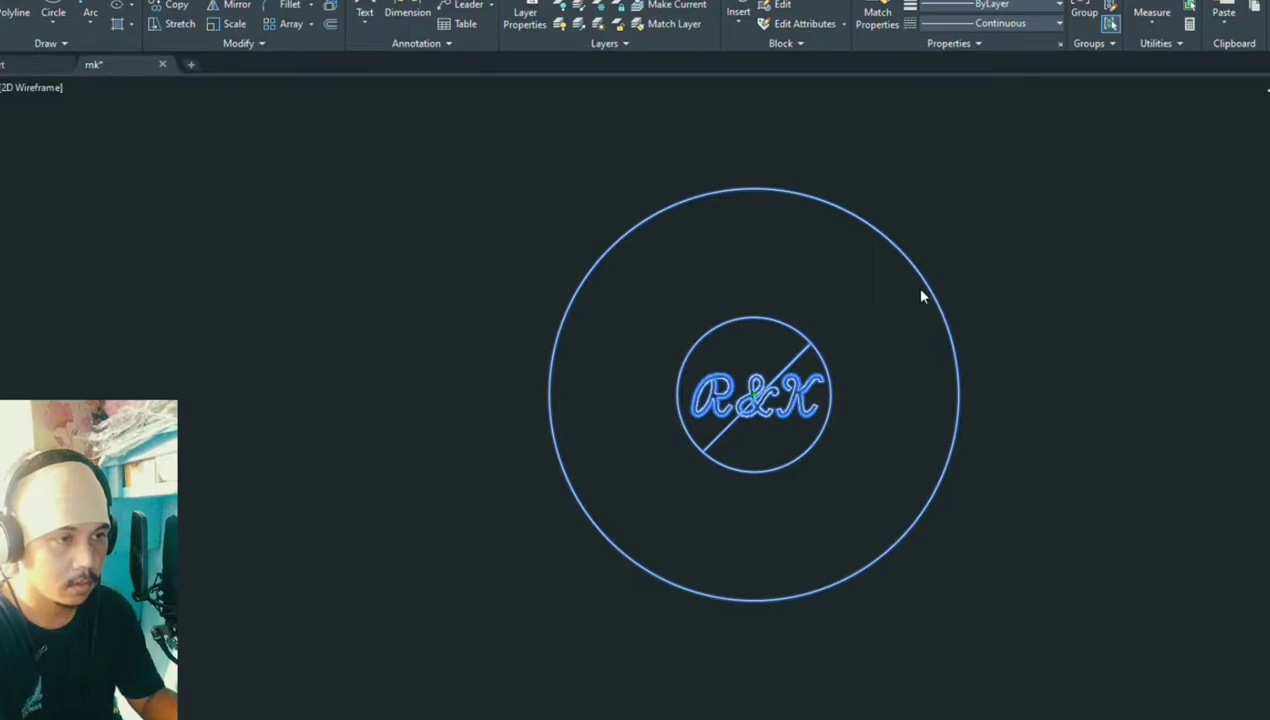
pyautogui.moveTo(912, 328)
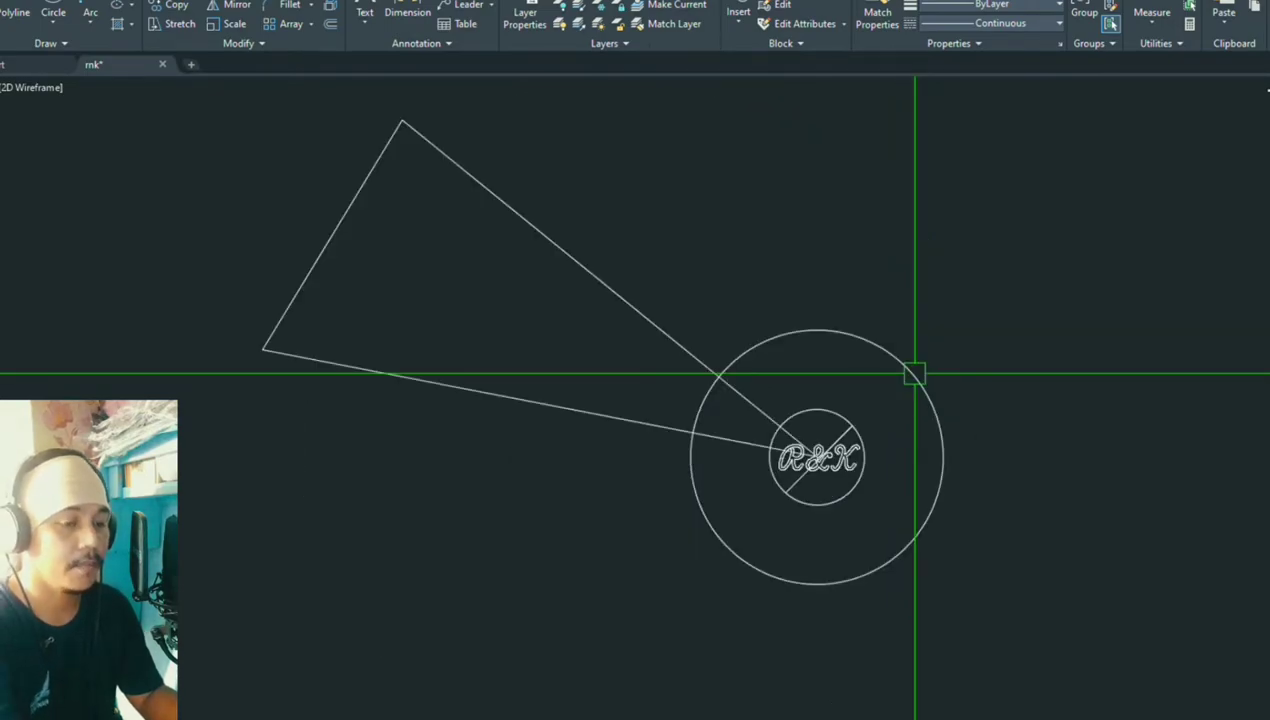
# - Zoom in and out around the monogram while the outer circle and stray lines are cleared
pyautogui.scroll(3)
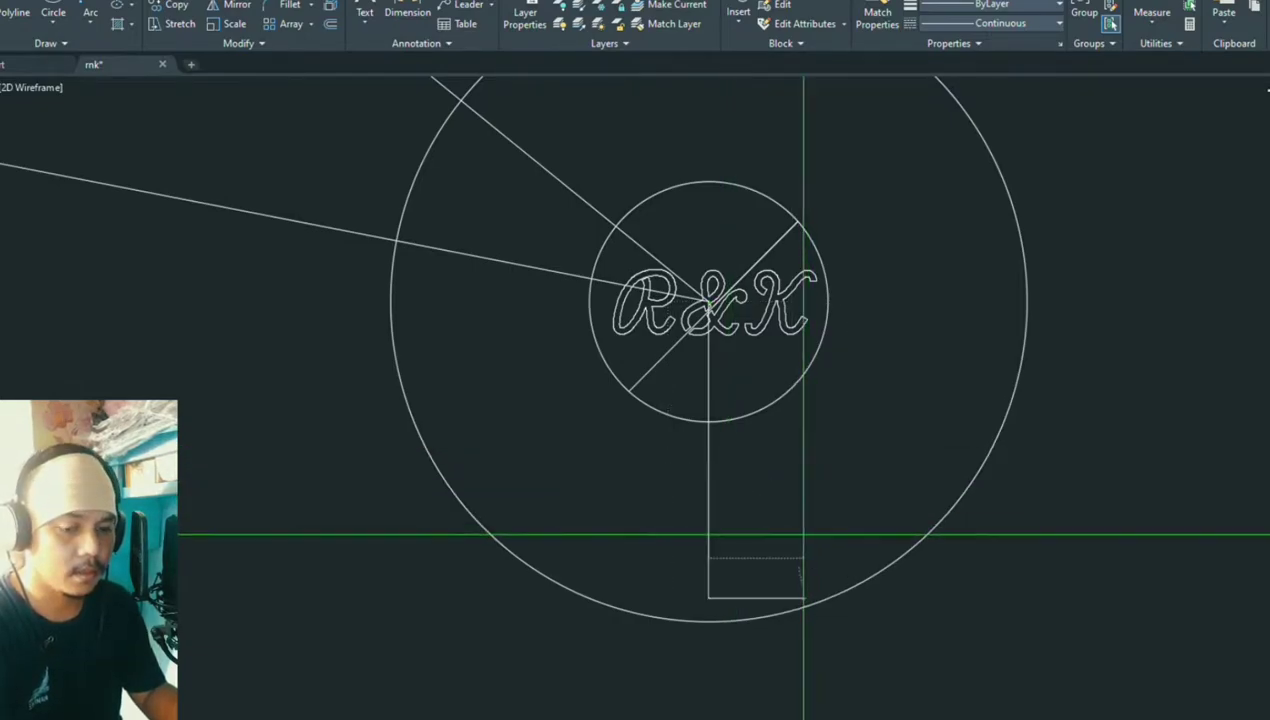
pyautogui.scroll(-3)
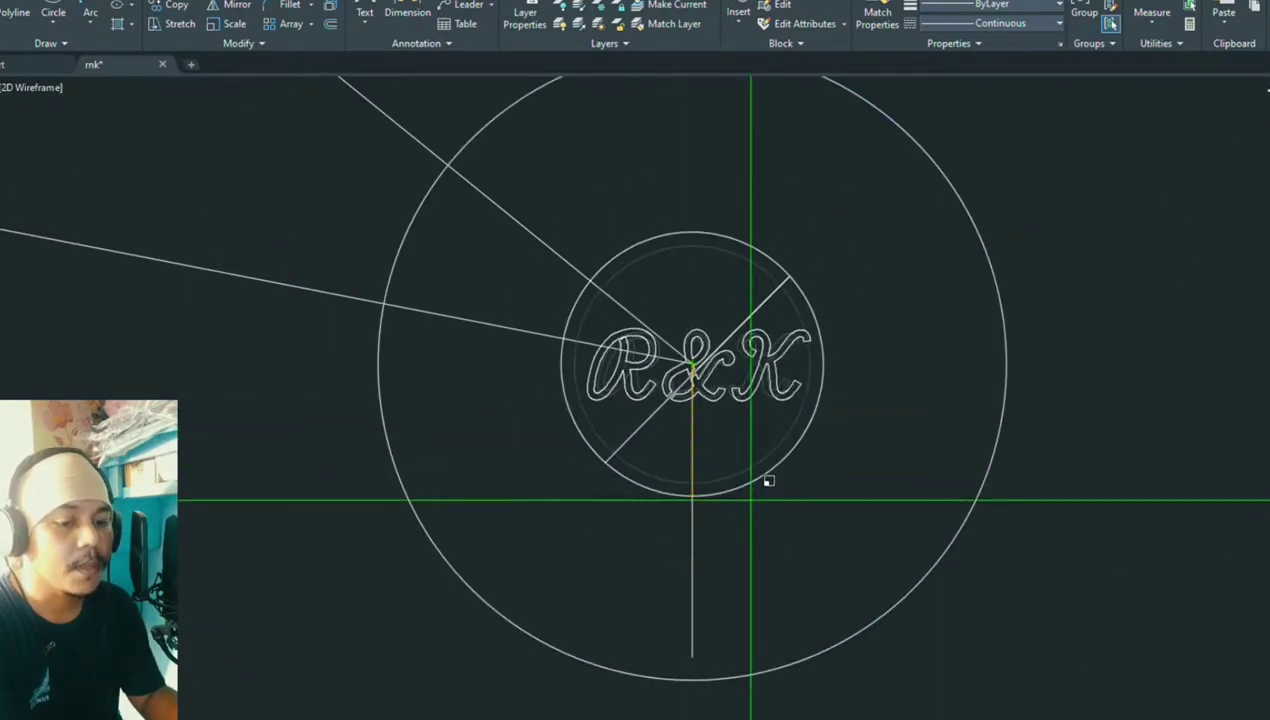
pyautogui.scroll(3)
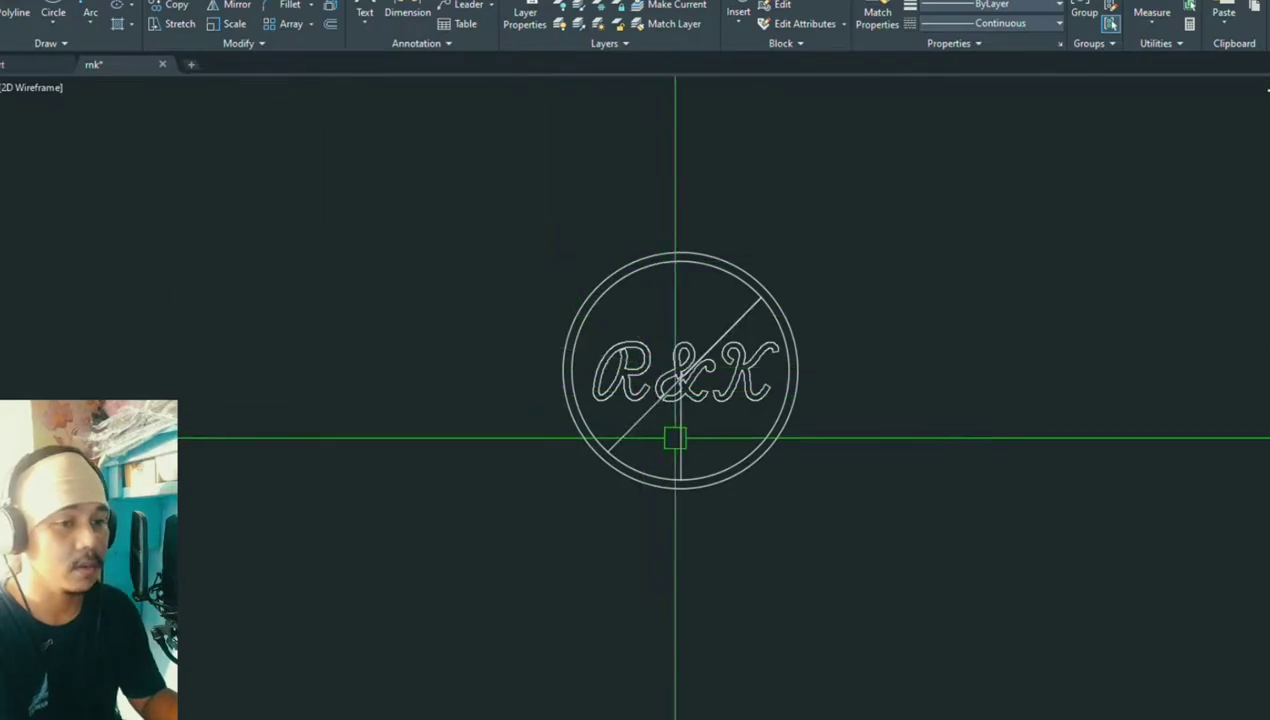
# - Place the centre of a new larger outer circle on the inner circle's centre
pyautogui.click(676, 370)
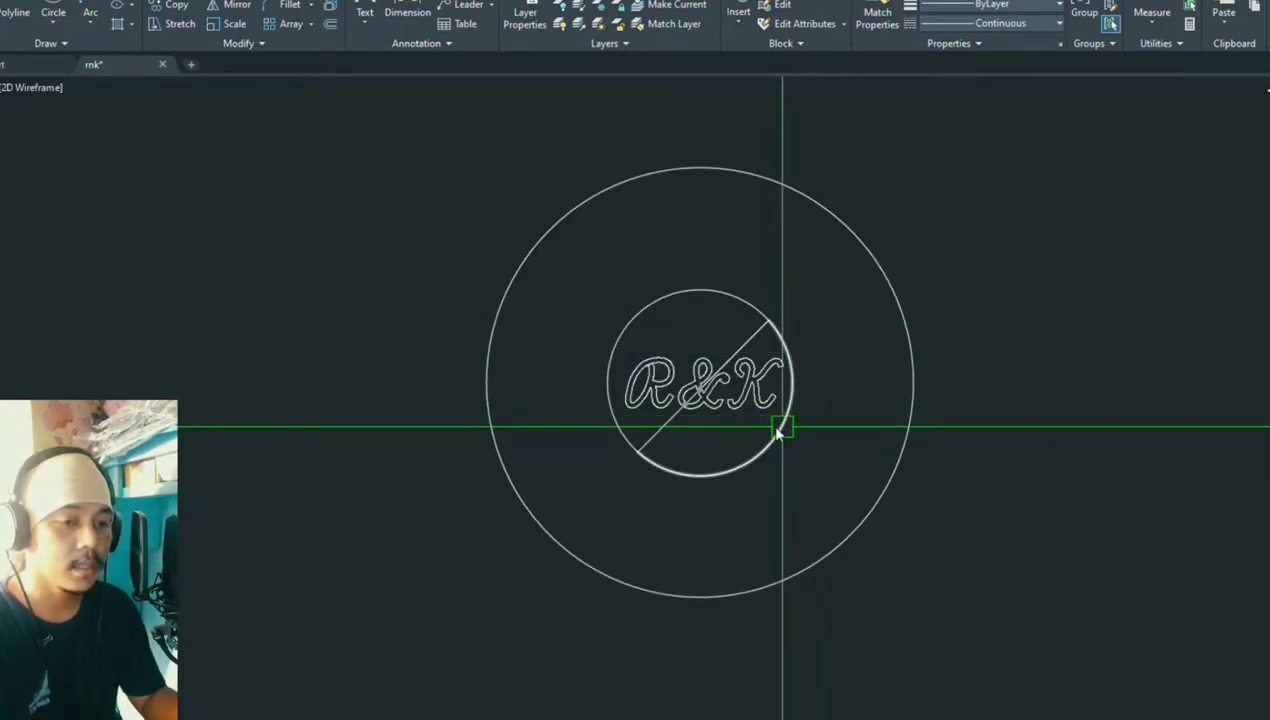
pyautogui.moveTo(744, 610)
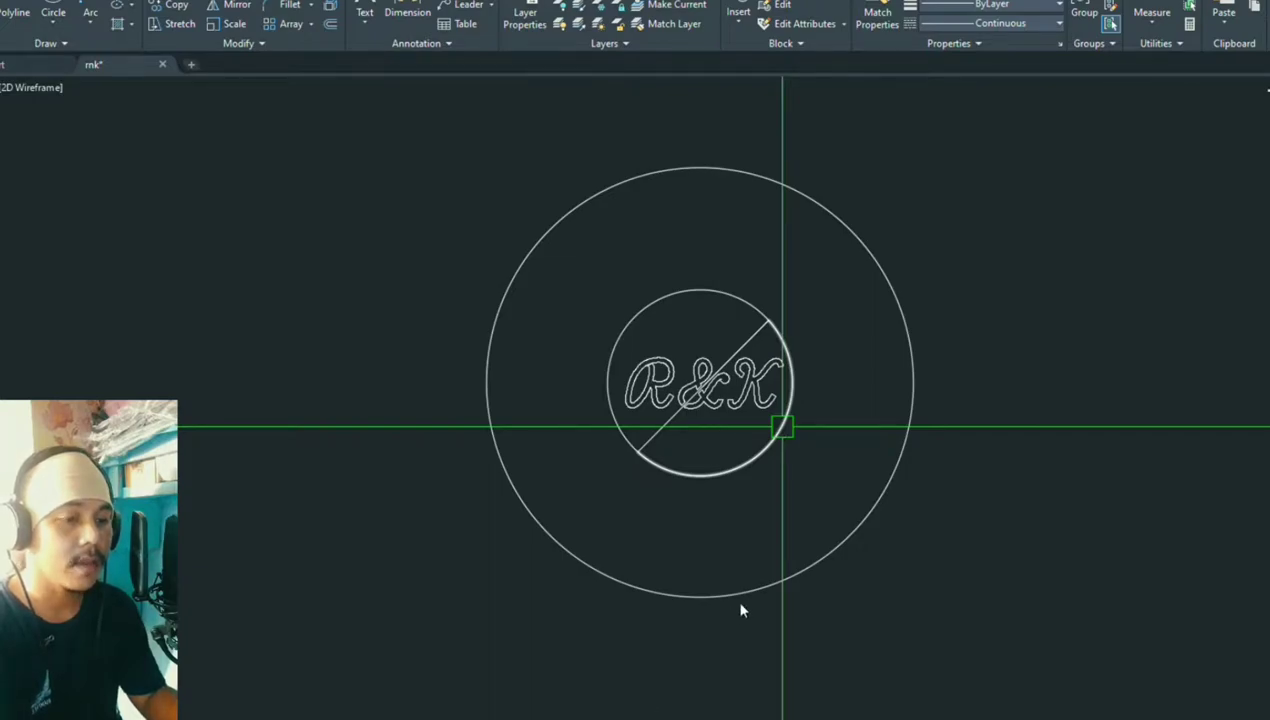
pyautogui.moveTo(838, 468)
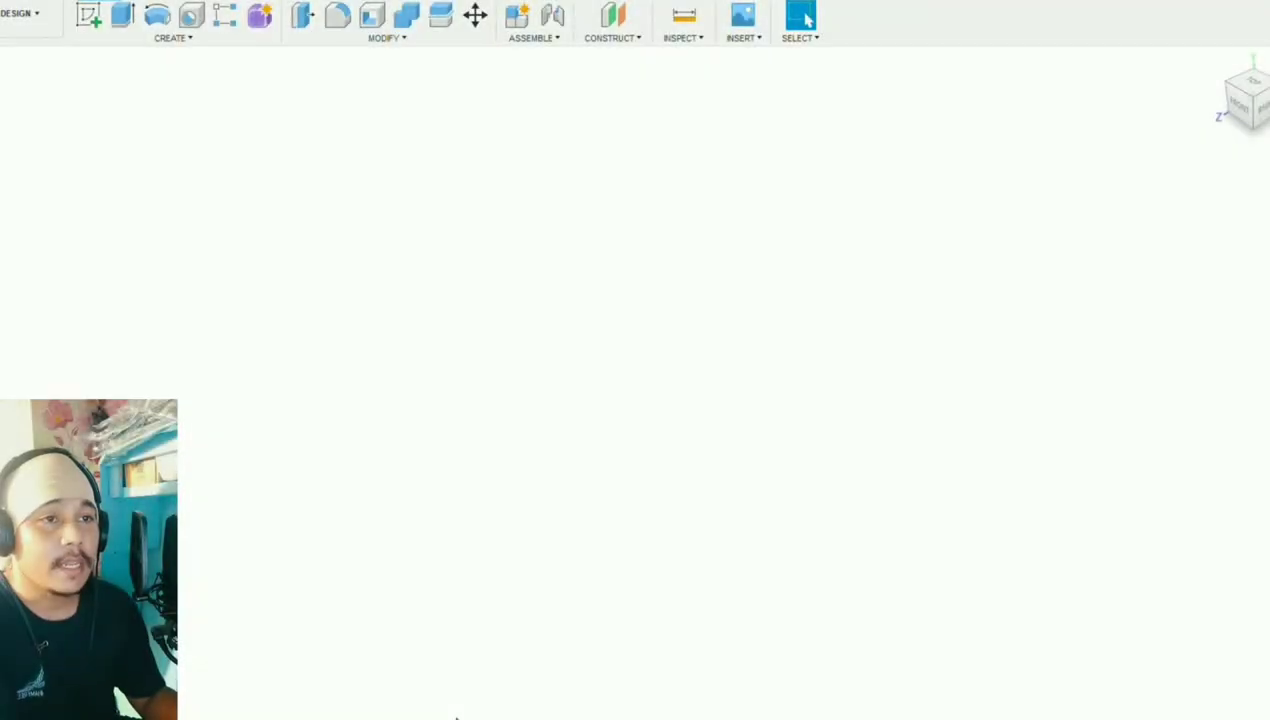
pyautogui.moveTo(366, 378)
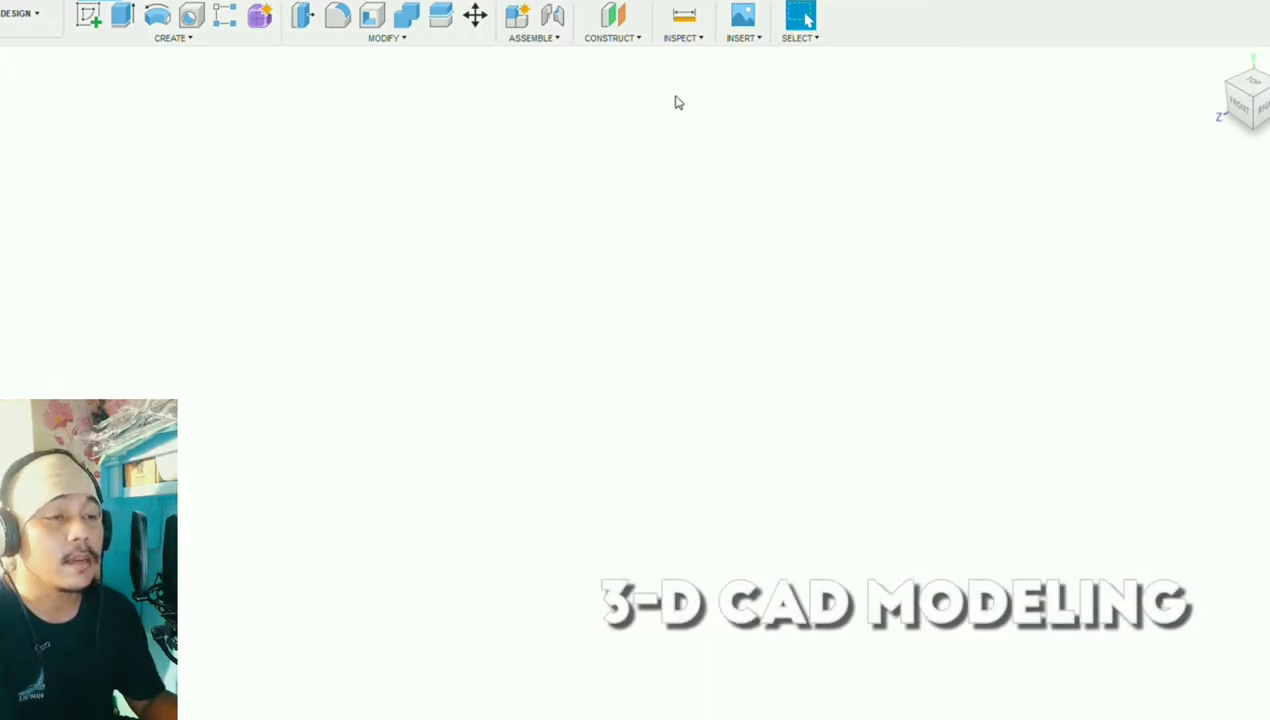
# - Start a new empty Fusion 360 design showing the ground grid and origin planes
pyautogui.click(684, 22)
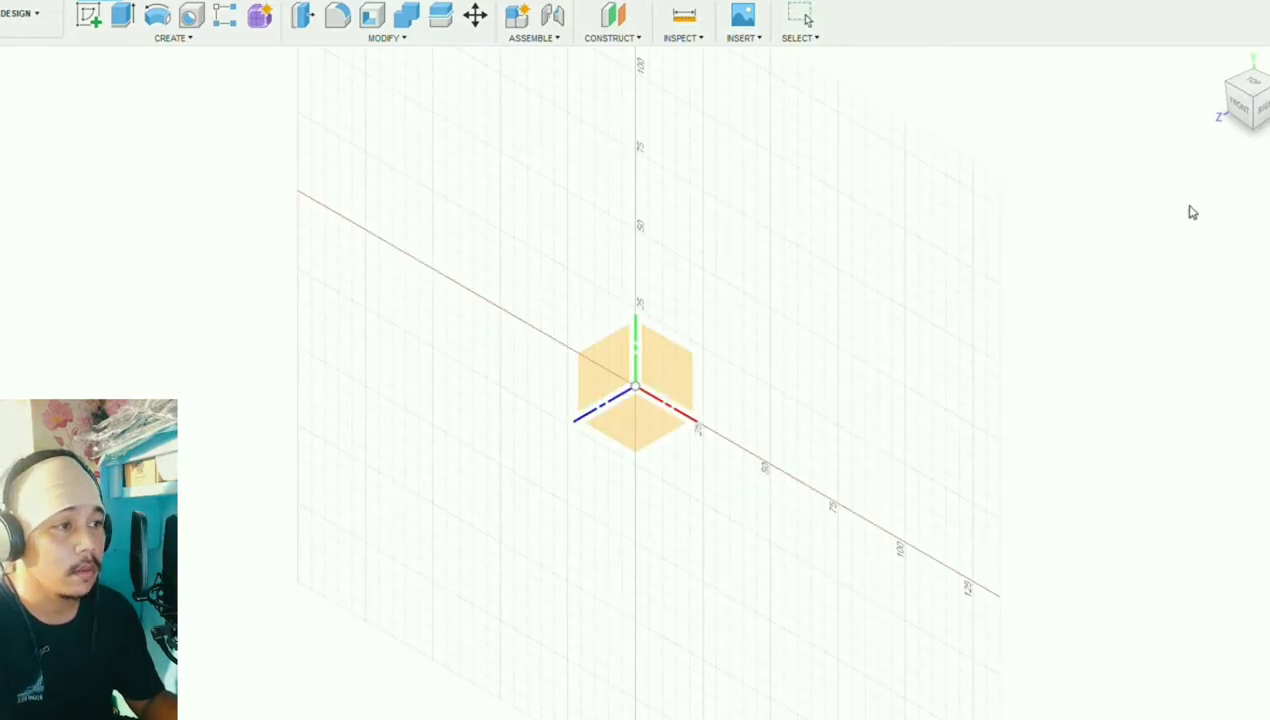
pyautogui.moveTo(848, 404)
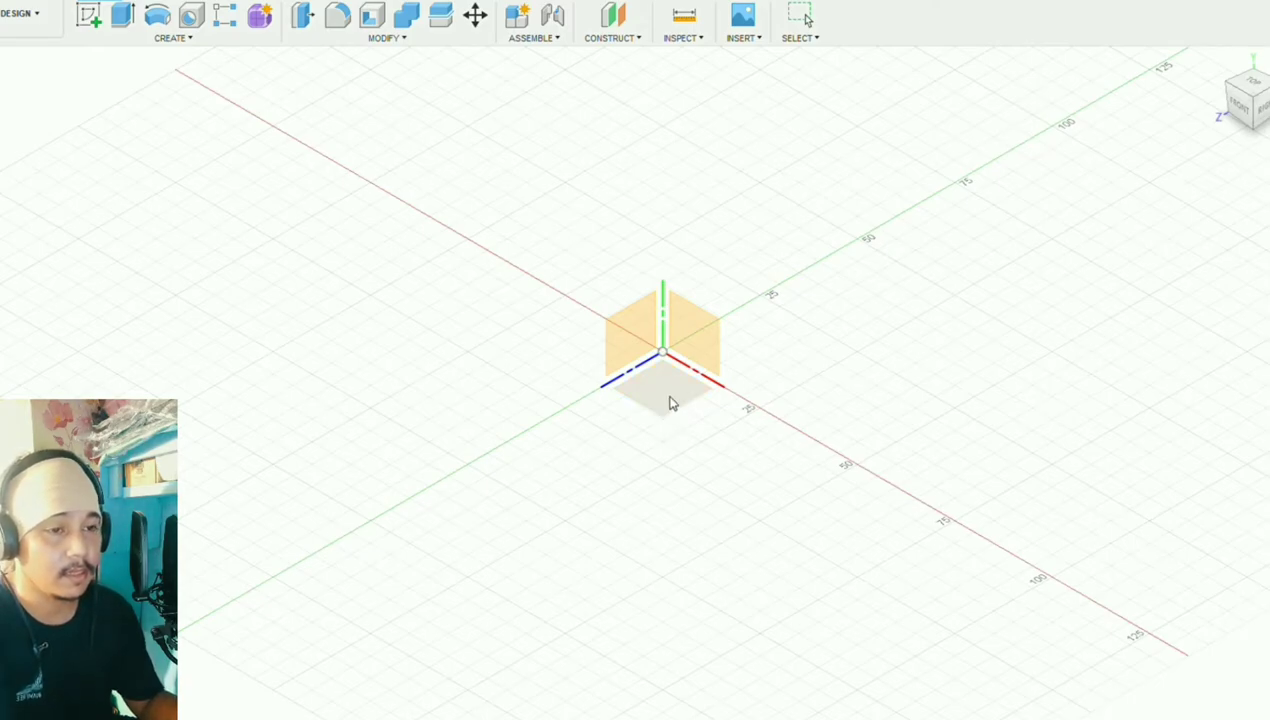
pyautogui.moveTo(650, 414)
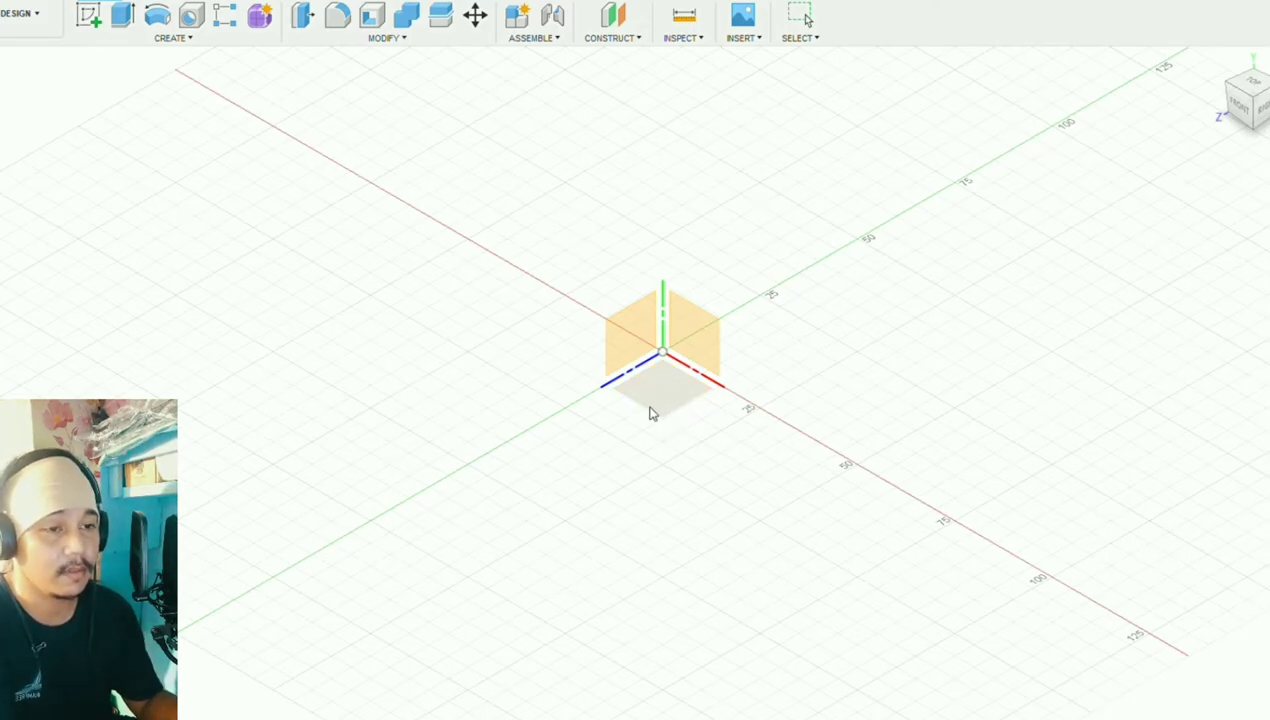
pyautogui.click(664, 392)
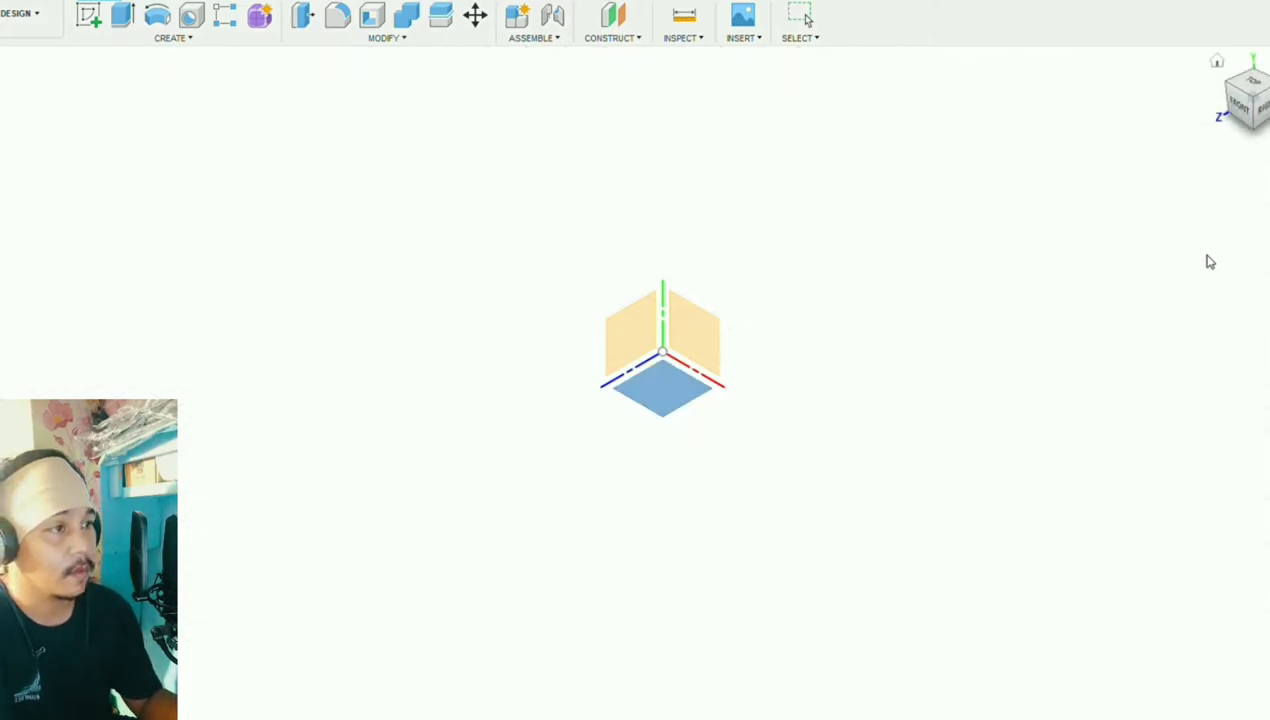
pyautogui.moveTo(344, 206)
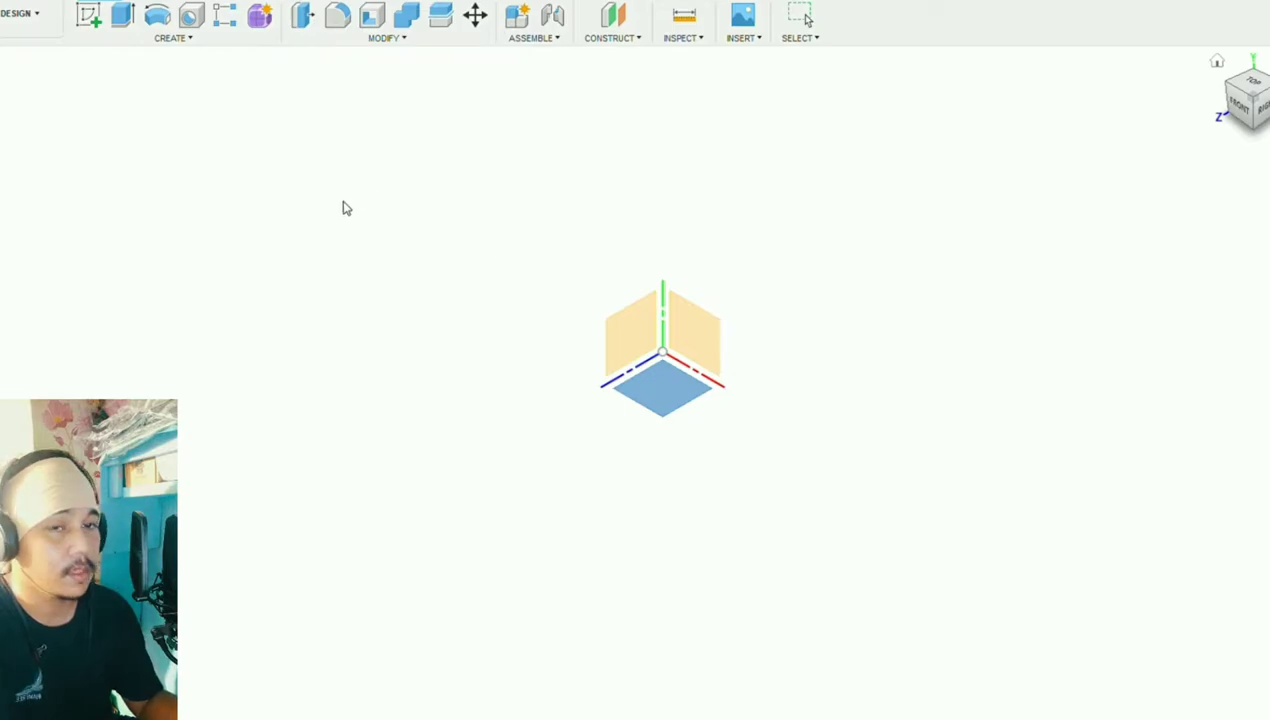
pyautogui.moveTo(238, 134)
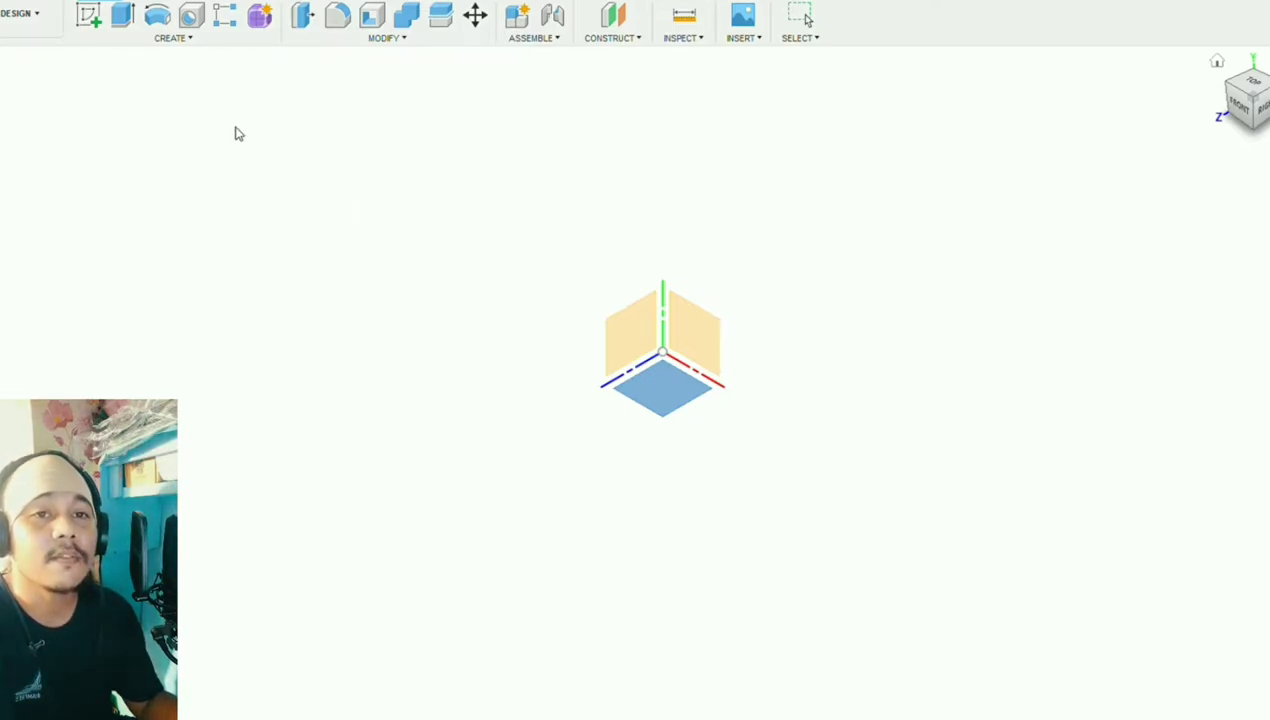
pyautogui.moveTo(498, 352)
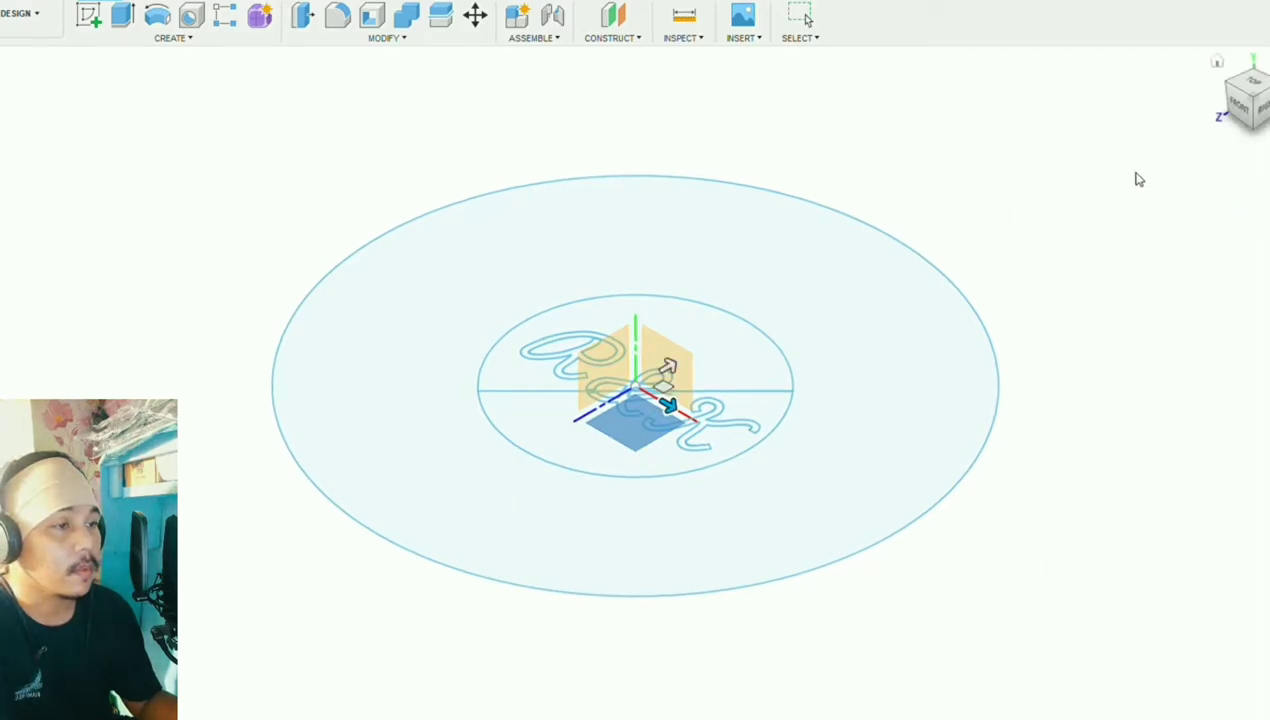
pyautogui.moveTo(1236, 248)
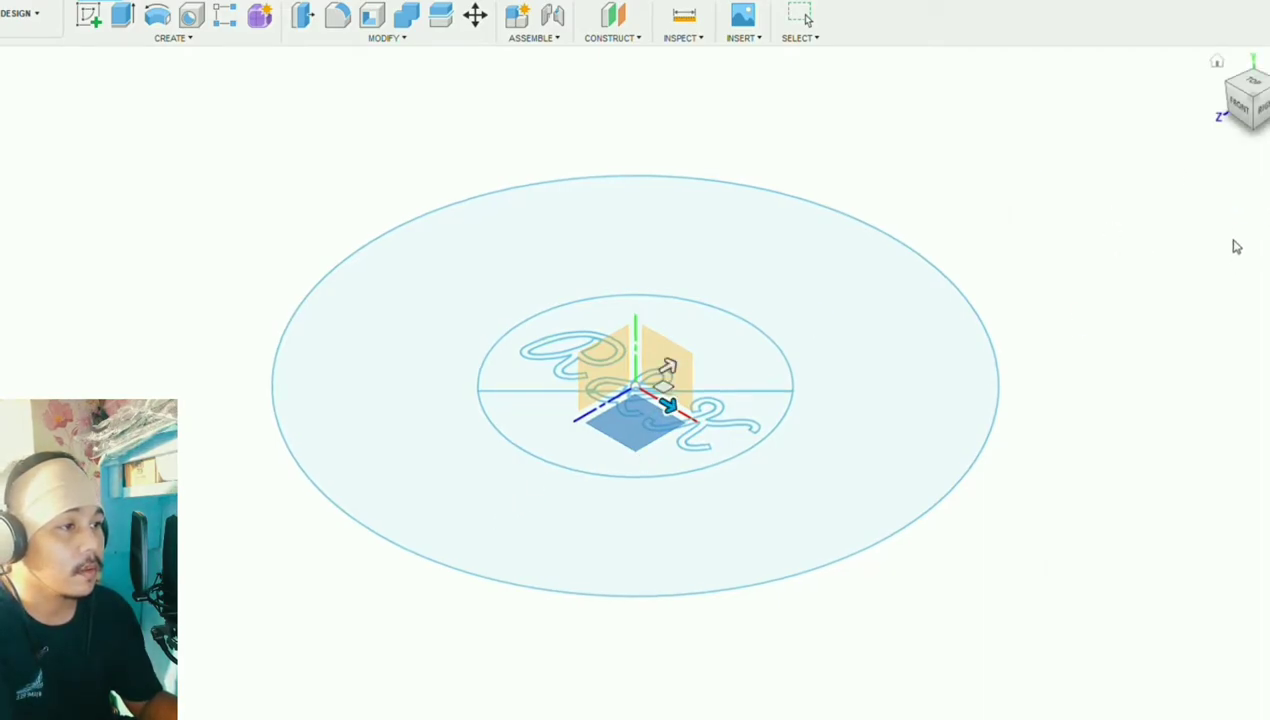
pyautogui.moveTo(866, 476)
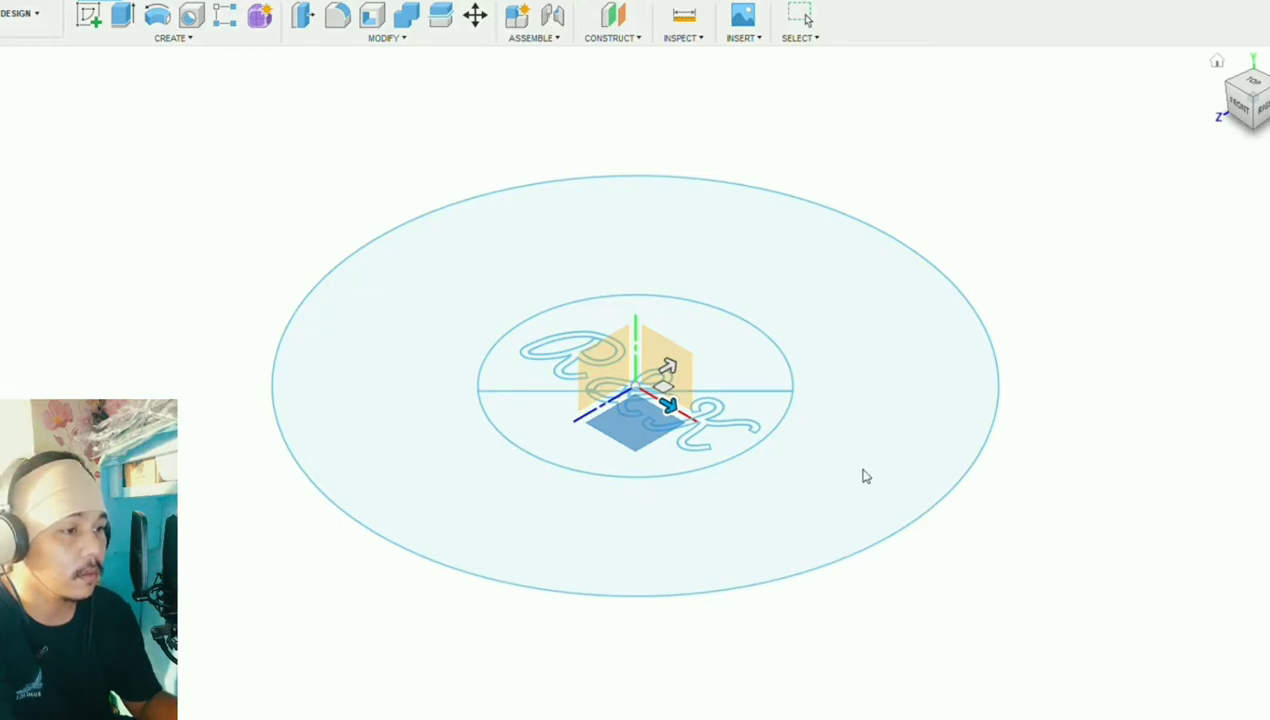
pyautogui.moveTo(720, 436)
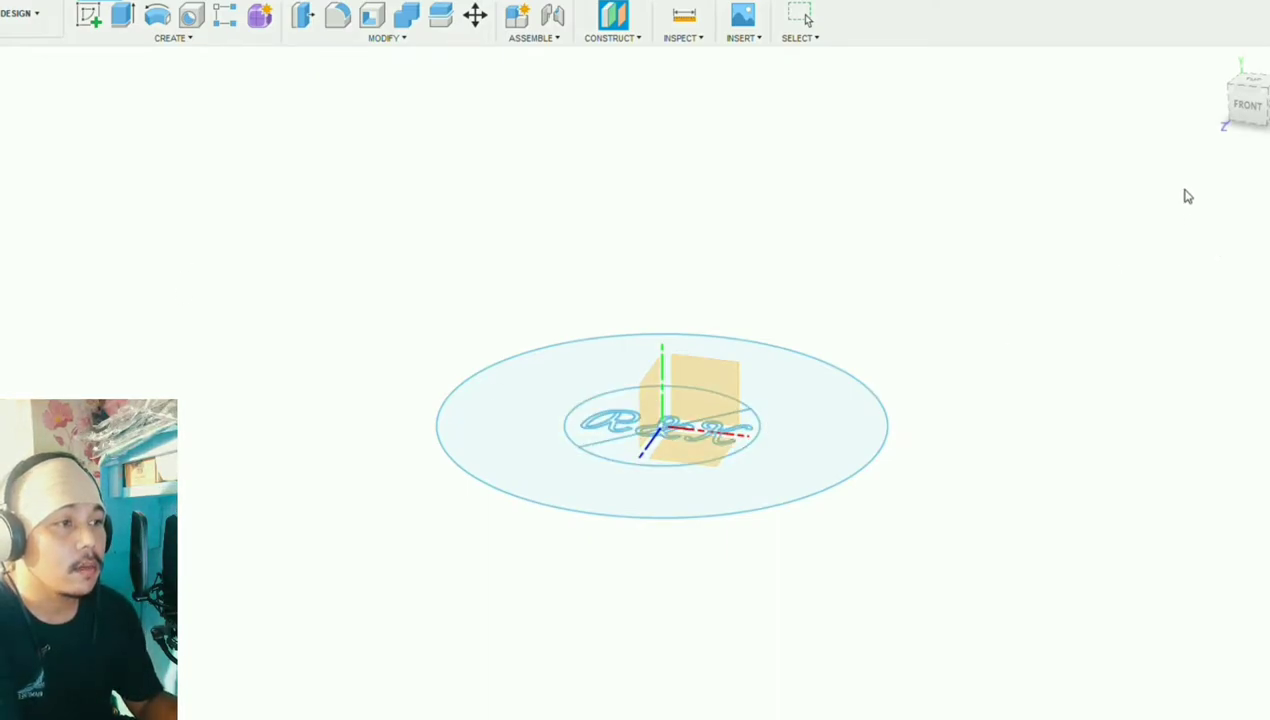
pyautogui.moveTo(4, 98)
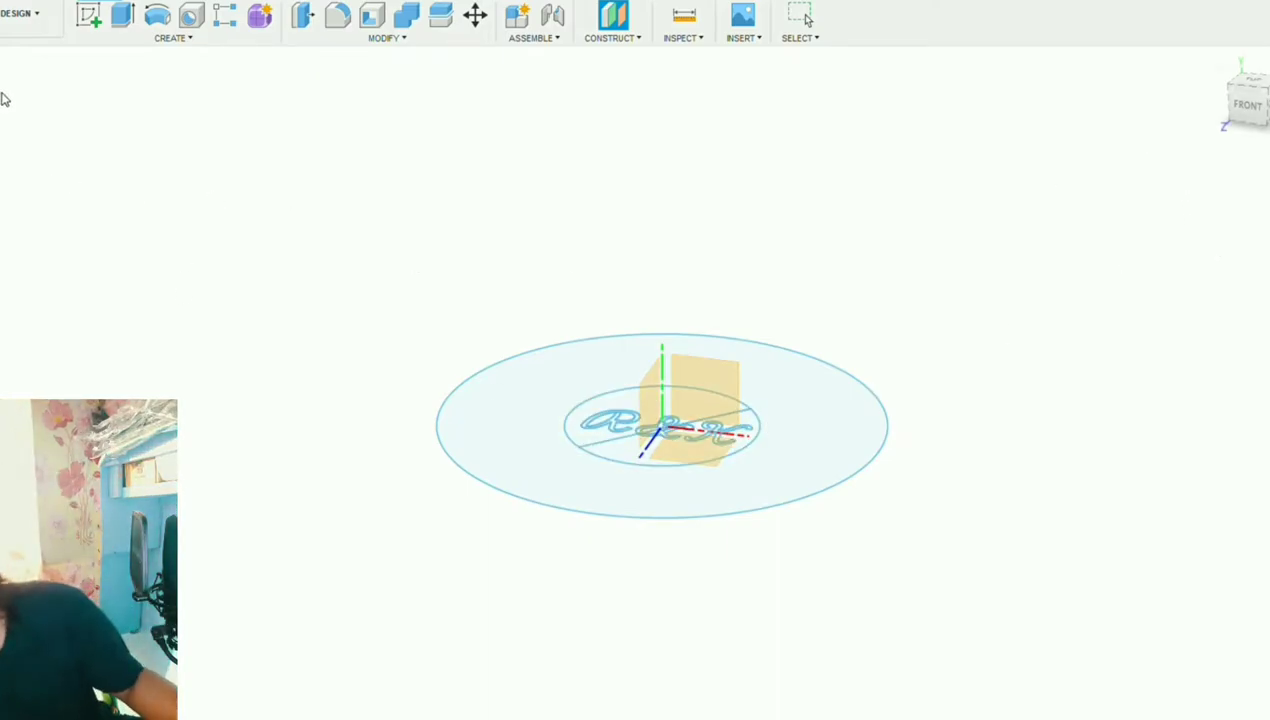
pyautogui.moveTo(952, 256)
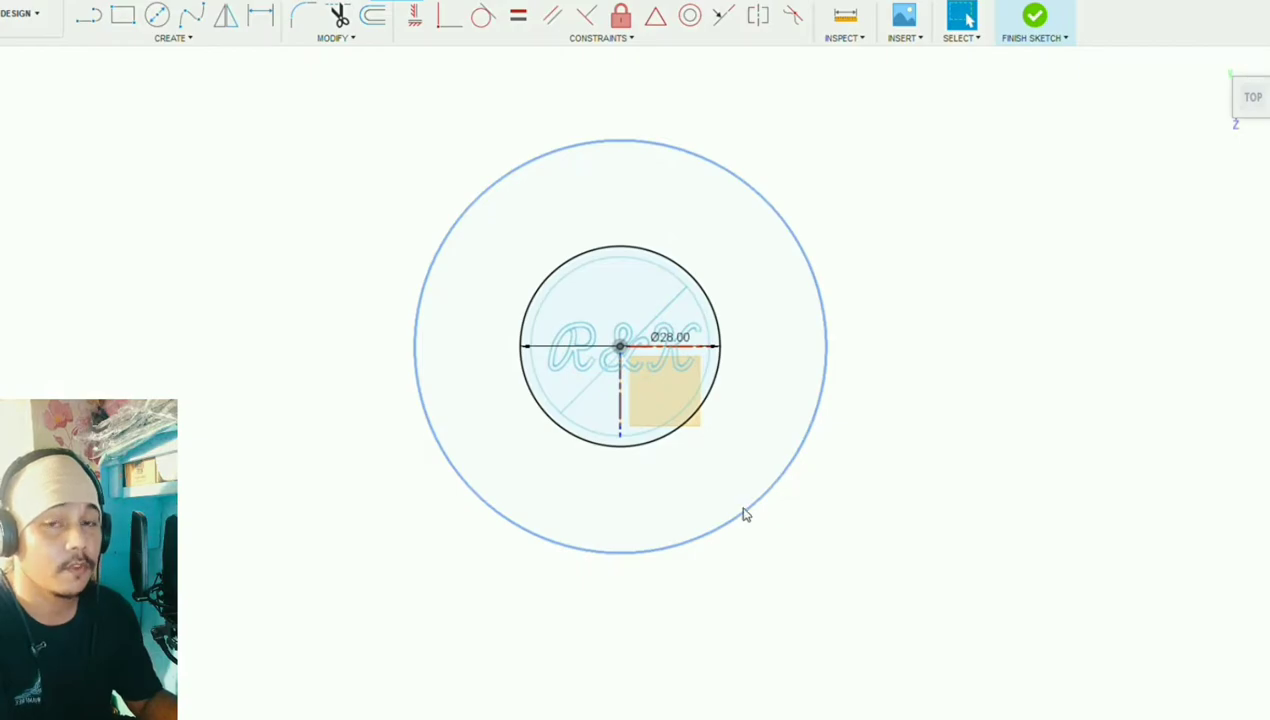
# - Finish the 28 mm circle sketch and extrude its profile upward into a thin solid disc
pyautogui.click(1032, 18)
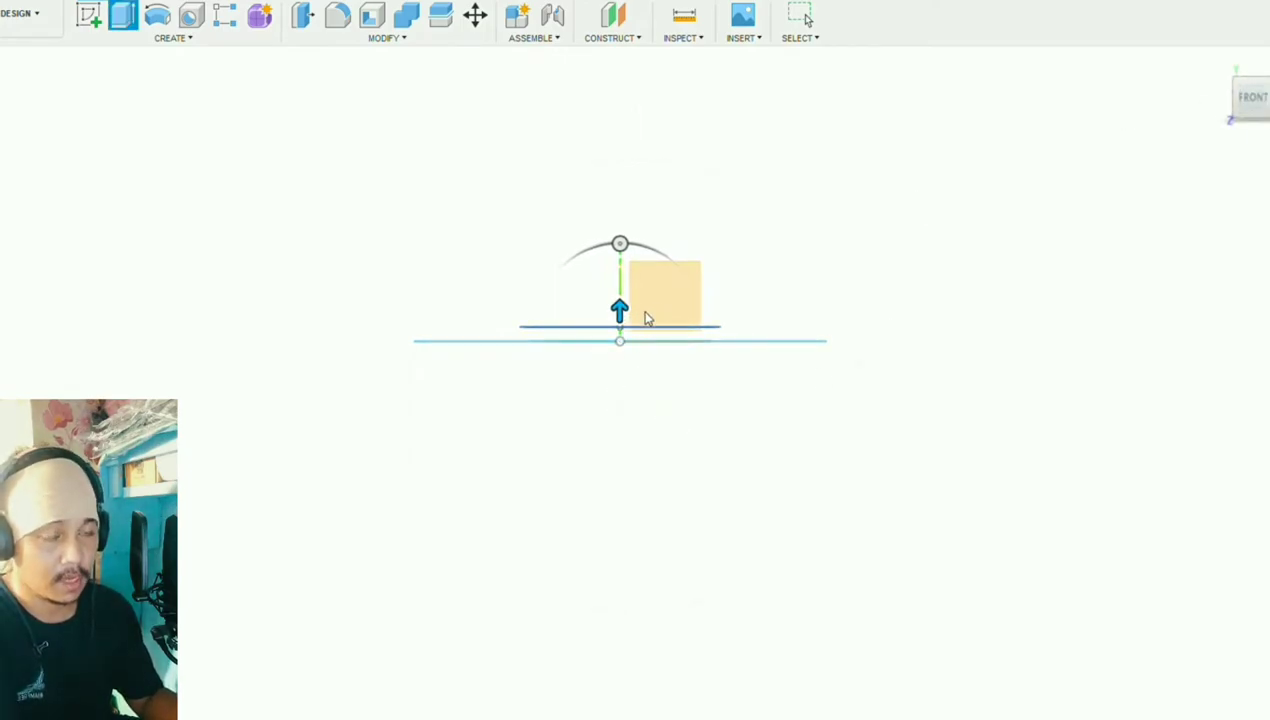
pyautogui.moveTo(620, 308); pyautogui.dragTo(620, 276)
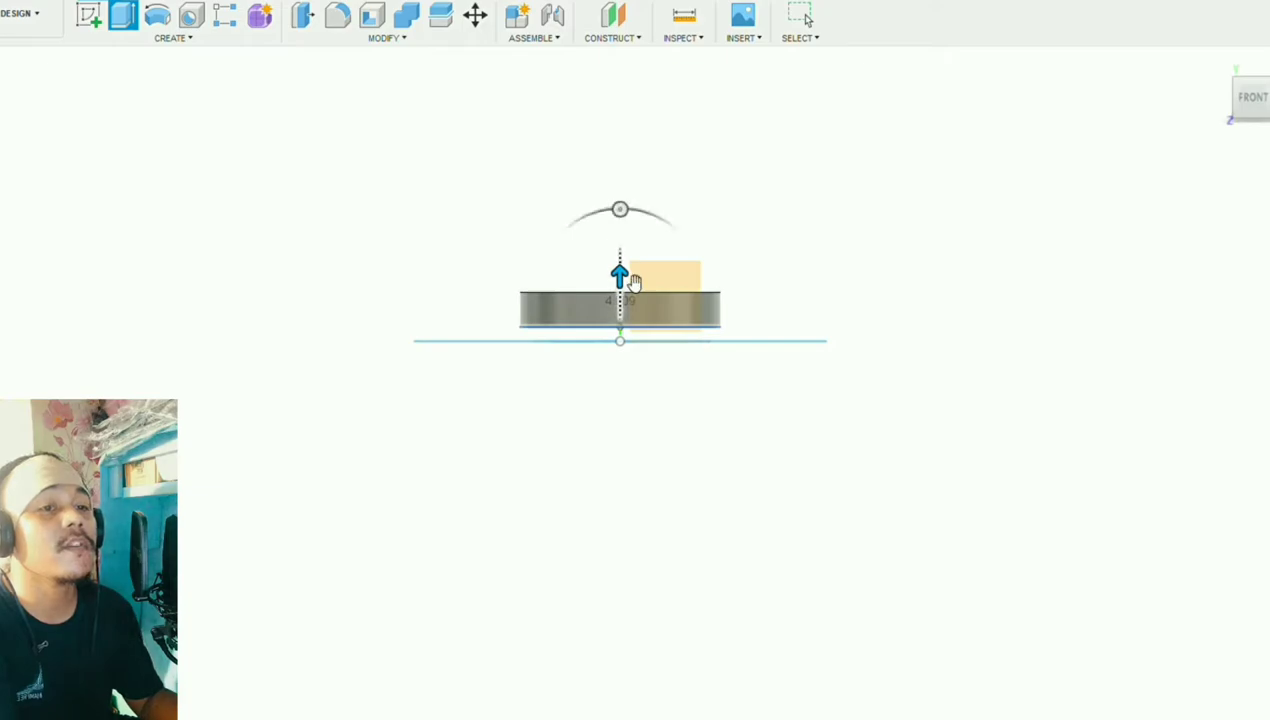
pyautogui.moveTo(820, 432)
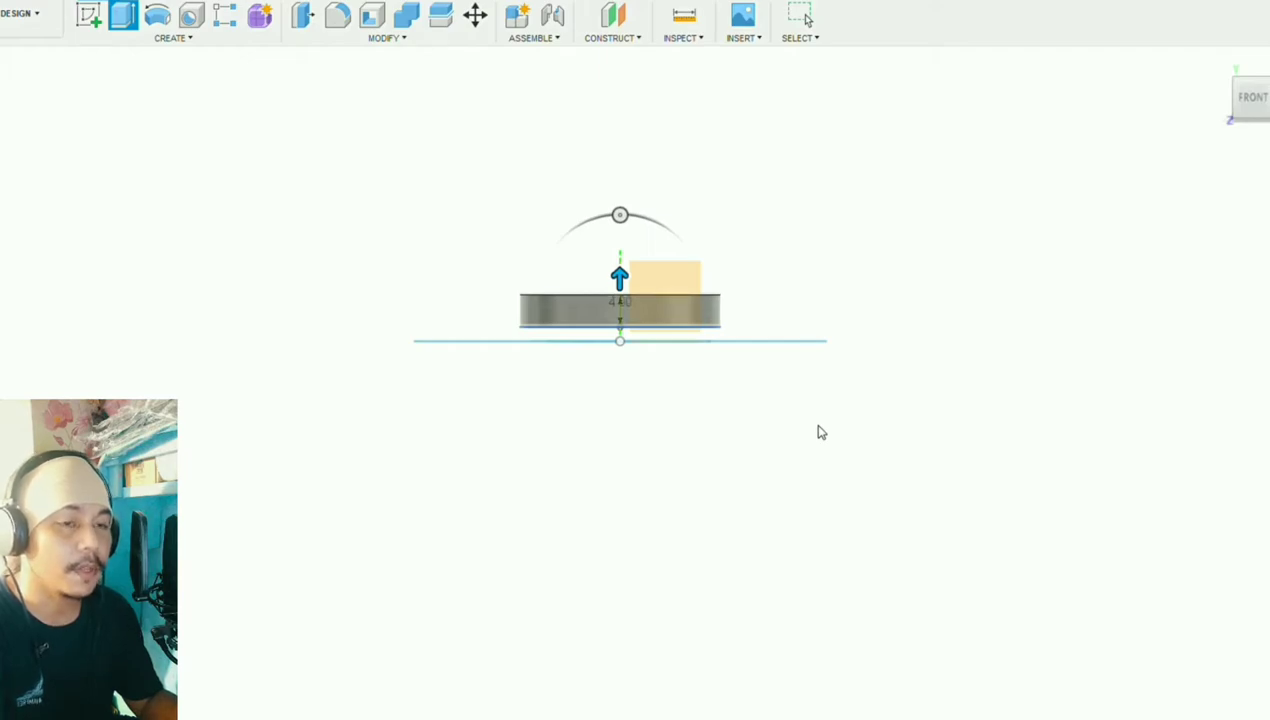
pyautogui.moveTo(1204, 368)
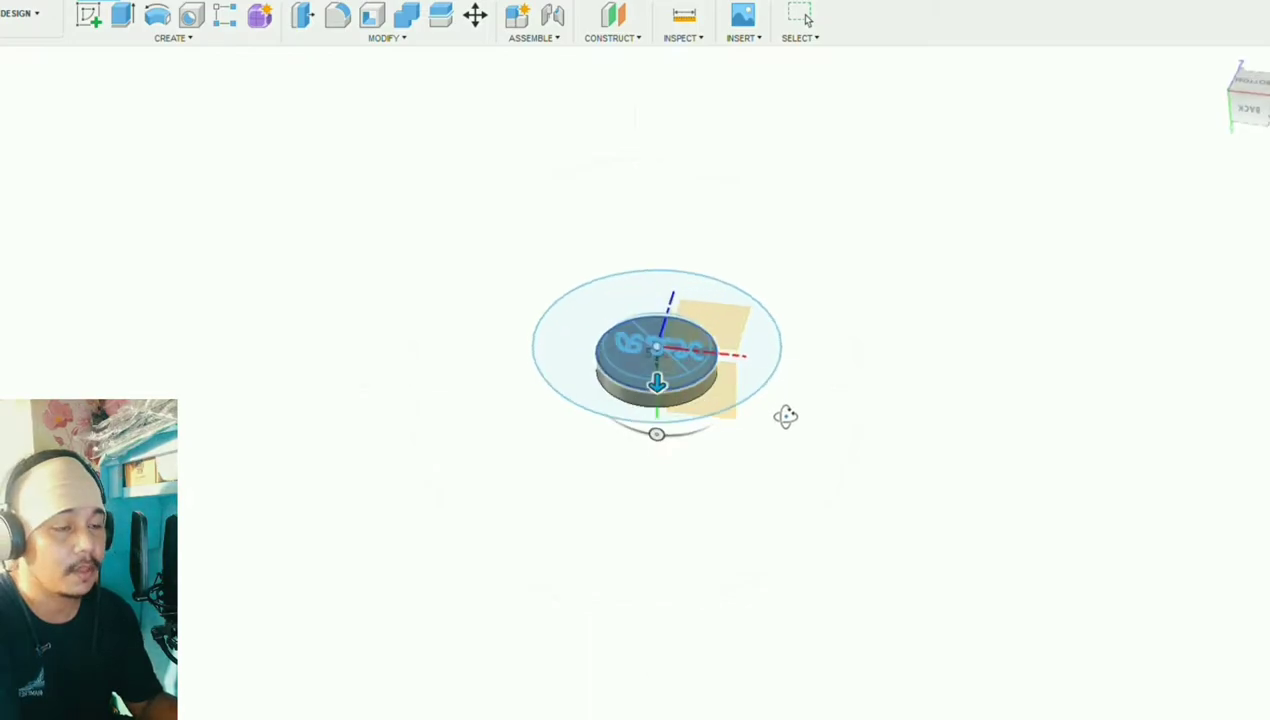
# - Extrude the disc's top face with a taper angle into a cone-like frustum section
pyautogui.moveTo(784, 416); pyautogui.dragTo(752, 378)
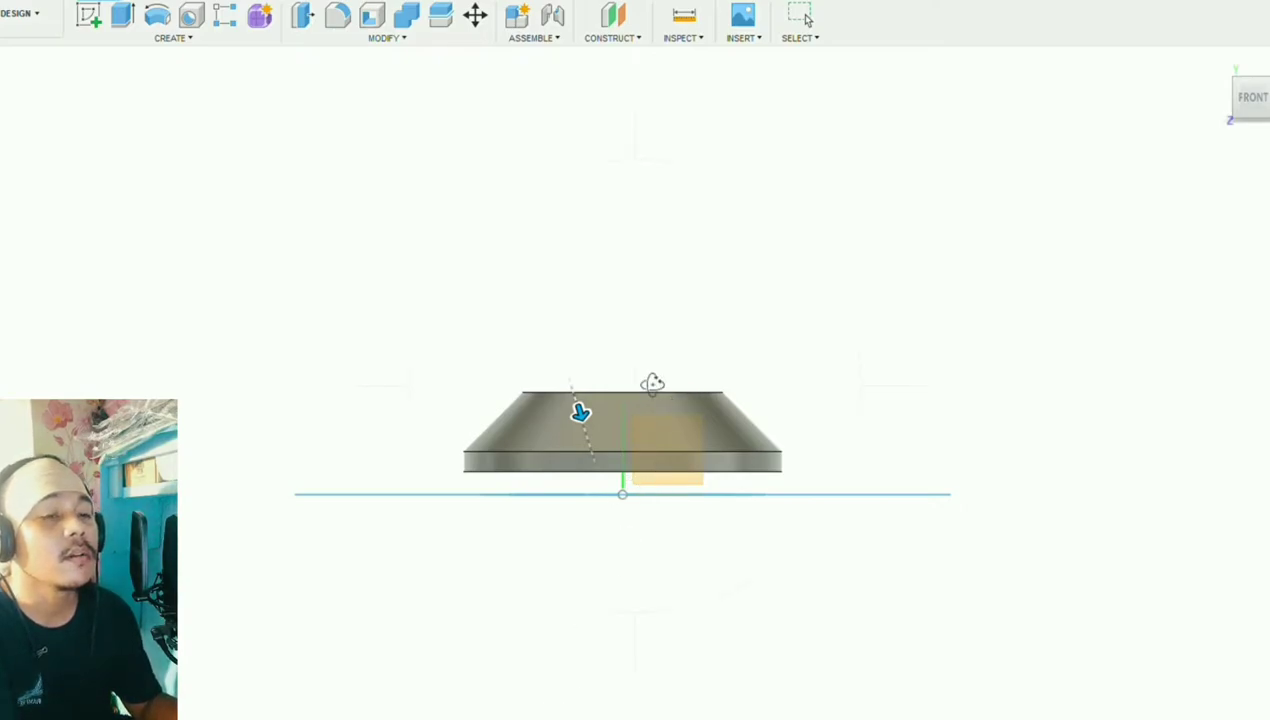
pyautogui.moveTo(620, 440); pyautogui.dragTo(610, 460)
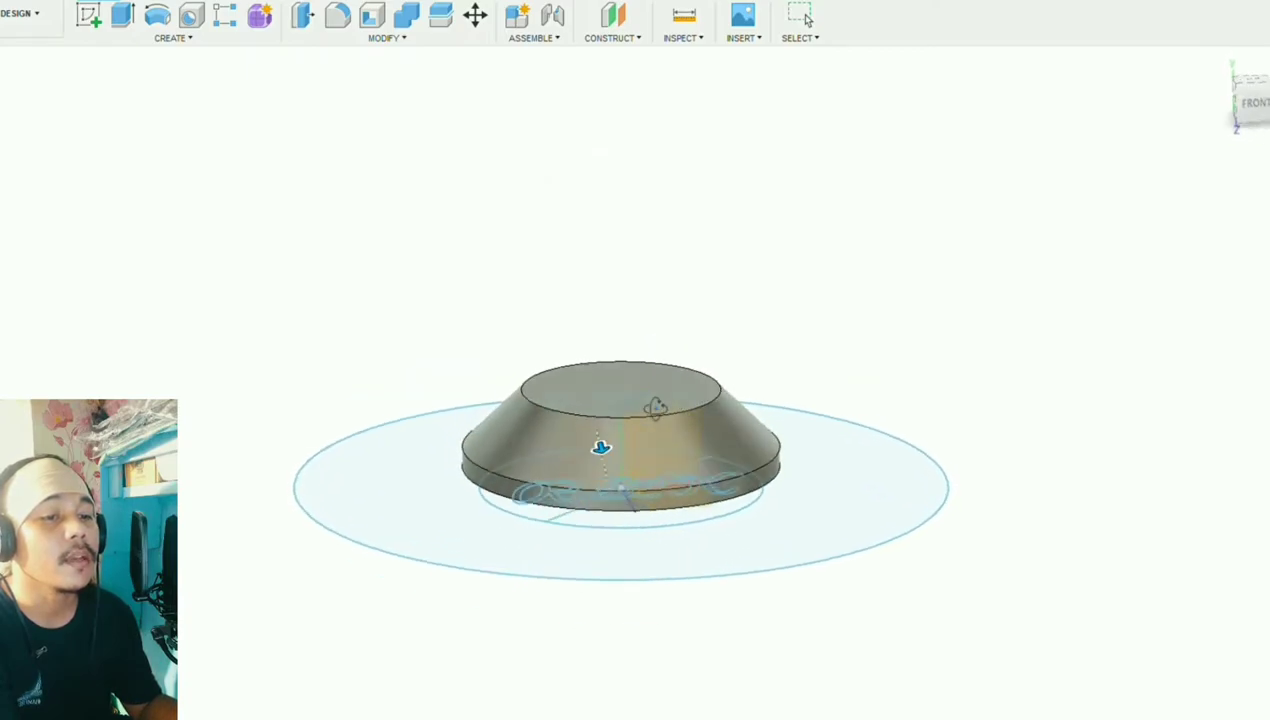
pyautogui.moveTo(600, 448); pyautogui.dragTo(504, 412)
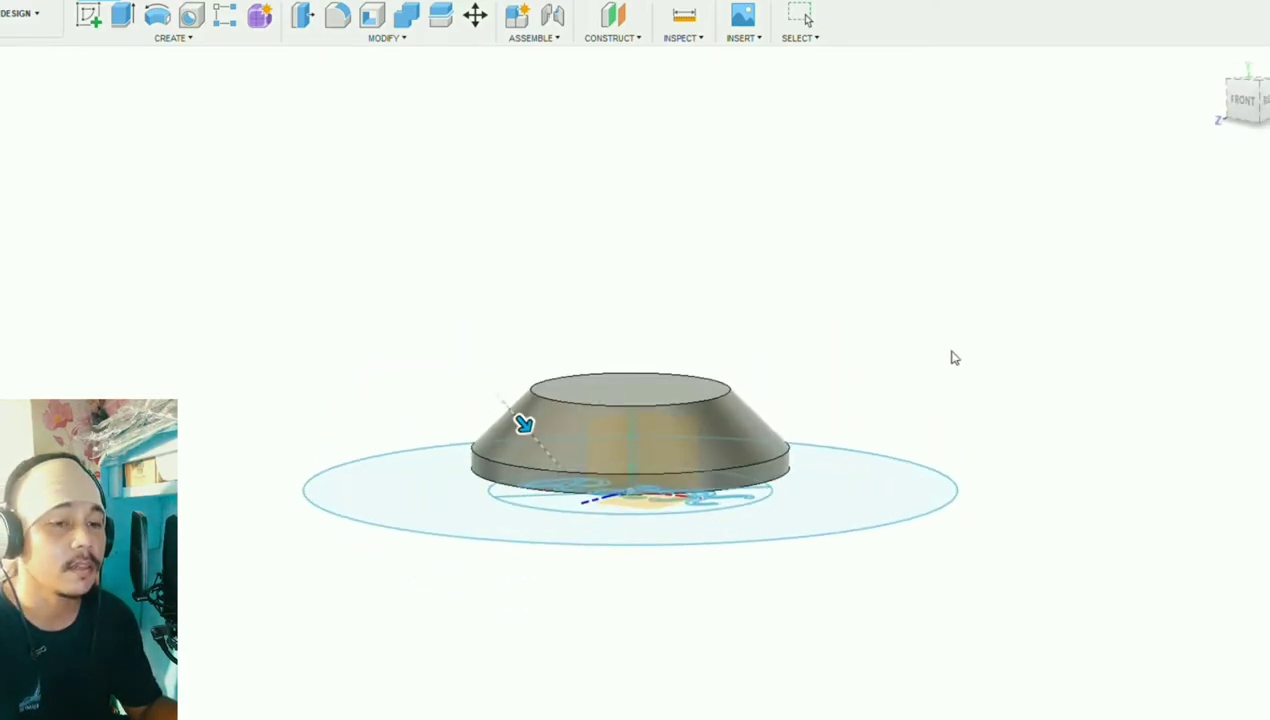
pyautogui.moveTo(810, 430)
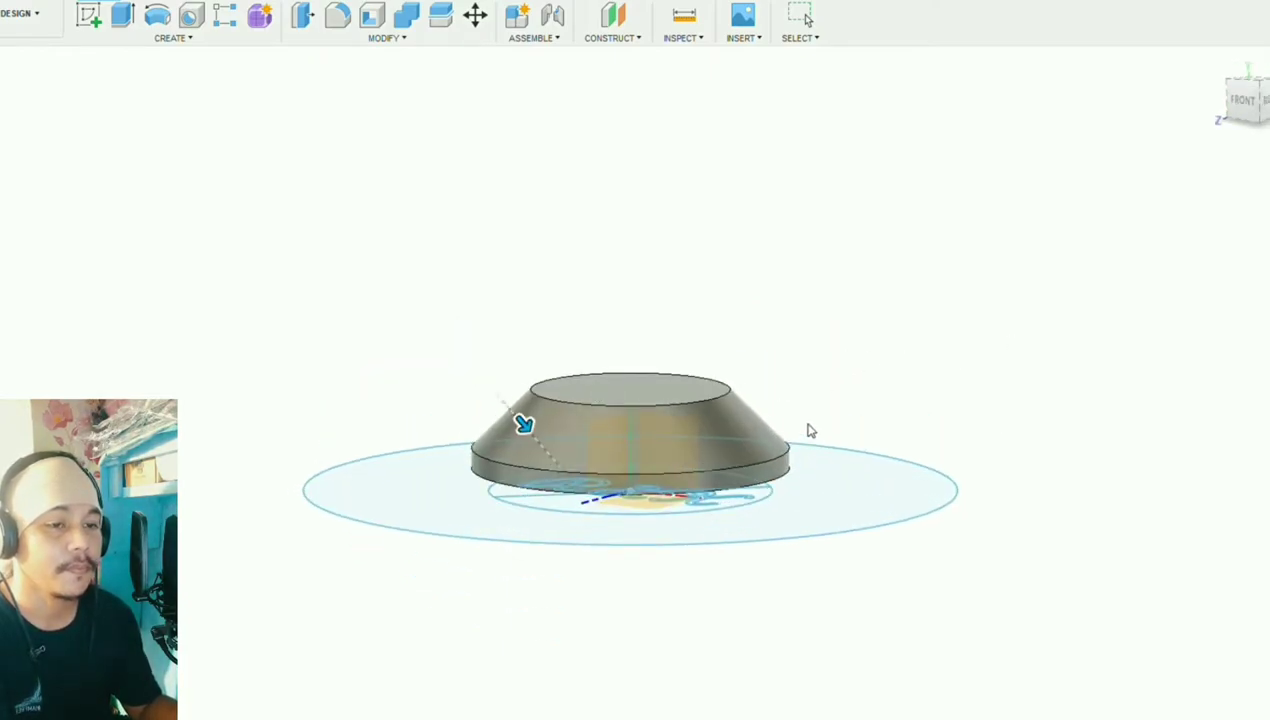
pyautogui.moveTo(524, 424); pyautogui.dragTo(516, 414)
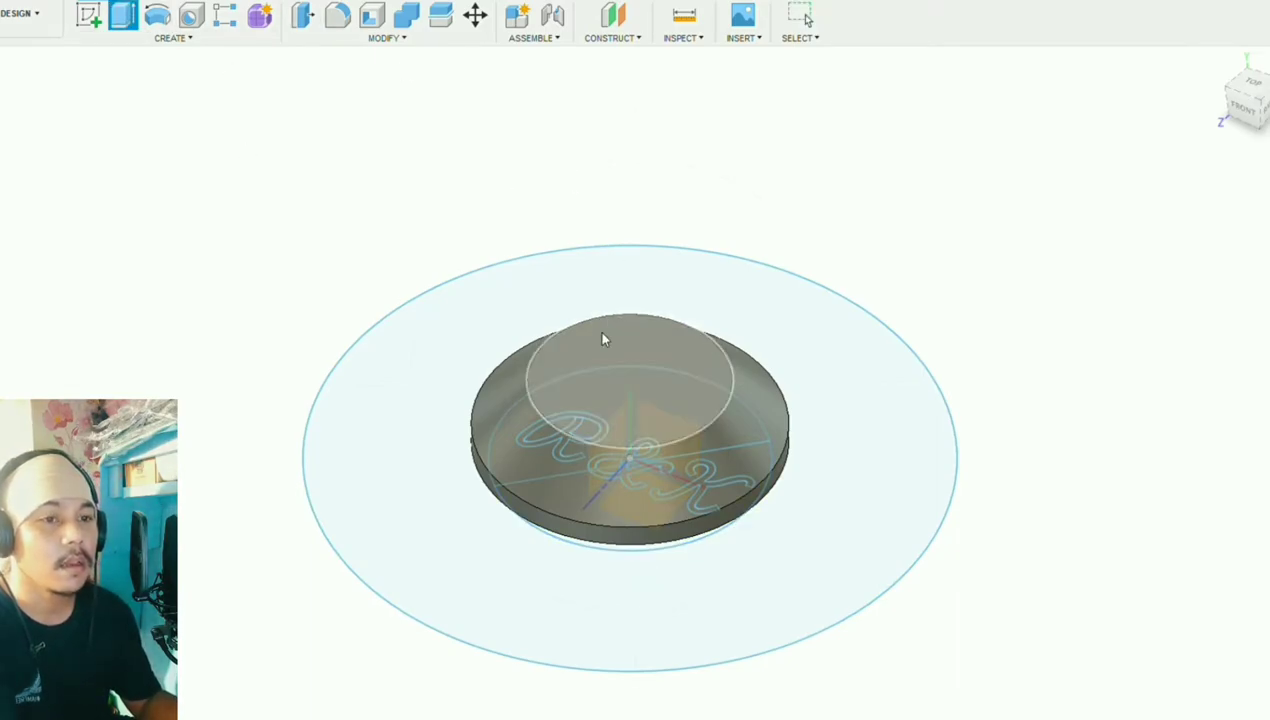
# - Extrude the tapered section's top face upward into a short cylinder
pyautogui.moveTo(604, 338); pyautogui.dragTo(600, 280)
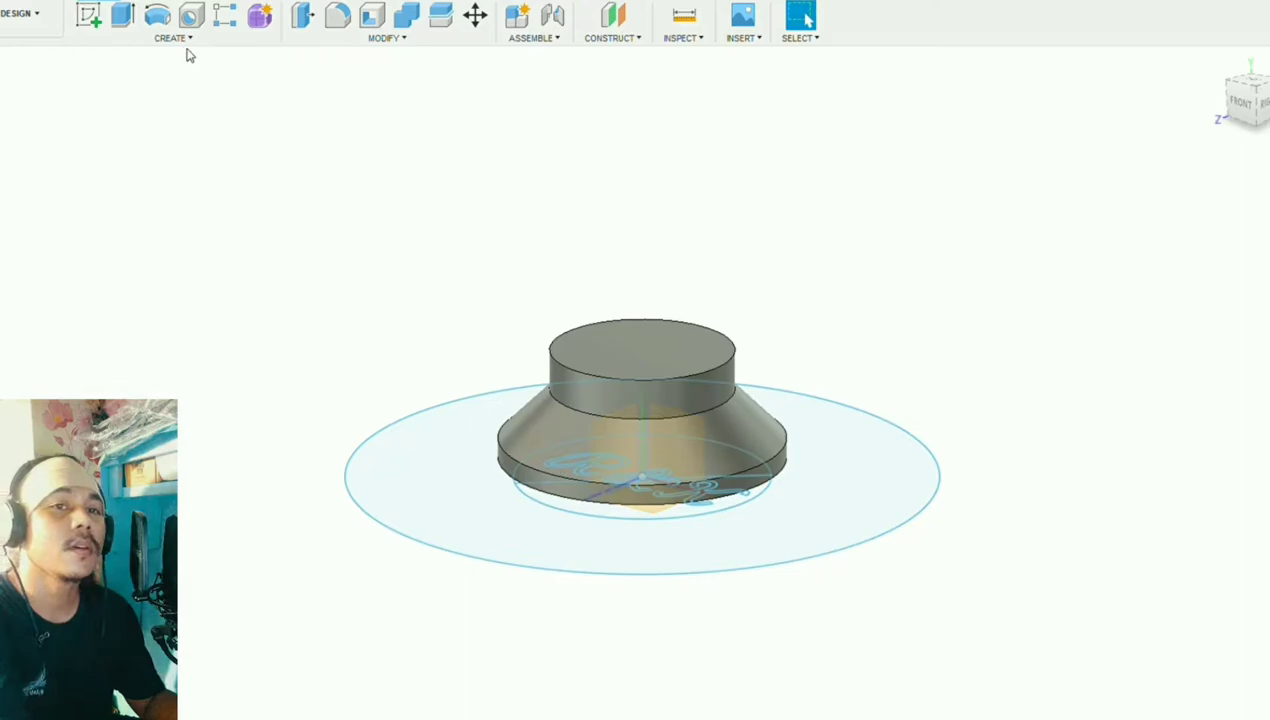
# - Start the Fillet modify tool for rounding the top cylinder's upper edge
pyautogui.click(172, 38)
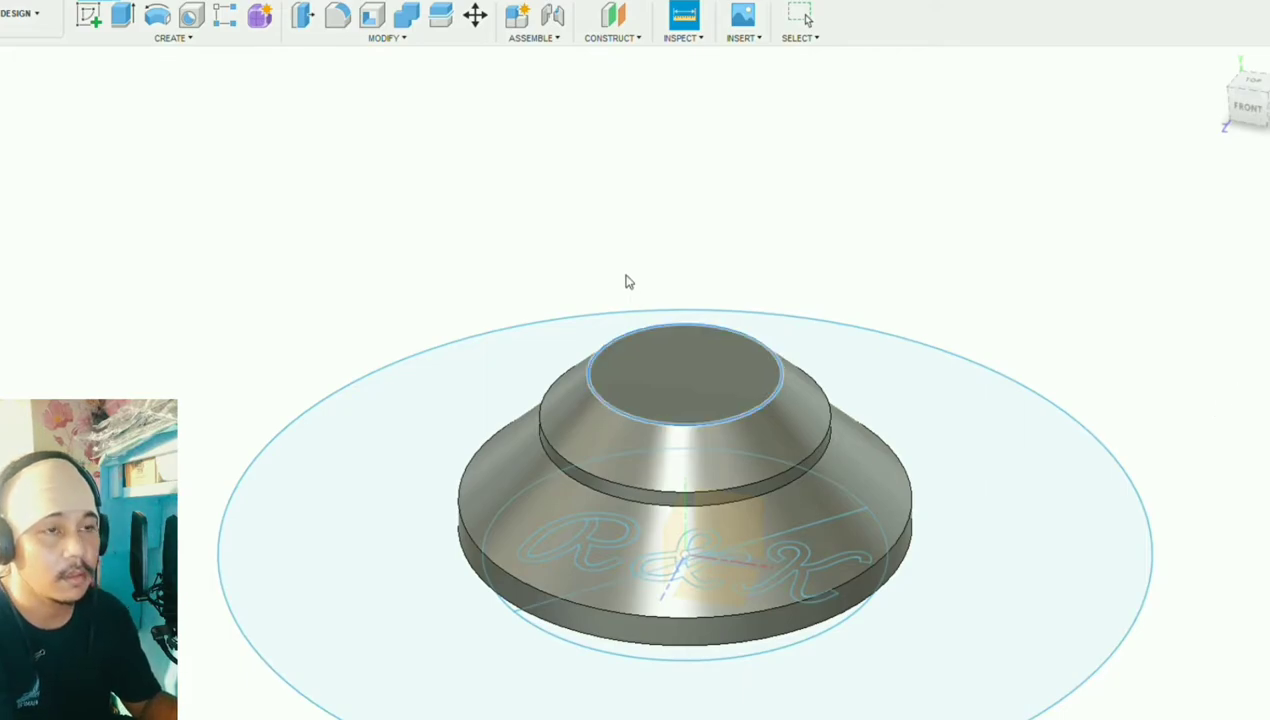
pyautogui.moveTo(476, 156)
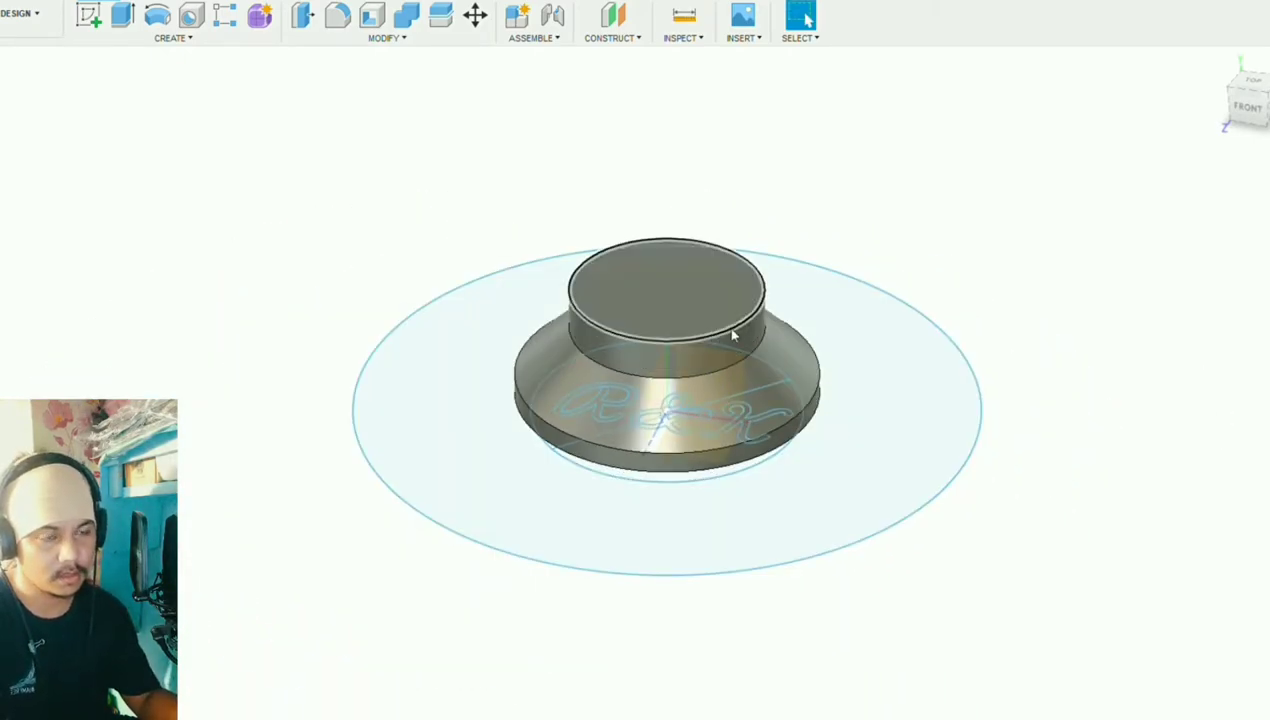
# - Extrude the cylinder's top face upward into a tall stamp handle
pyautogui.click(668, 300)
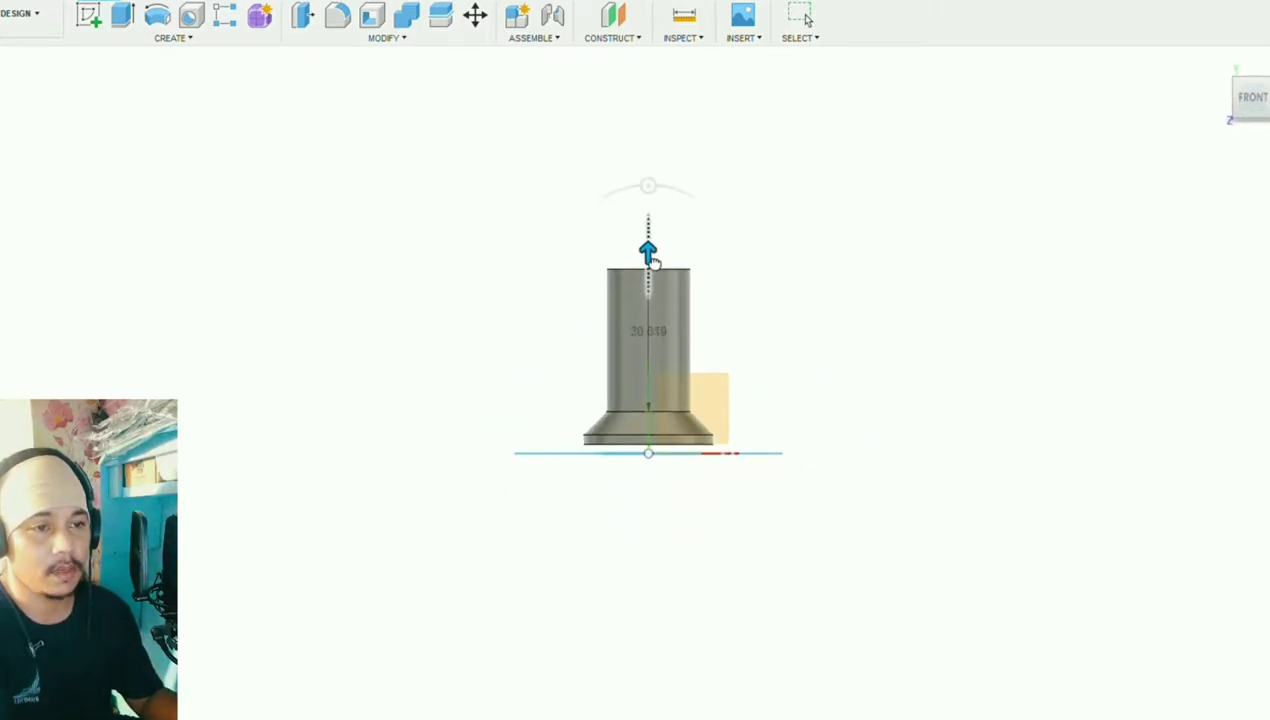
pyautogui.moveTo(648, 250); pyautogui.dragTo(648, 240)
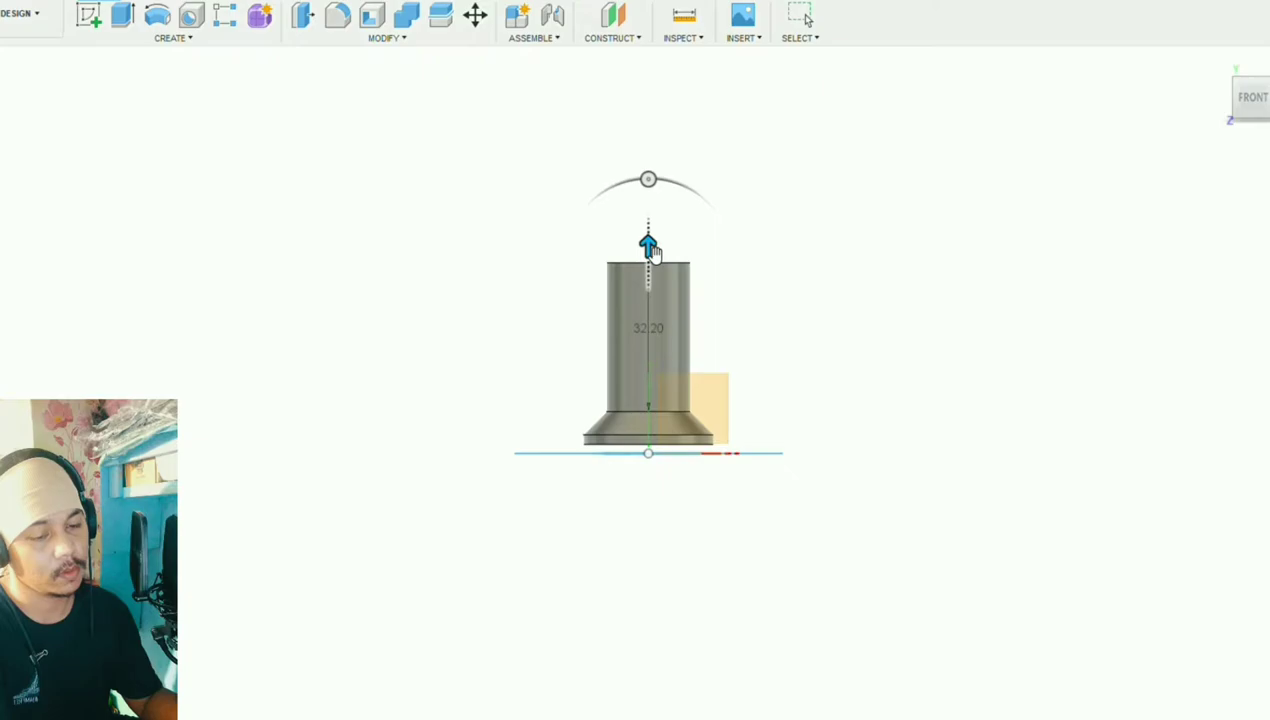
pyautogui.moveTo(798, 336)
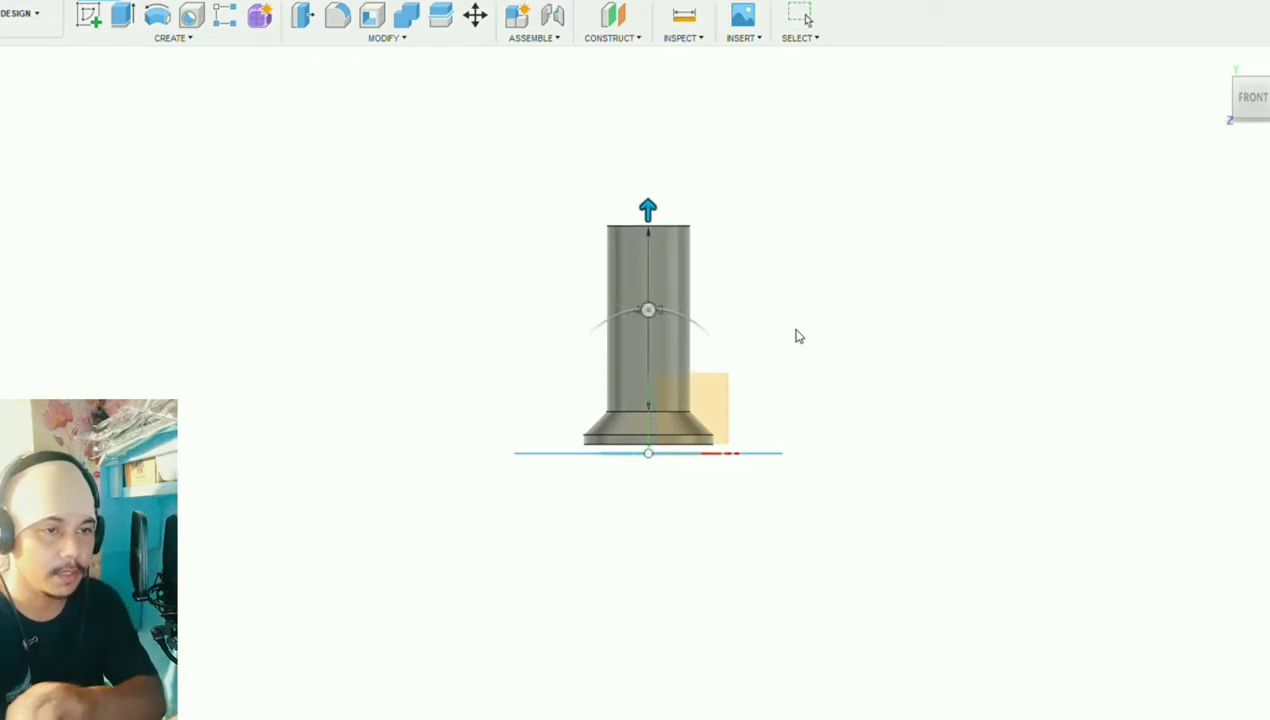
pyautogui.moveTo(800, 280)
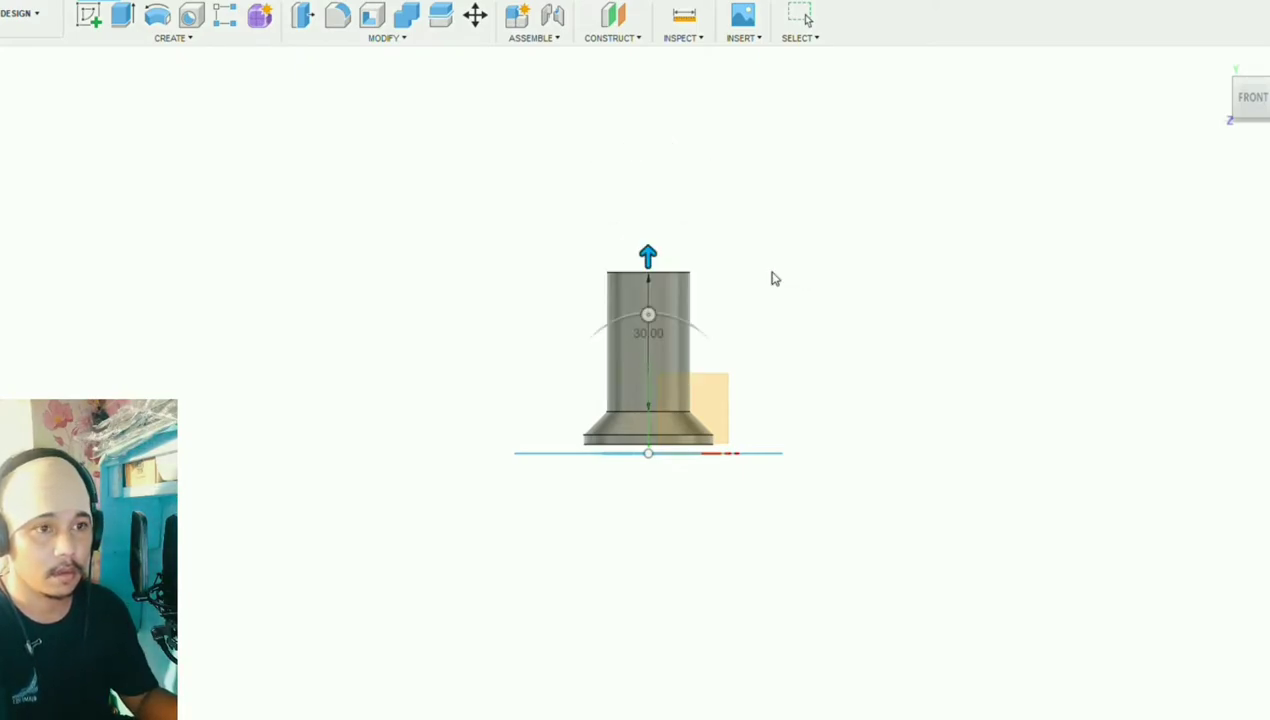
pyautogui.moveTo(768, 288)
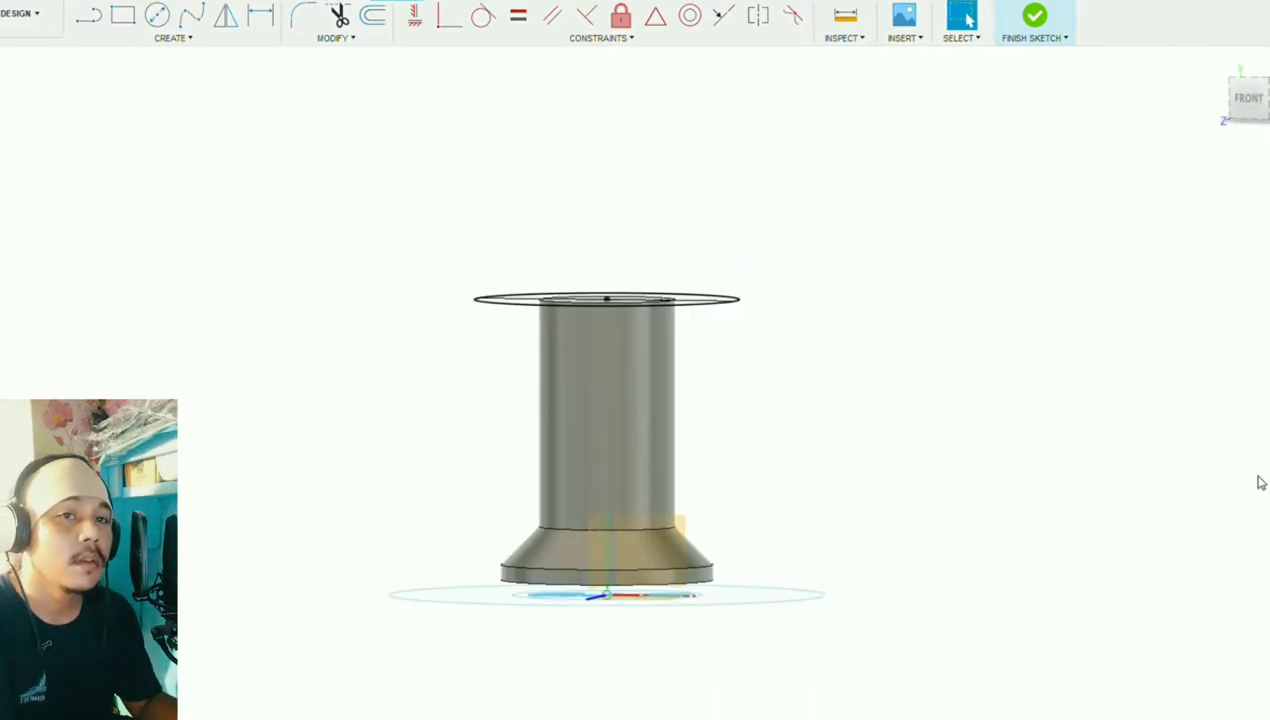
# - Finish the wide circle sketch on top of the cylinder and return to the model
pyautogui.click(1036, 16)
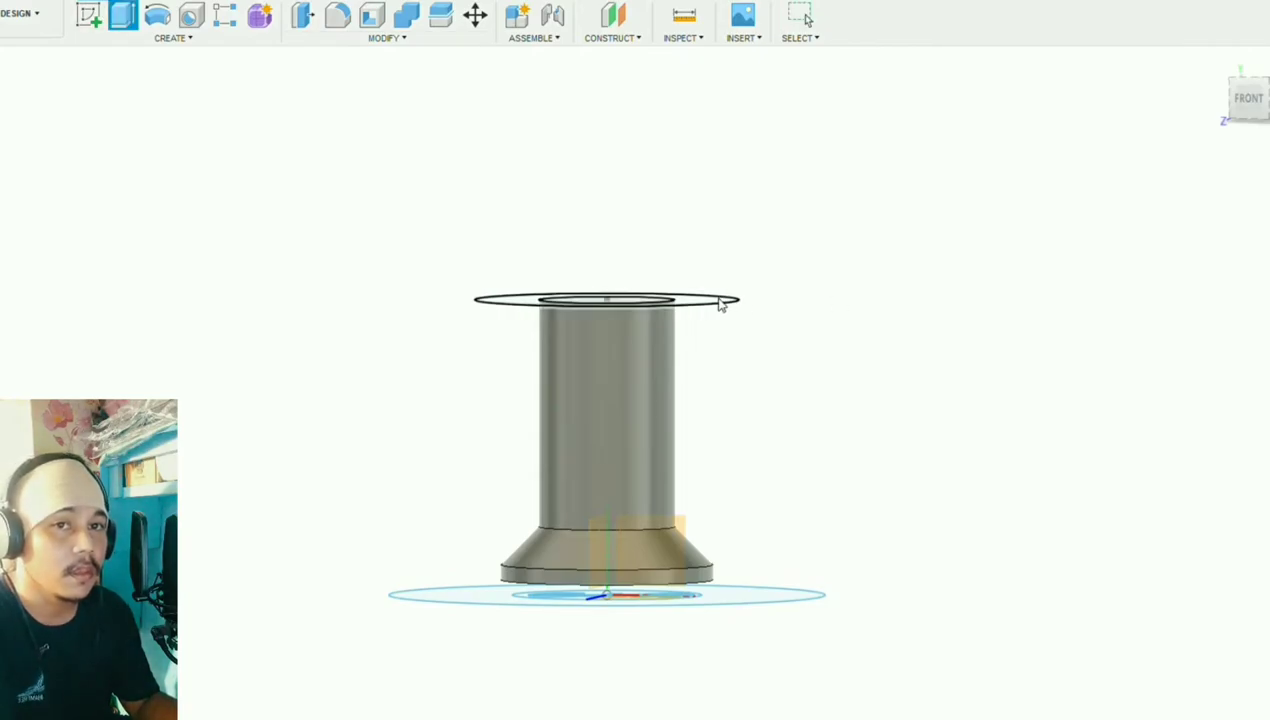
# - Start an offset construction plane at the flared end face of the stamp
pyautogui.click(604, 300)
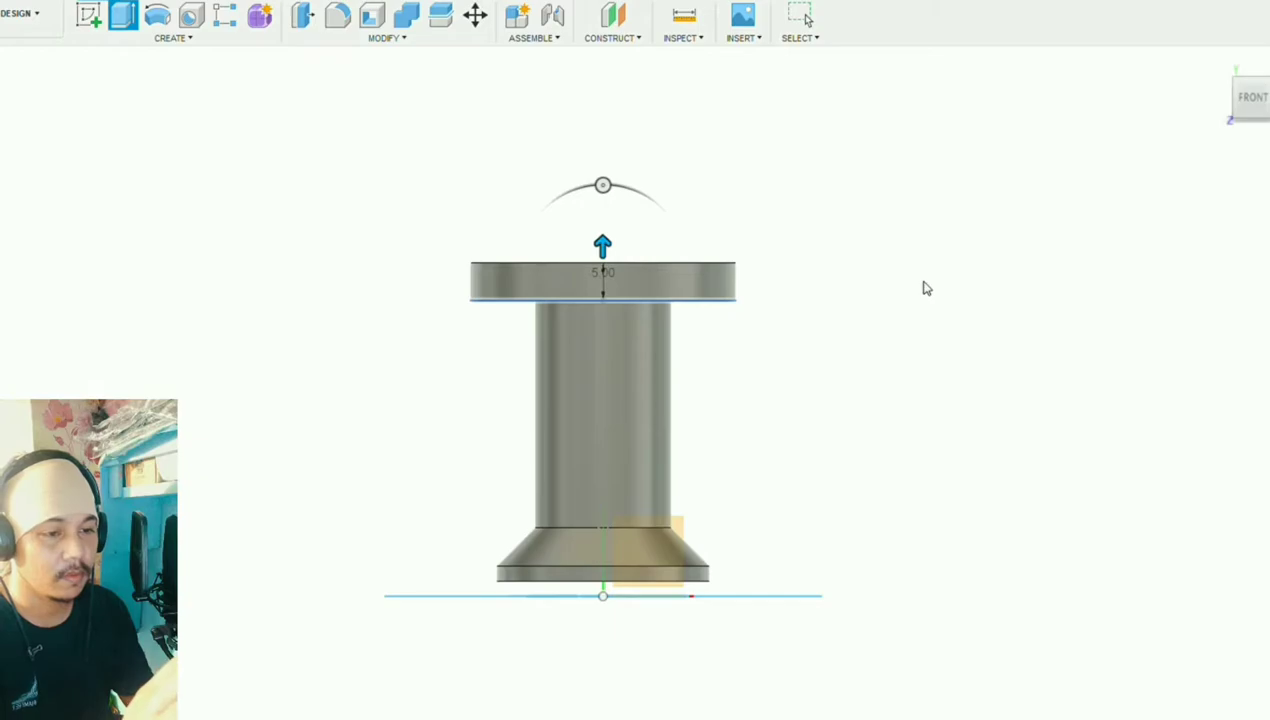
pyautogui.moveTo(1186, 332)
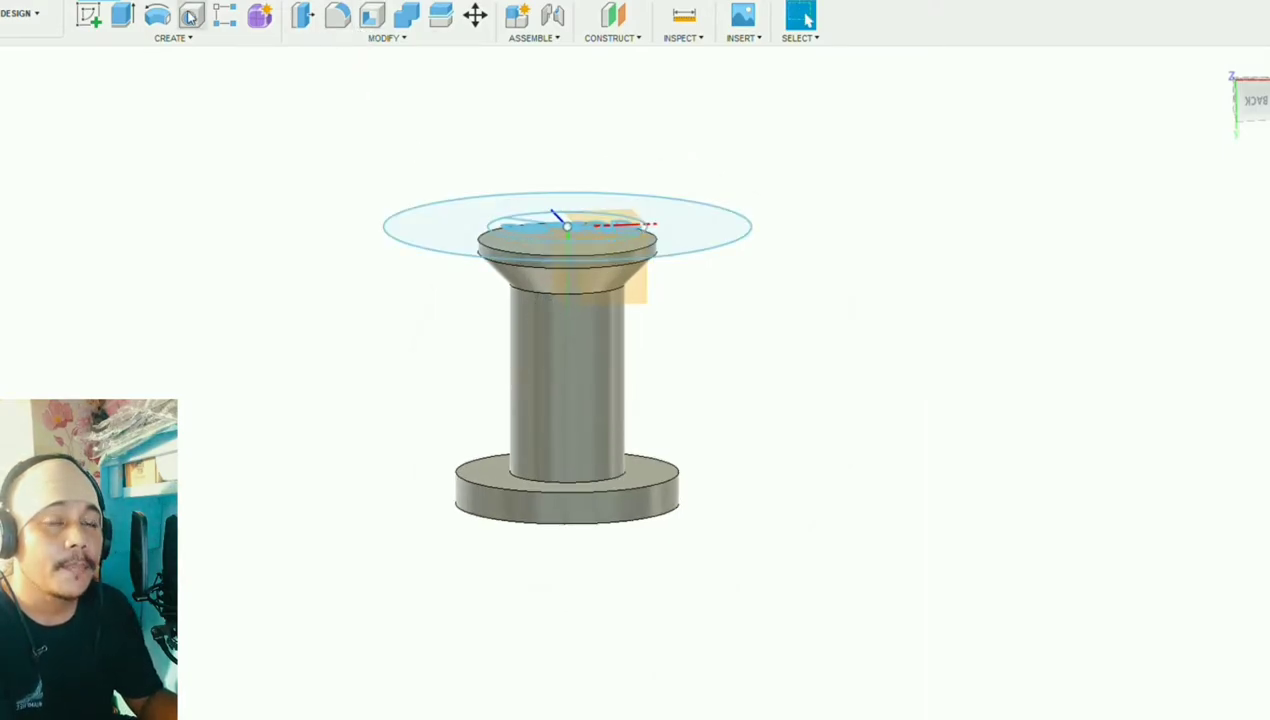
# - Select the lower edge of the base disc for reshaping
pyautogui.click(386, 36)
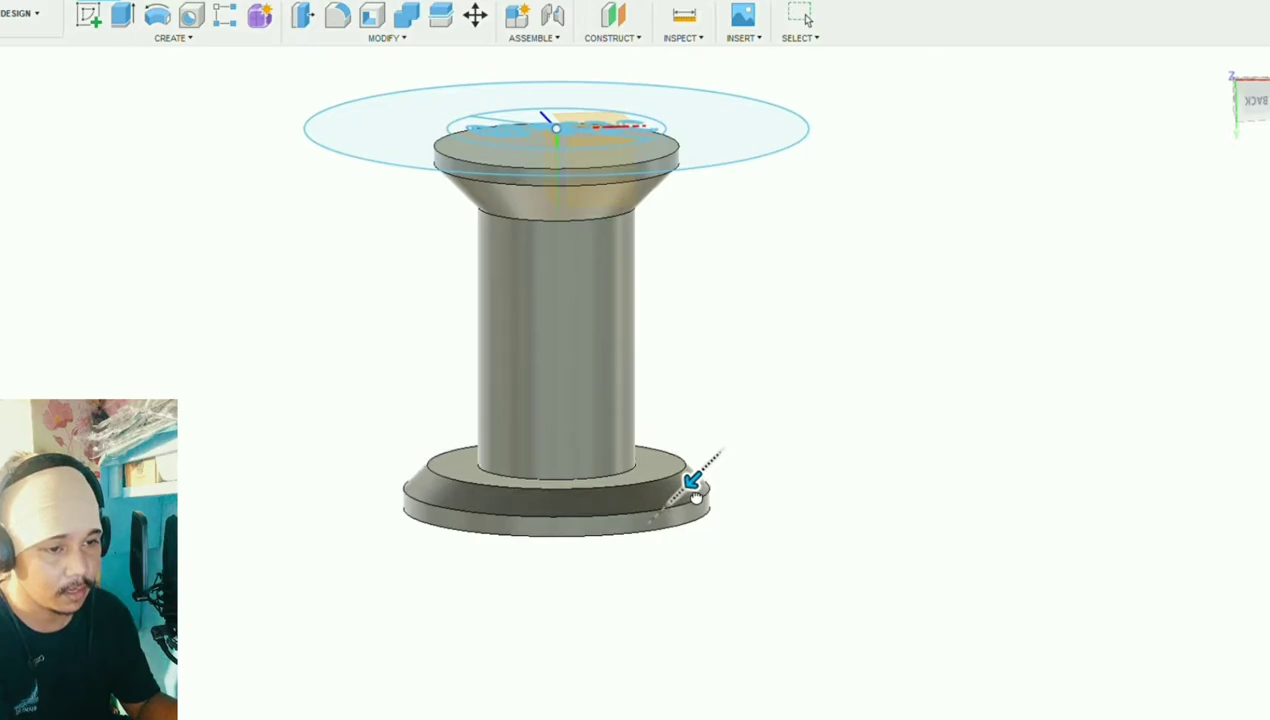
pyautogui.moveTo(1252, 232)
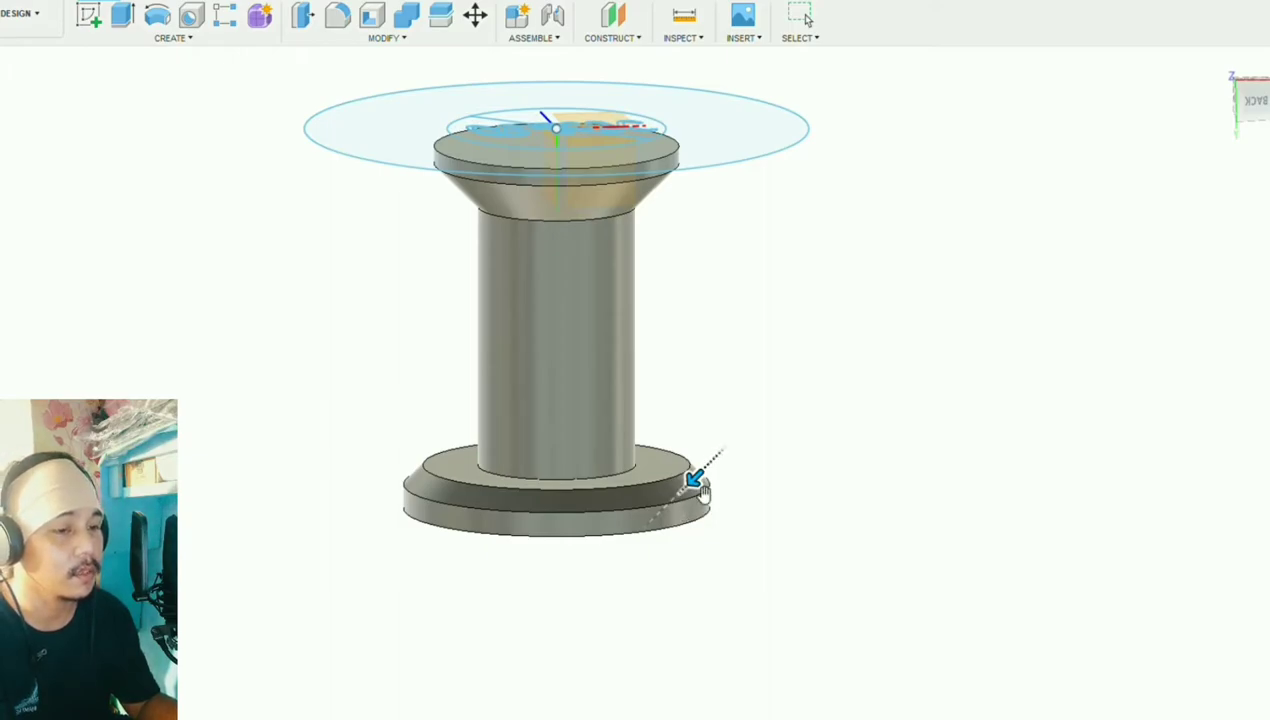
pyautogui.moveTo(816, 544)
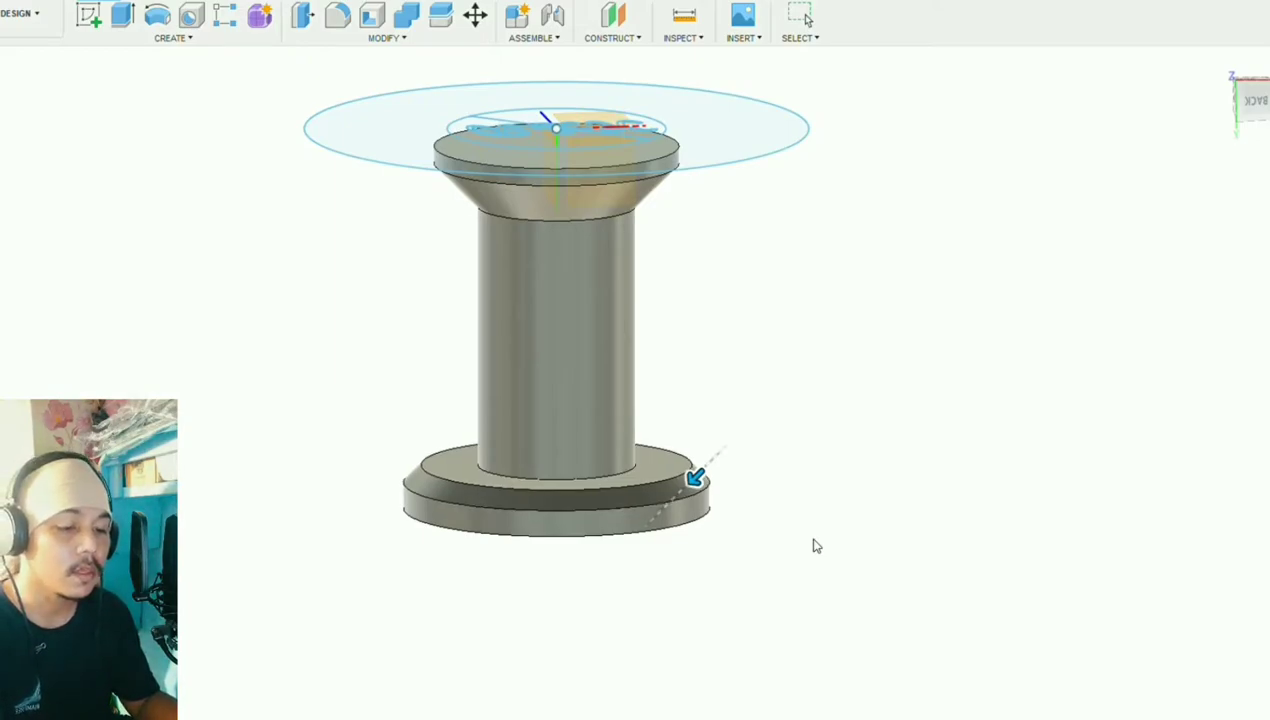
pyautogui.moveTo(556, 712)
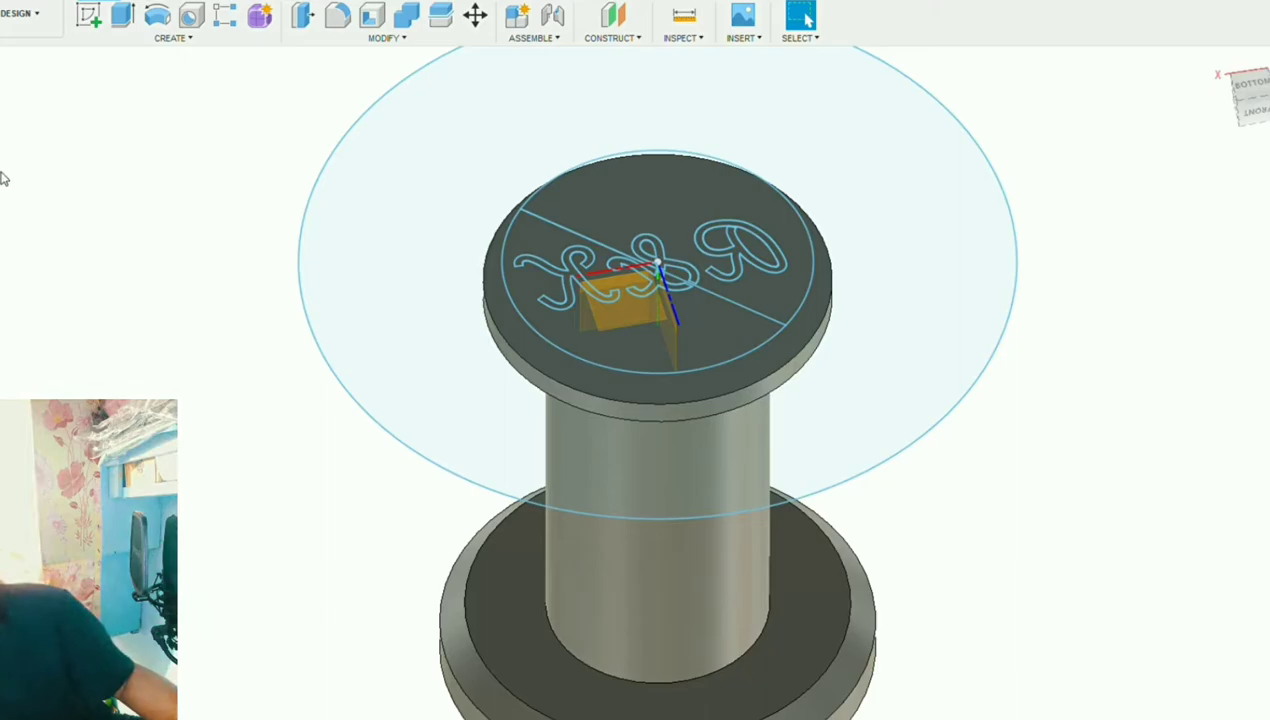
pyautogui.moveTo(18, 210)
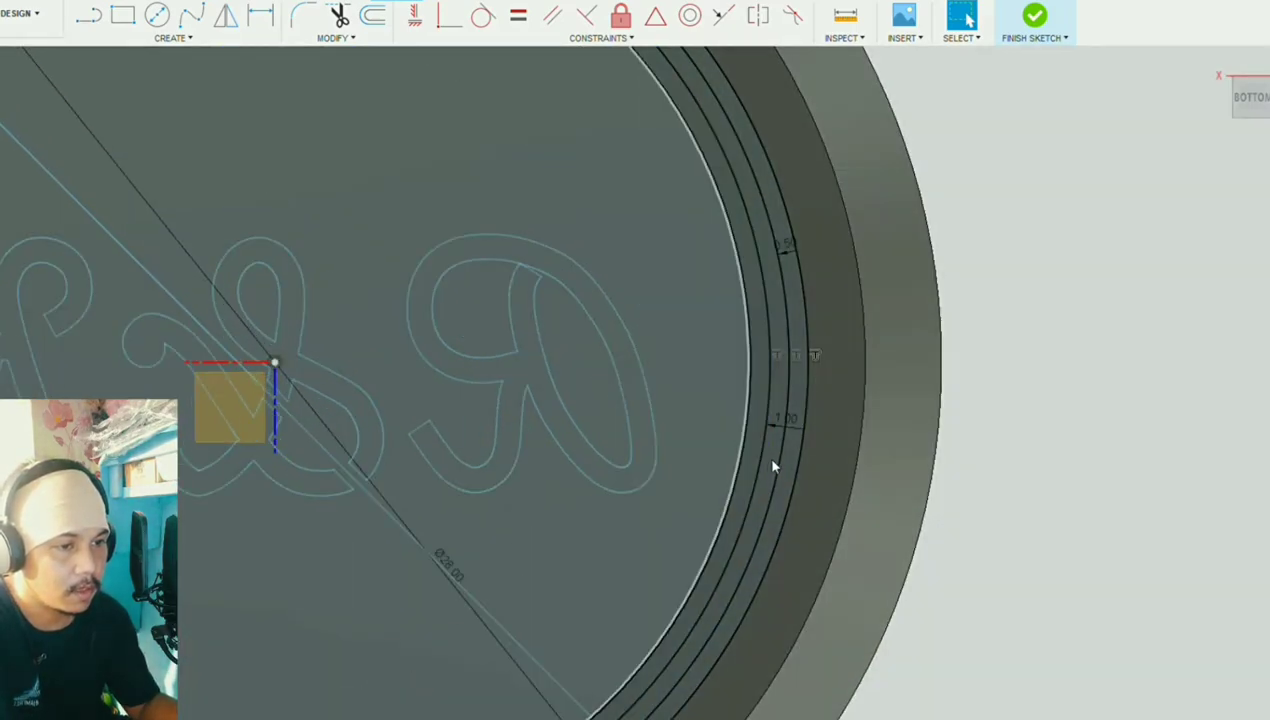
# - Zoom the end-face sketch to work on the rim circles around the initials
pyautogui.scroll(-3)
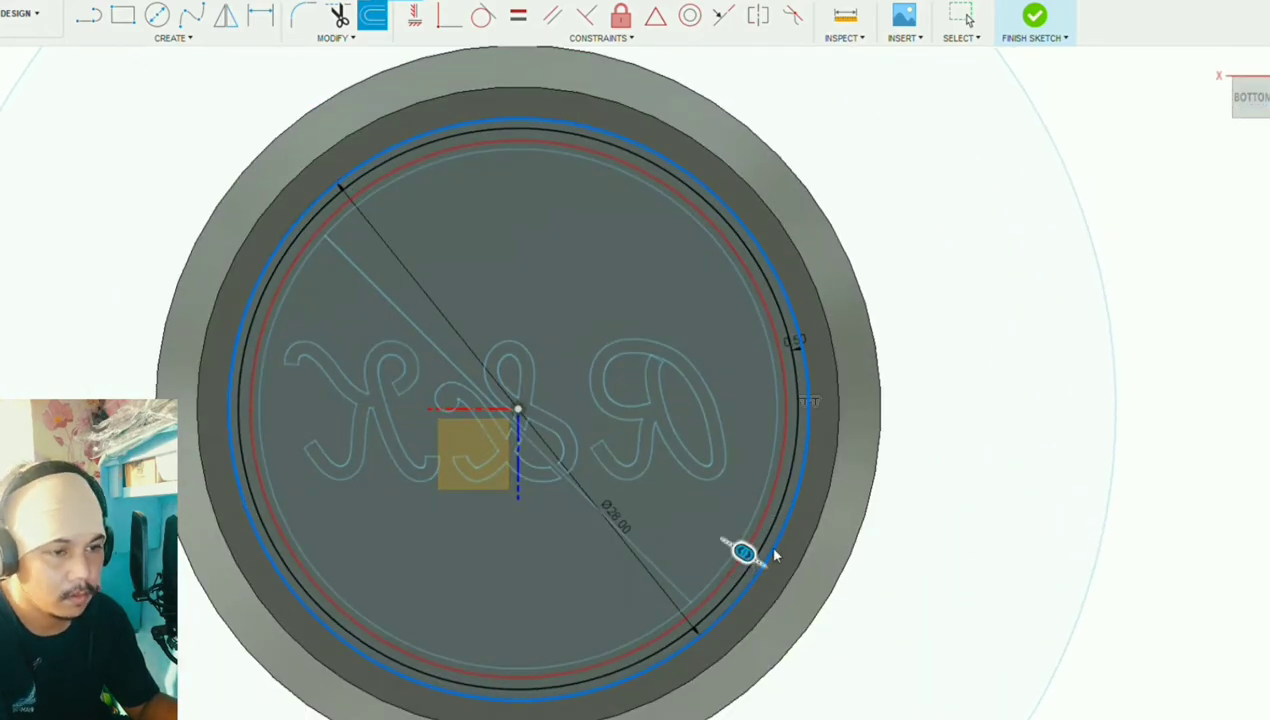
pyautogui.moveTo(888, 488)
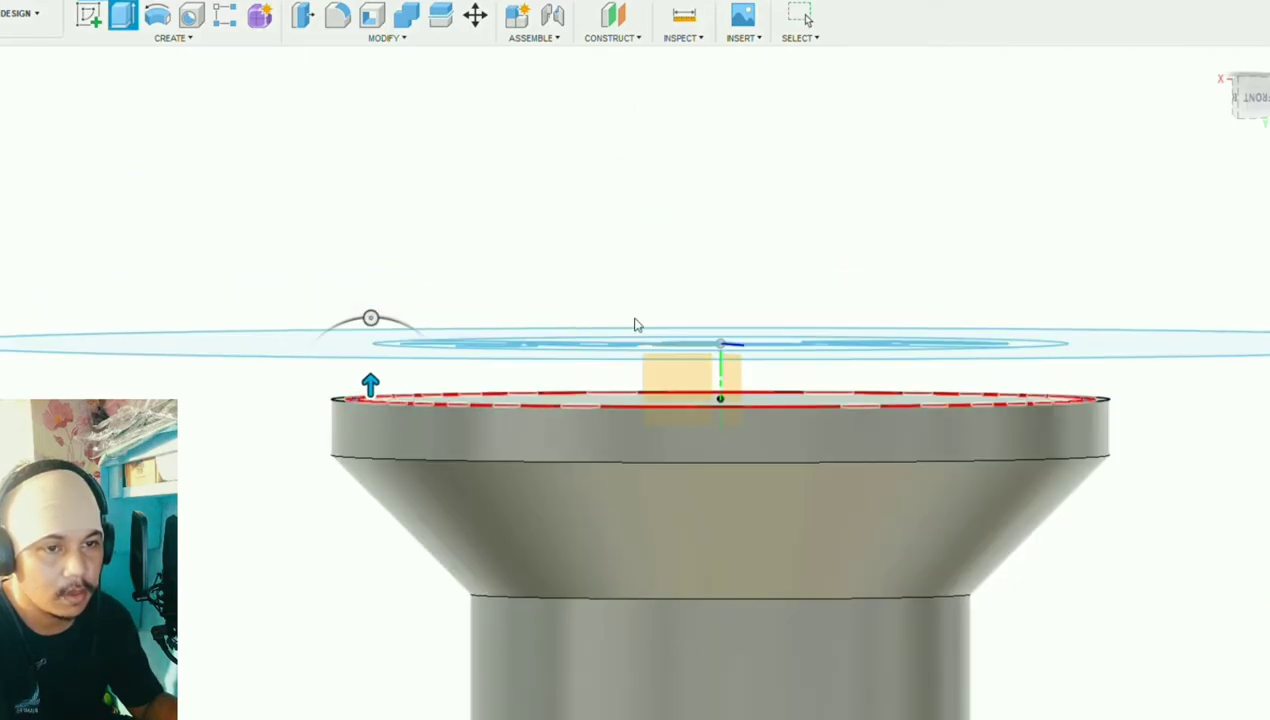
pyautogui.moveTo(570, 650)
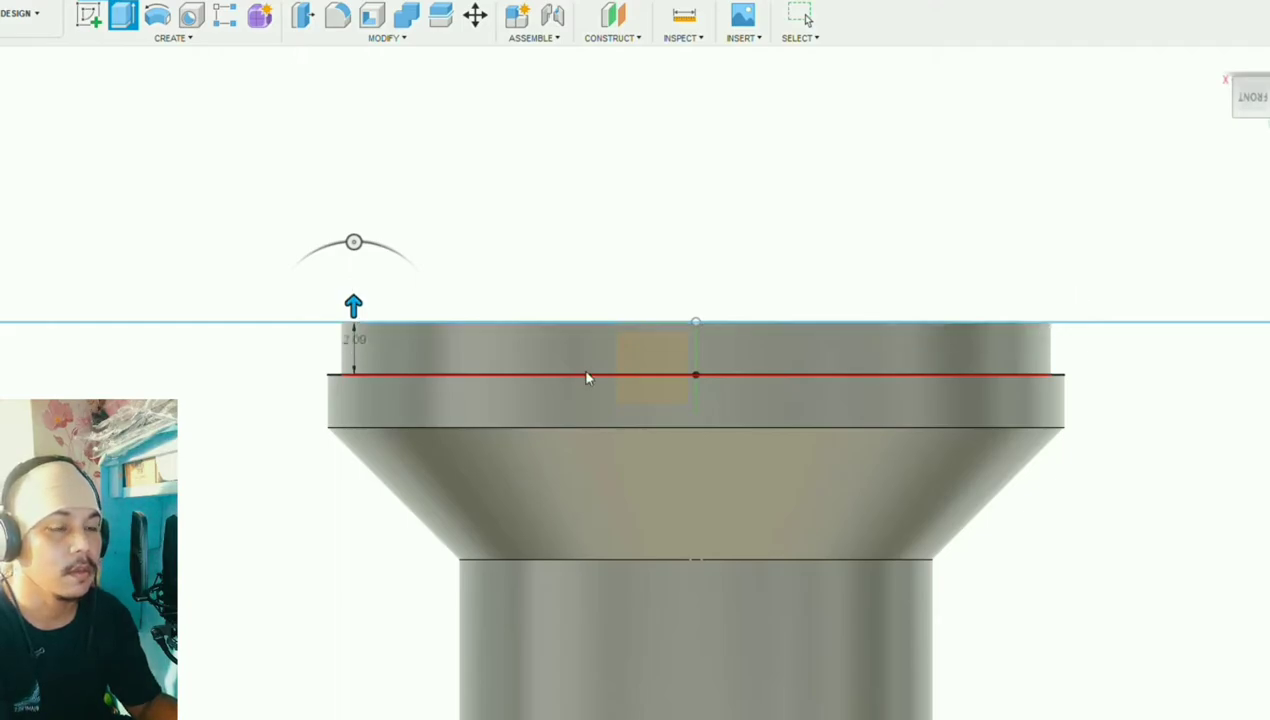
pyautogui.moveTo(1204, 364)
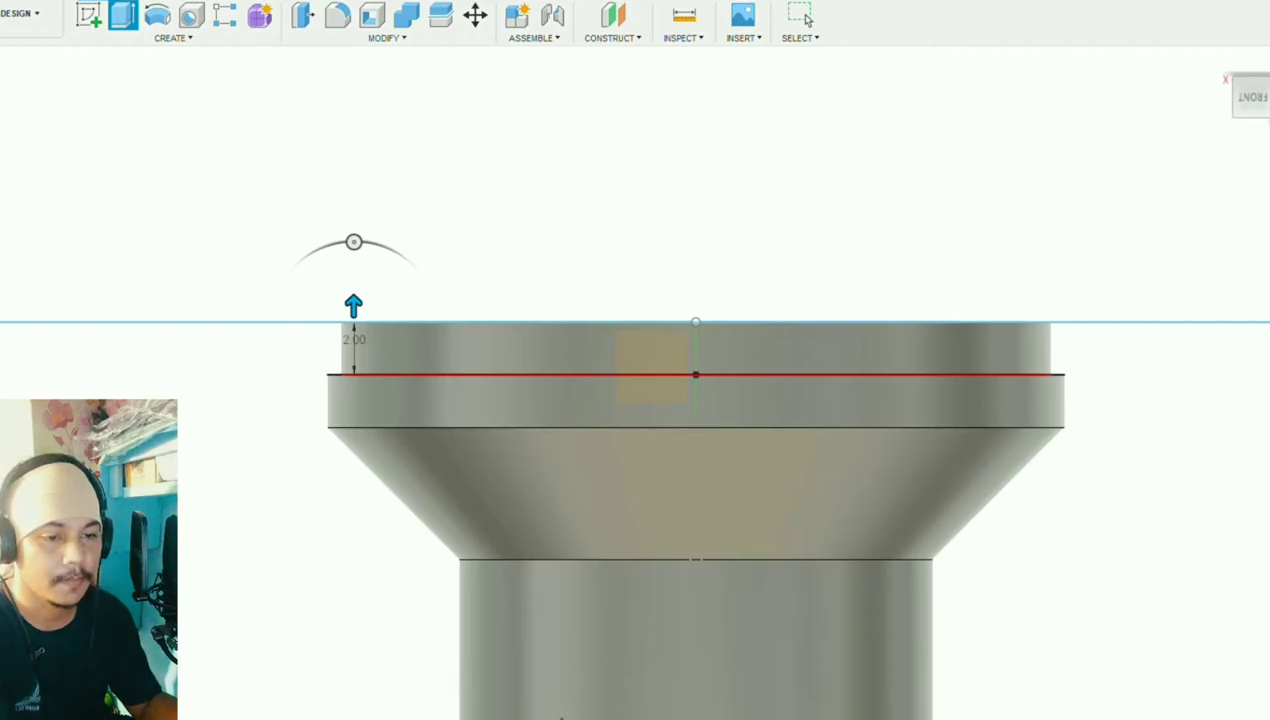
pyautogui.moveTo(650, 656)
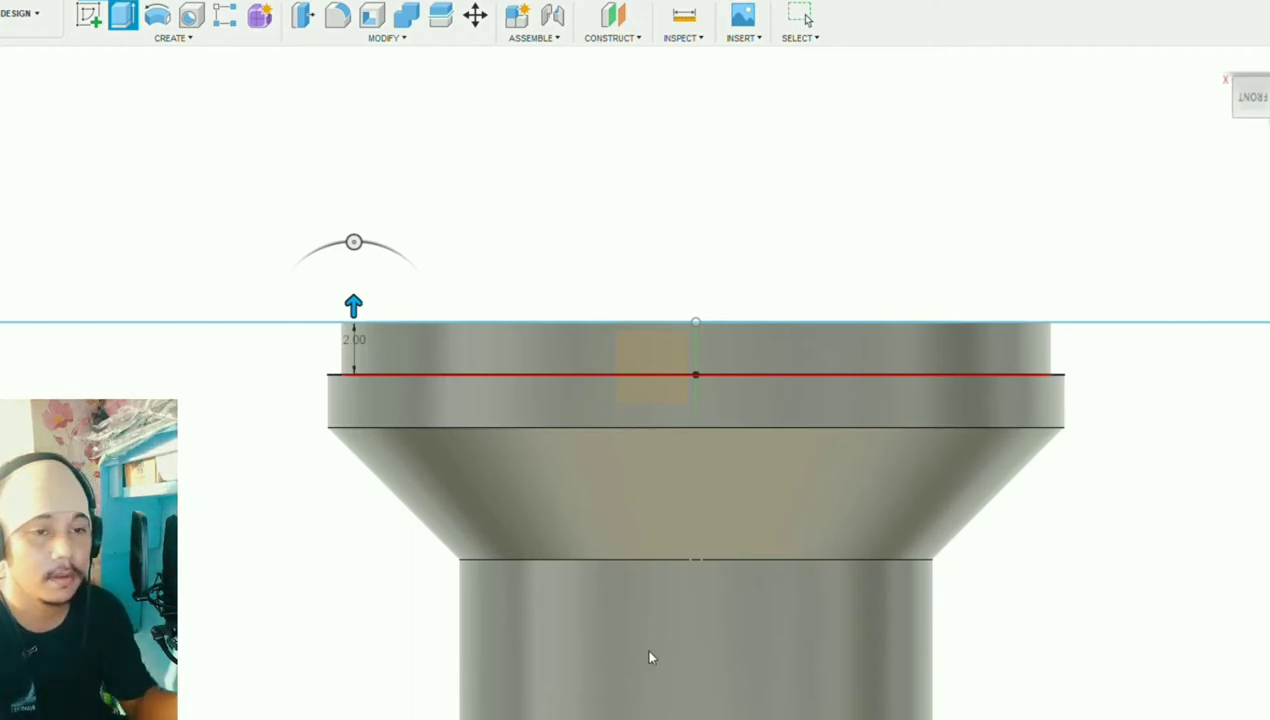
pyautogui.moveTo(544, 716)
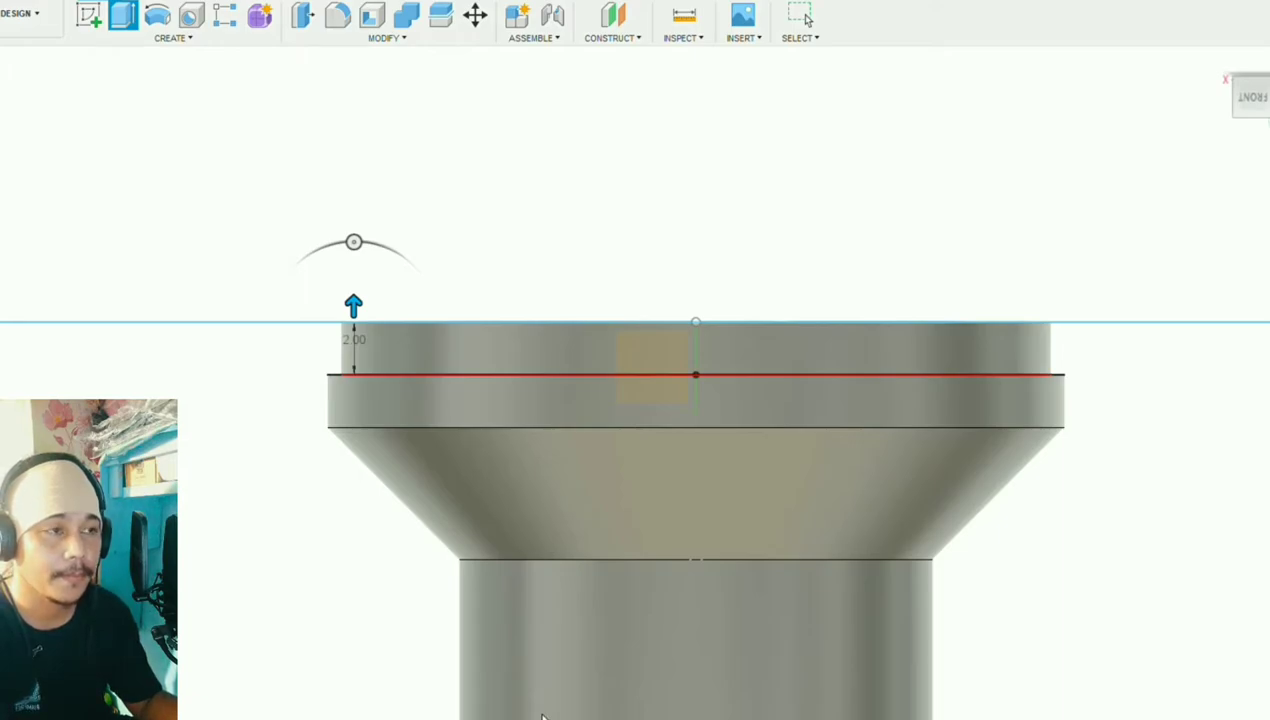
pyautogui.moveTo(434, 596)
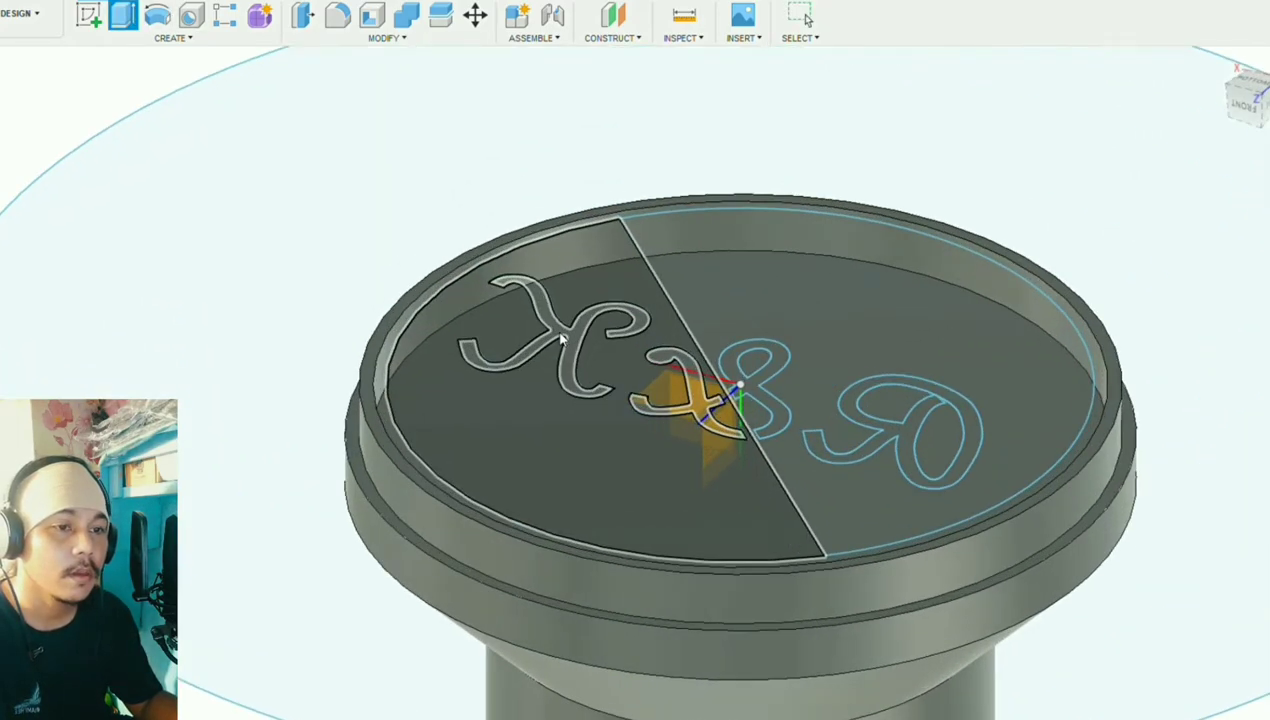
# - Add the remaining R&K letter profiles to the extrude selection
pyautogui.click(556, 330)
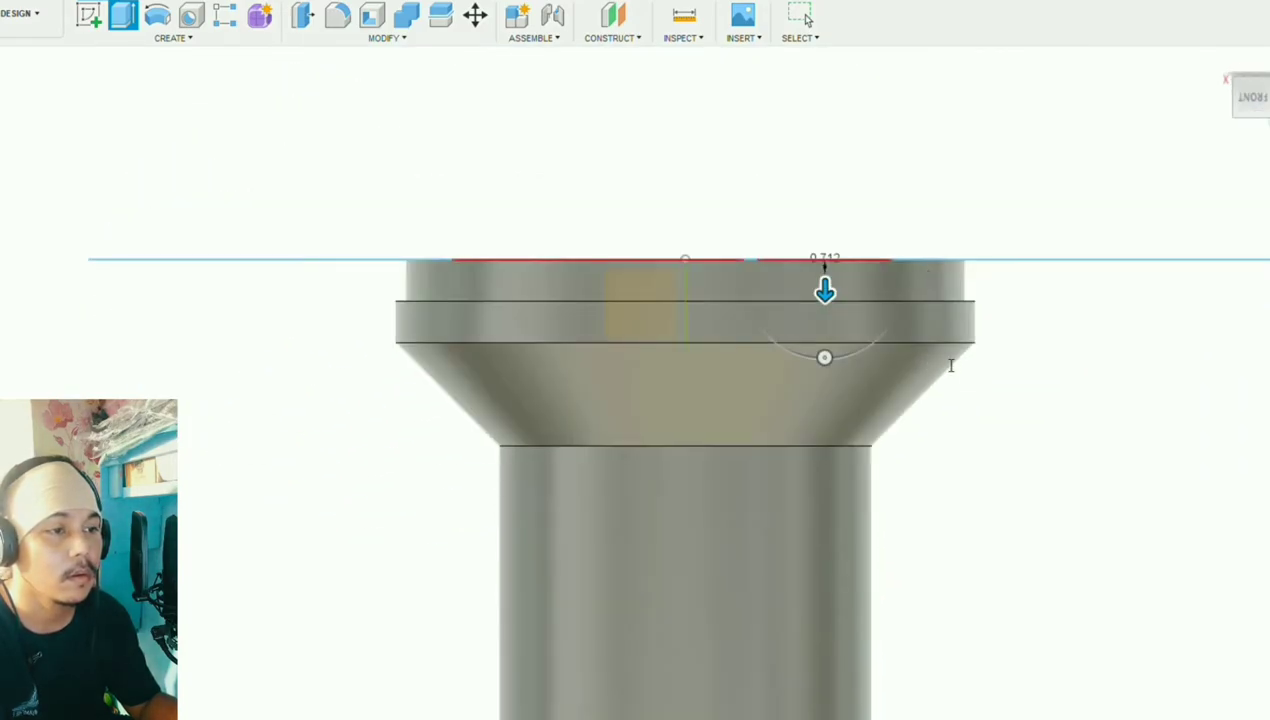
pyautogui.moveTo(1218, 336)
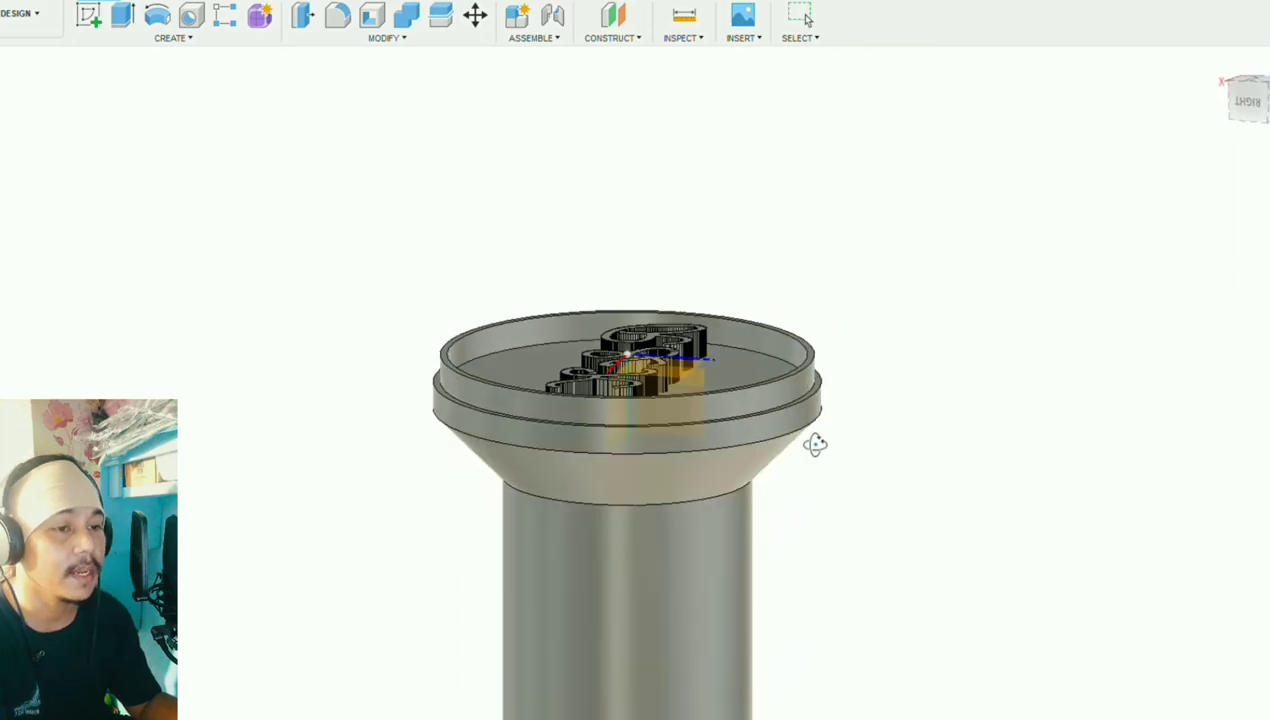
# - Orbit the model to inspect the raised lettering on the stamp face
pyautogui.moveTo(816, 444); pyautogui.dragTo(630, 430)
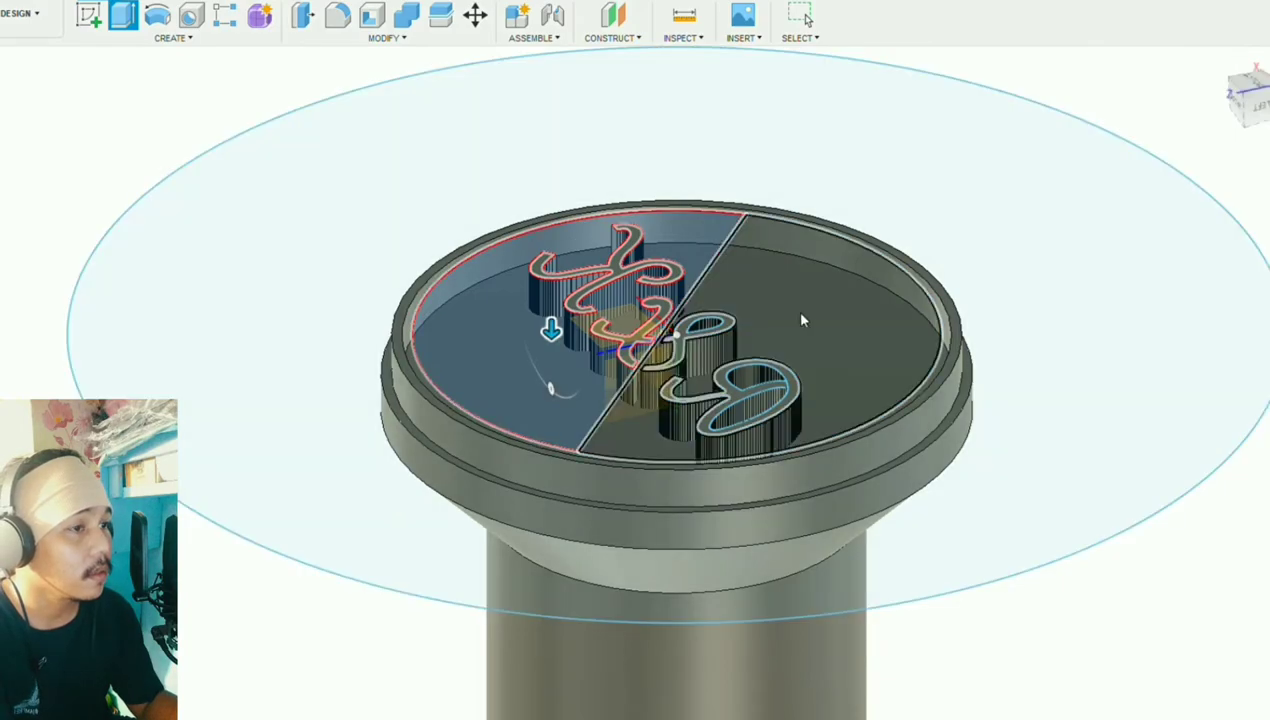
pyautogui.moveTo(896, 362)
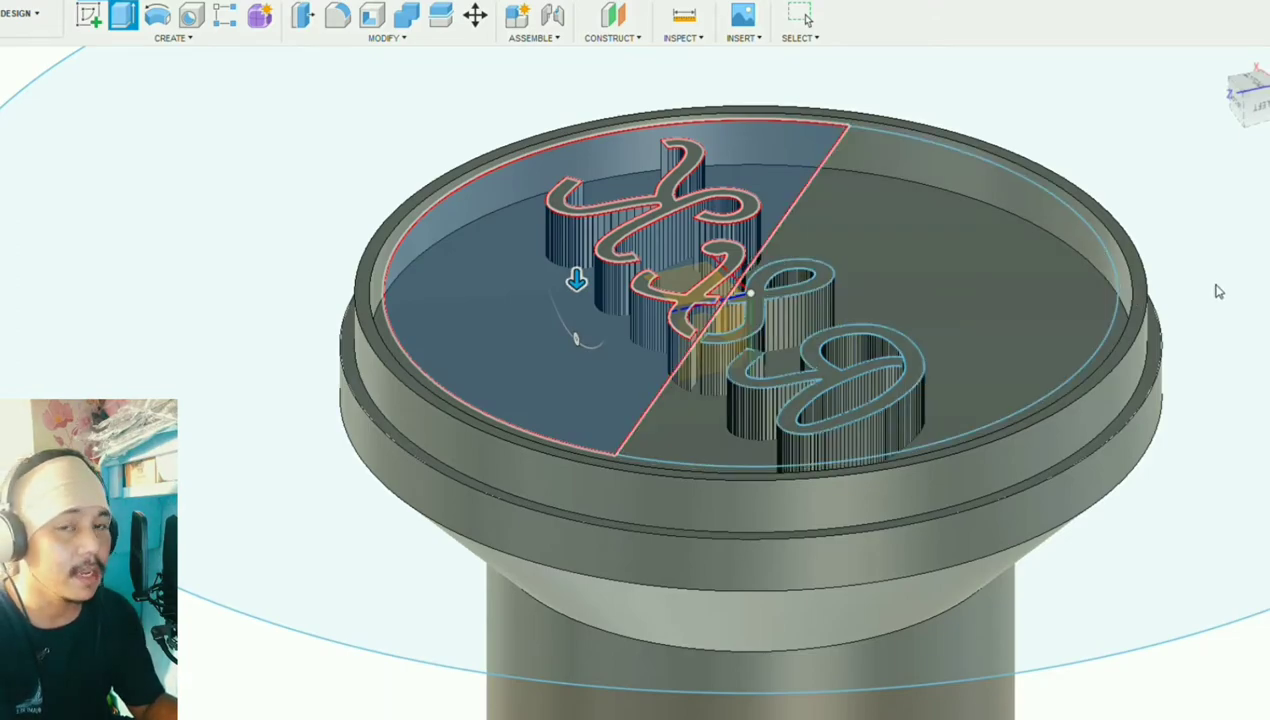
pyautogui.moveTo(1222, 252)
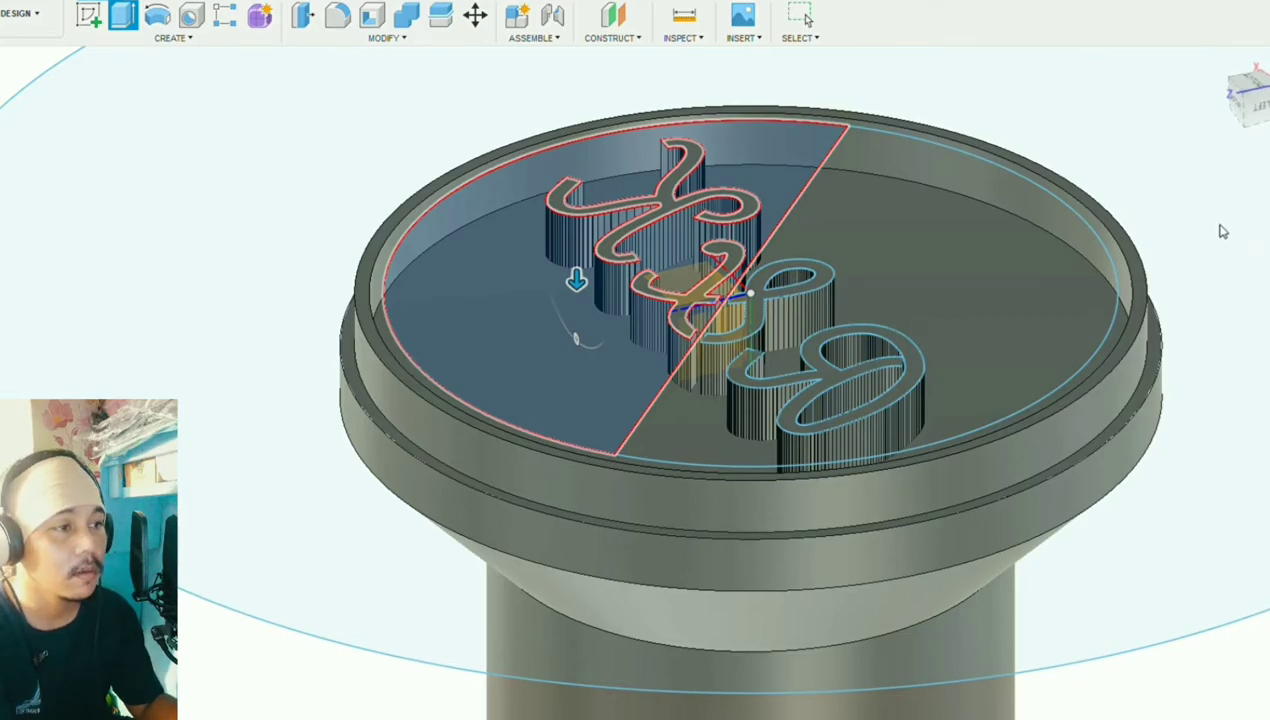
pyautogui.moveTo(1248, 210)
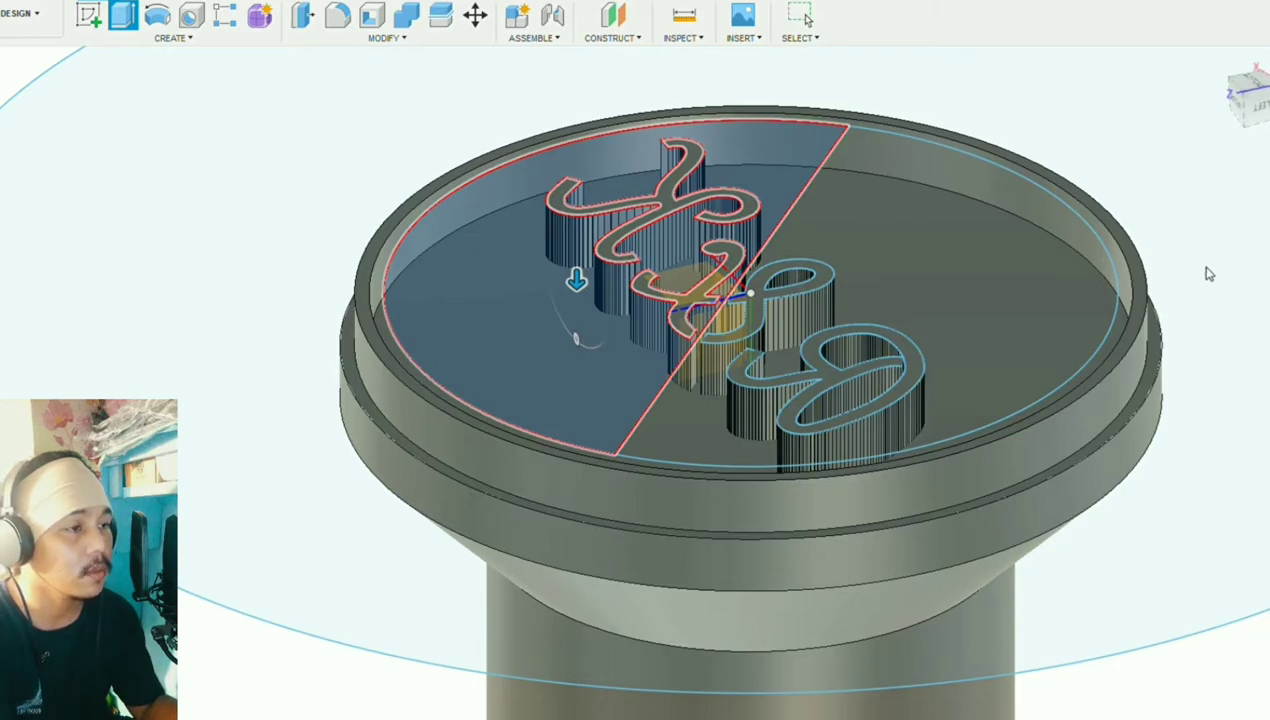
pyautogui.moveTo(1216, 272)
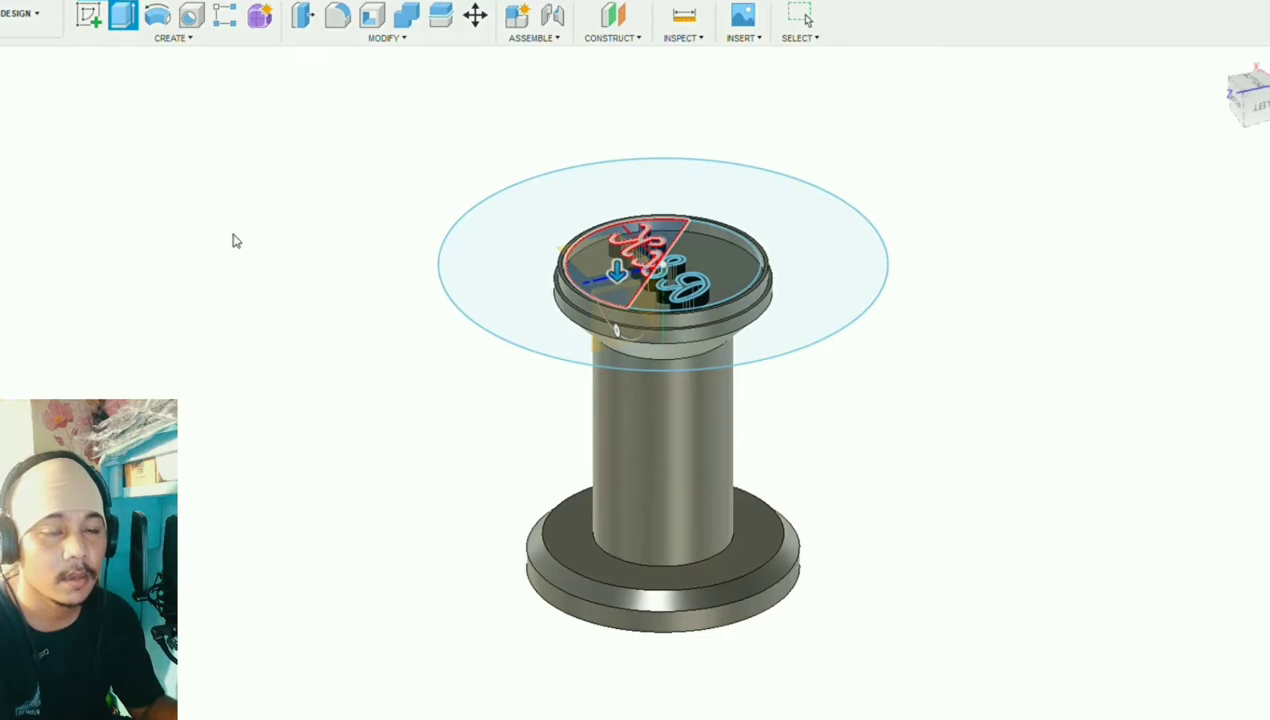
pyautogui.moveTo(14, 262)
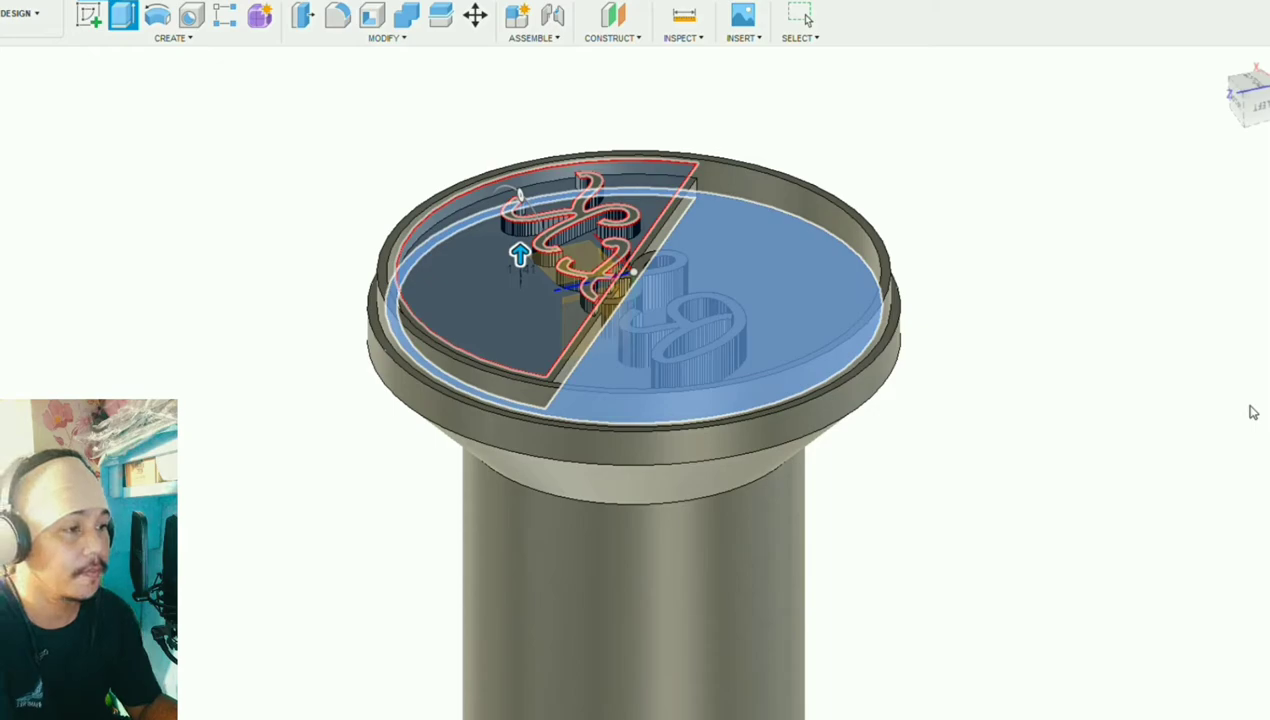
pyautogui.moveTo(1220, 424)
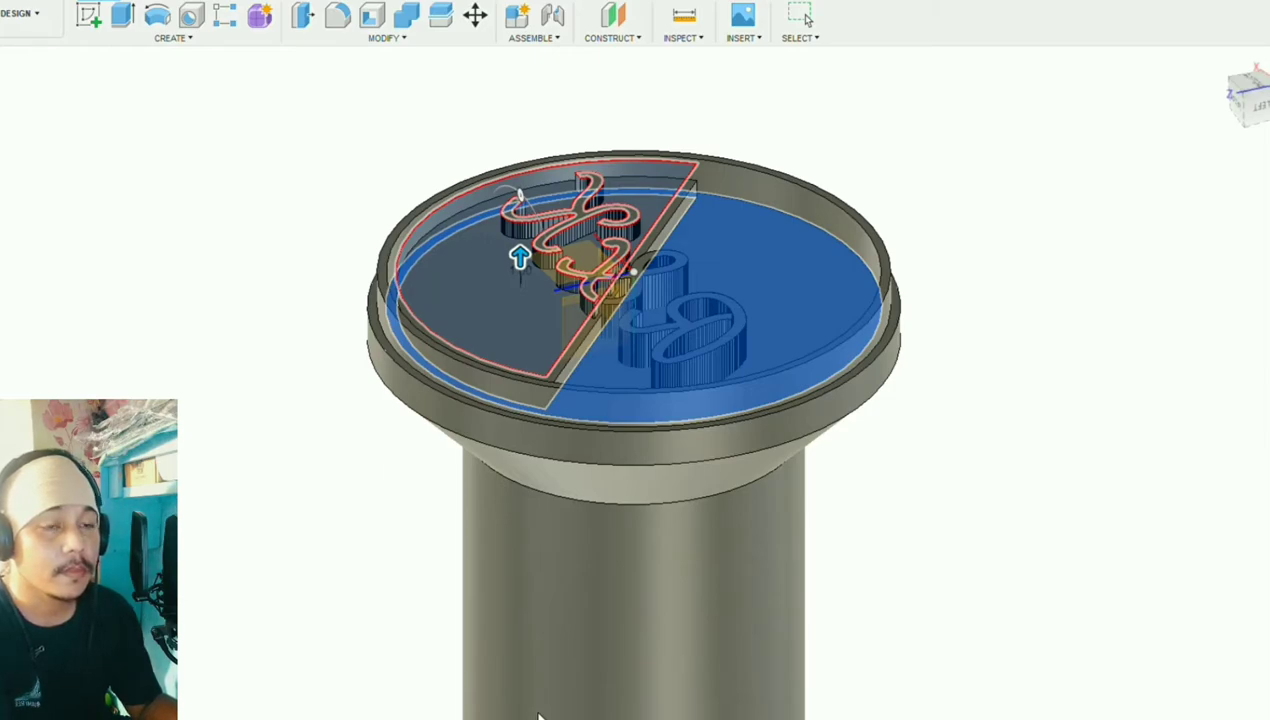
pyautogui.moveTo(710, 280)
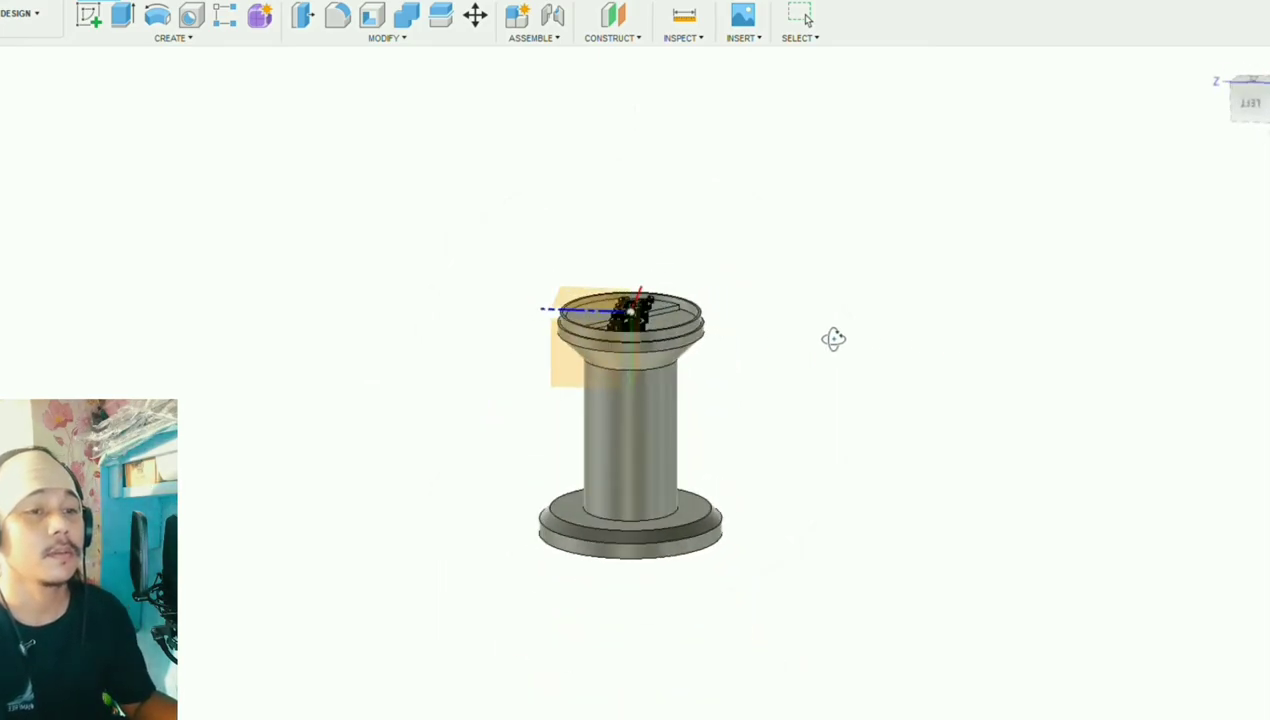
pyautogui.moveTo(834, 338); pyautogui.dragTo(764, 336)
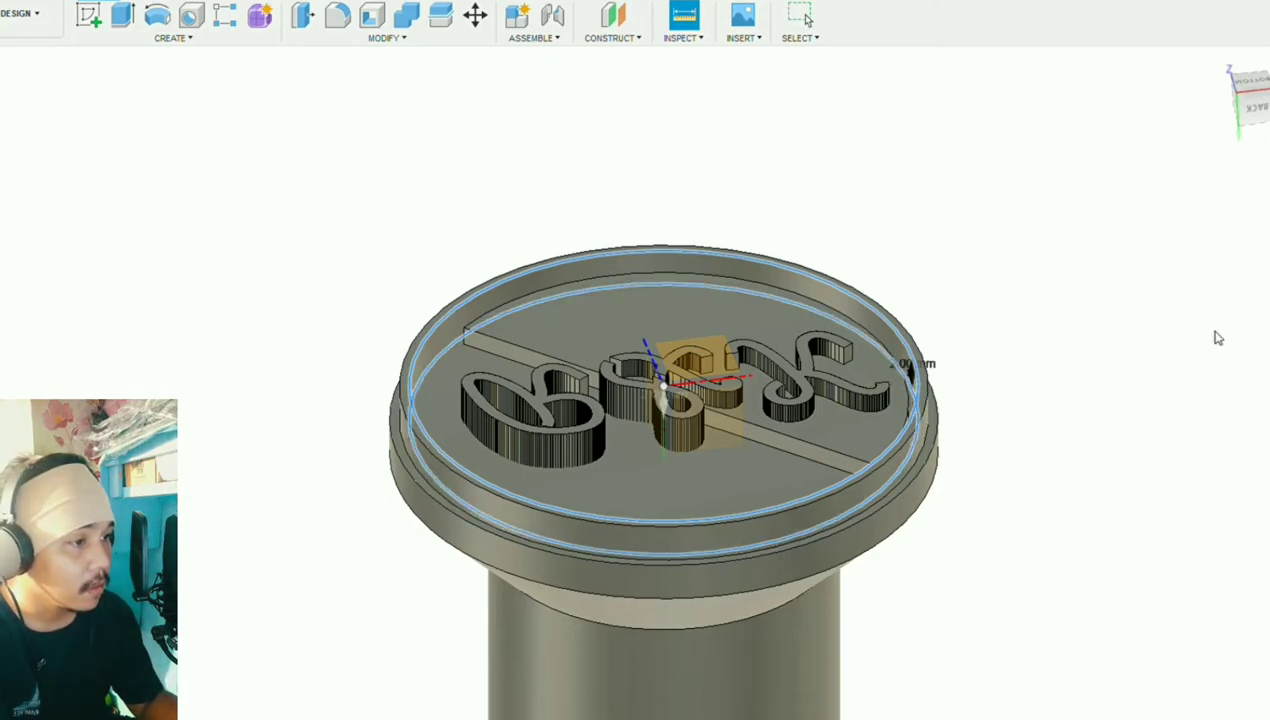
pyautogui.moveTo(1212, 336)
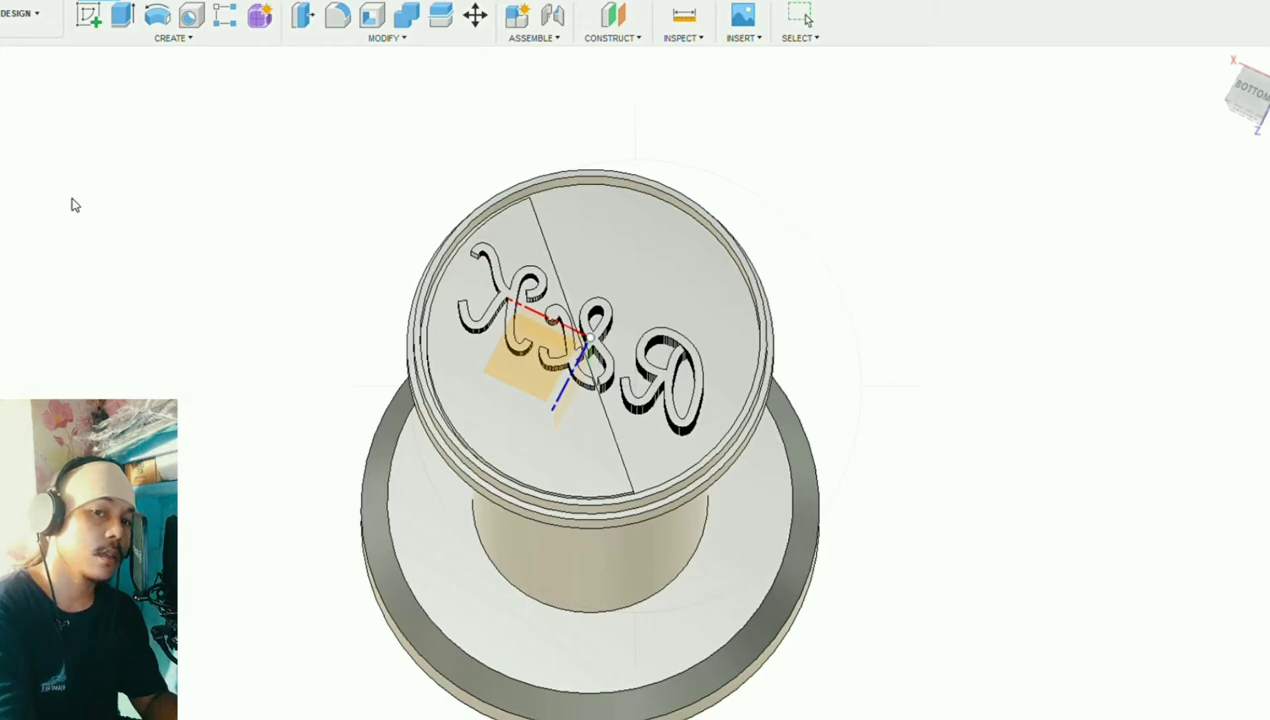
# - Start a new sketch on the stamp's lettered top face
pyautogui.click(800, 16)
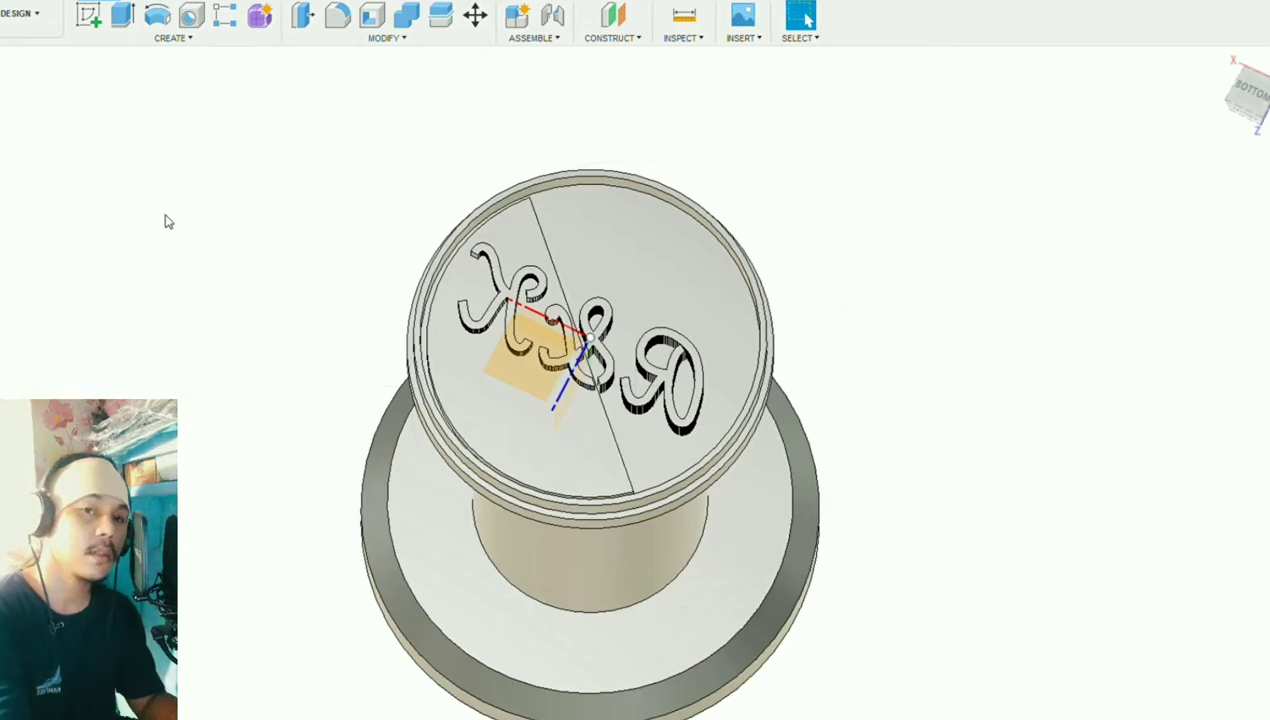
pyautogui.moveTo(24, 192)
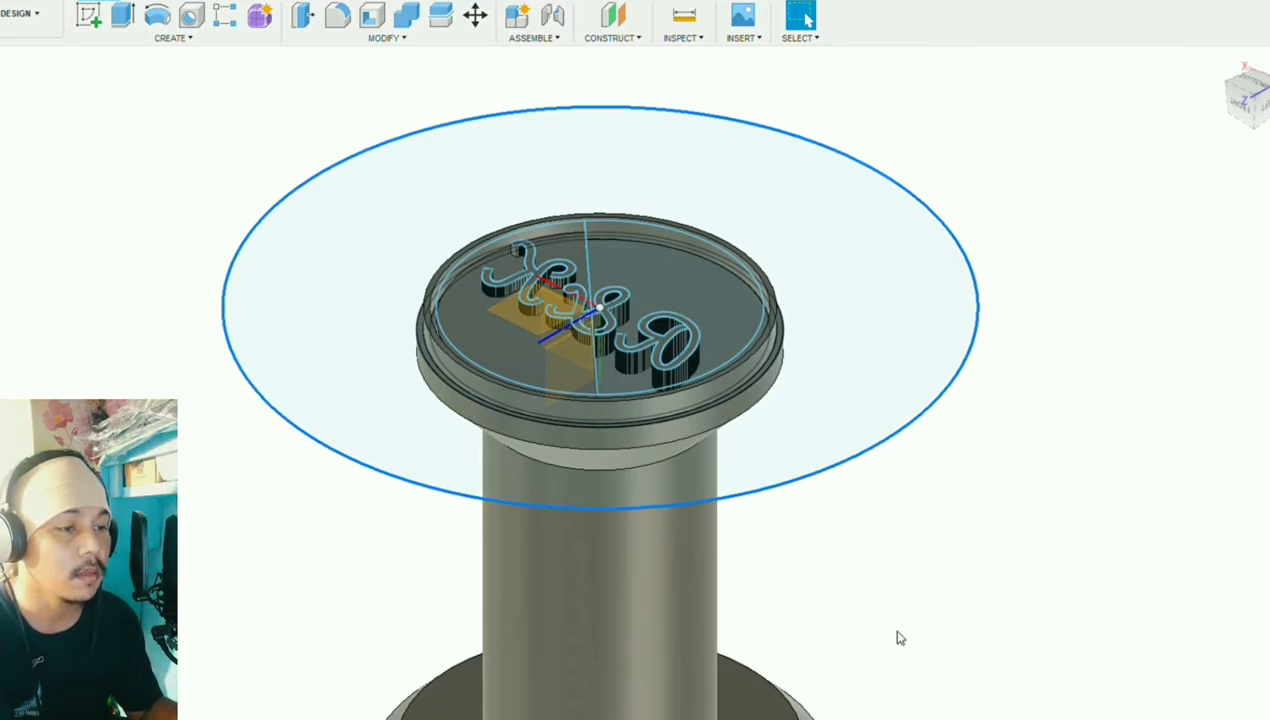
pyautogui.moveTo(984, 634)
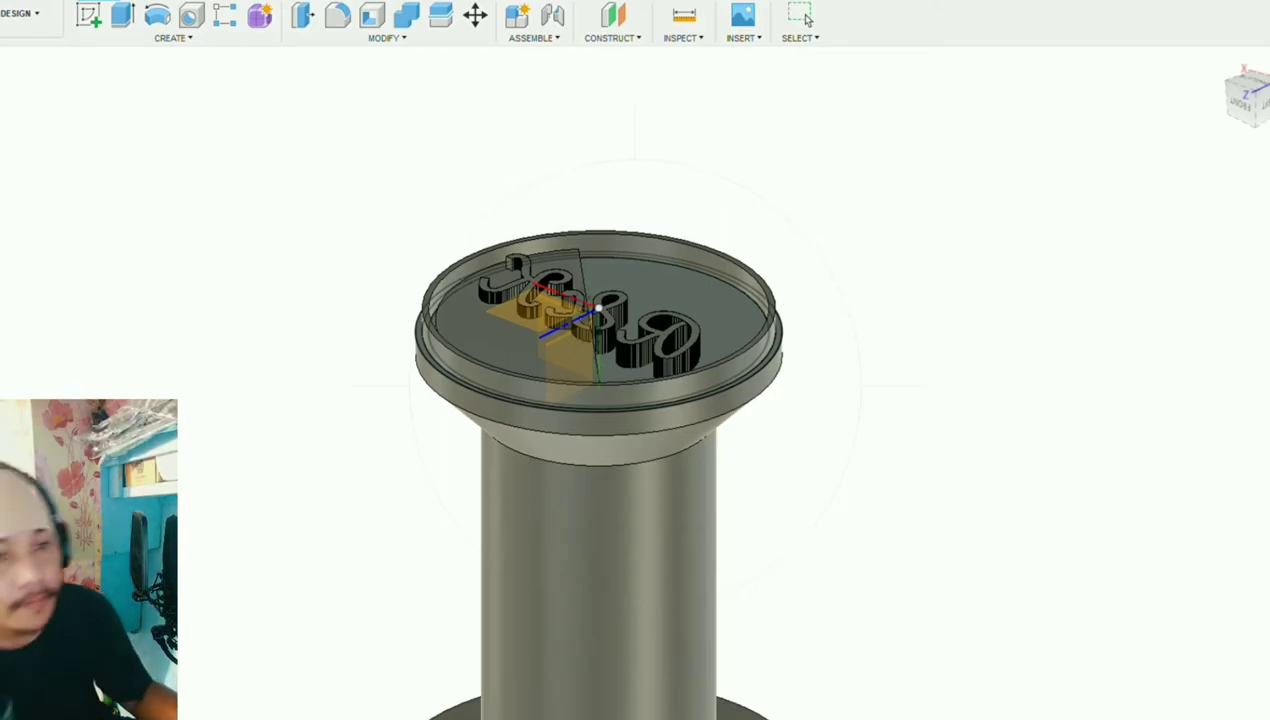
pyautogui.moveTo(100, 256)
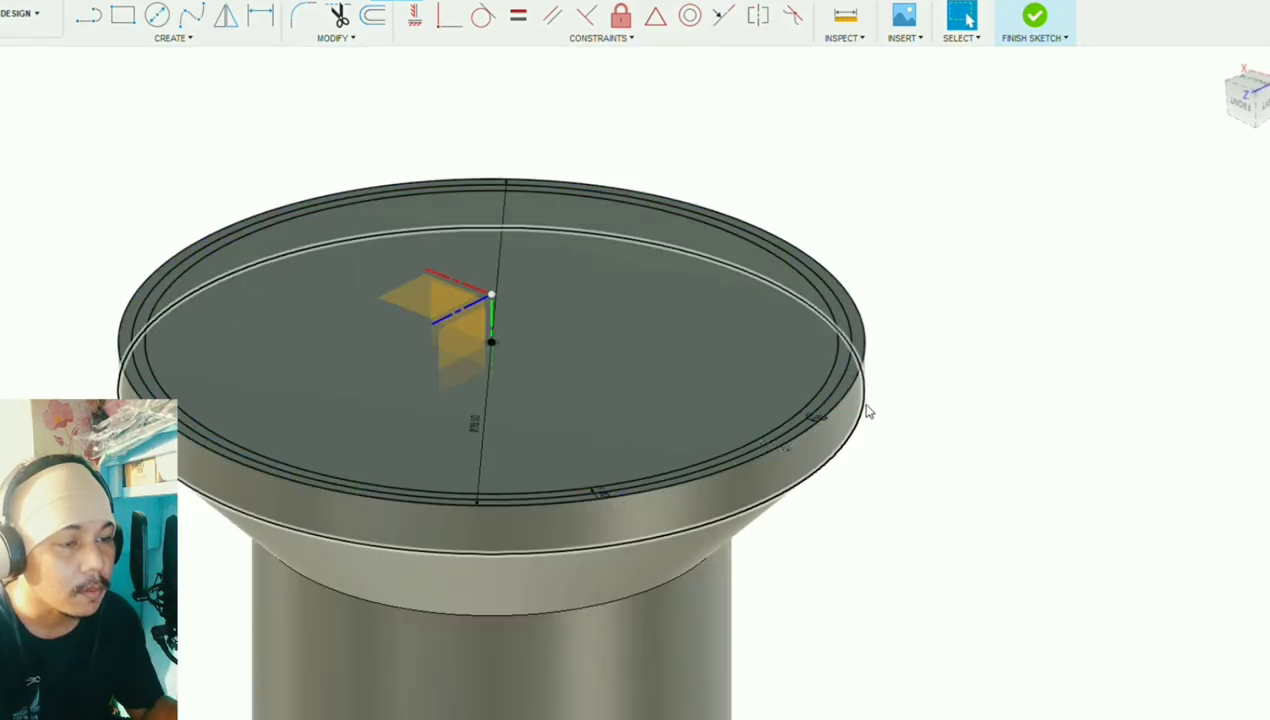
# - Finish the top-face sketch and return to the stamp model
pyautogui.click(1034, 18)
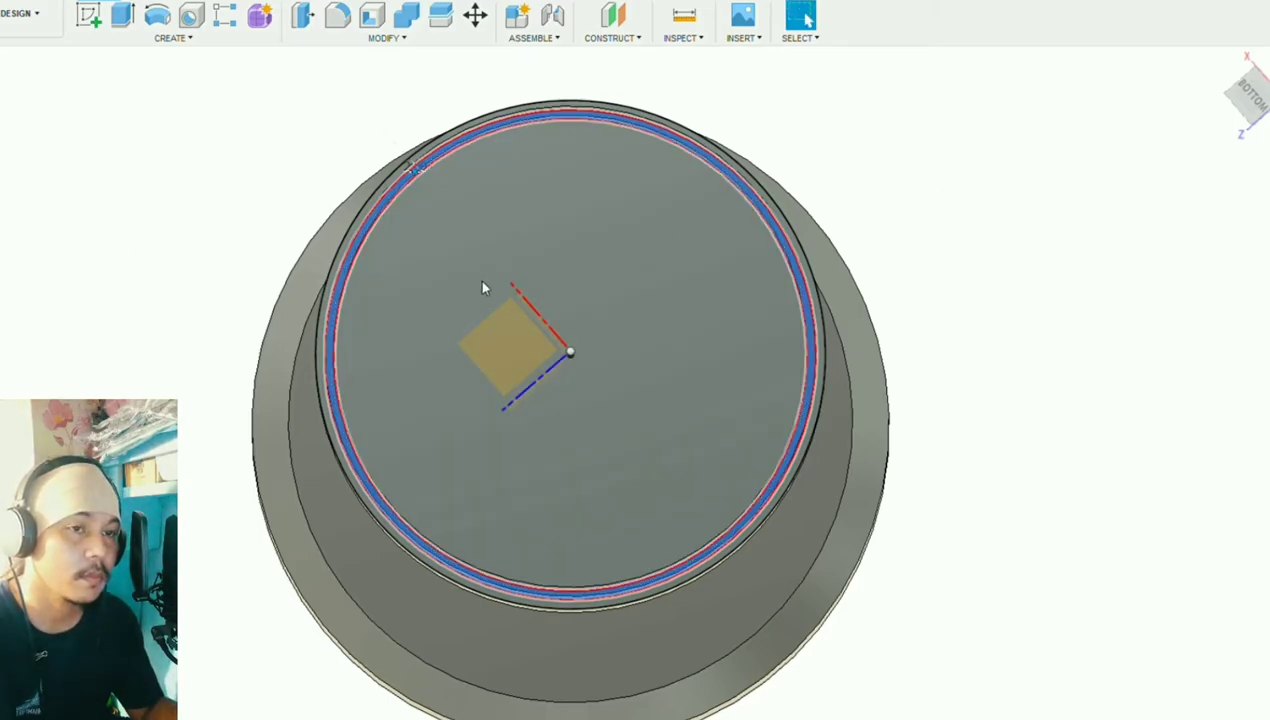
pyautogui.moveTo(892, 236)
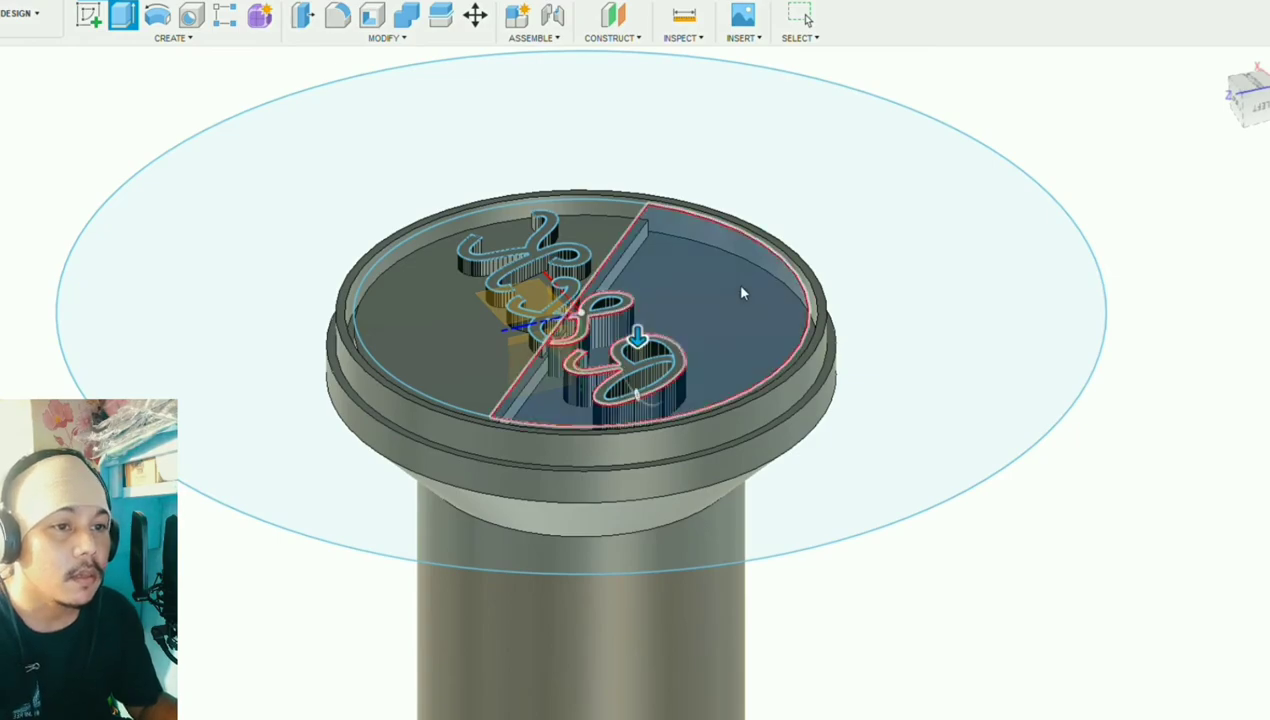
pyautogui.moveTo(1084, 198)
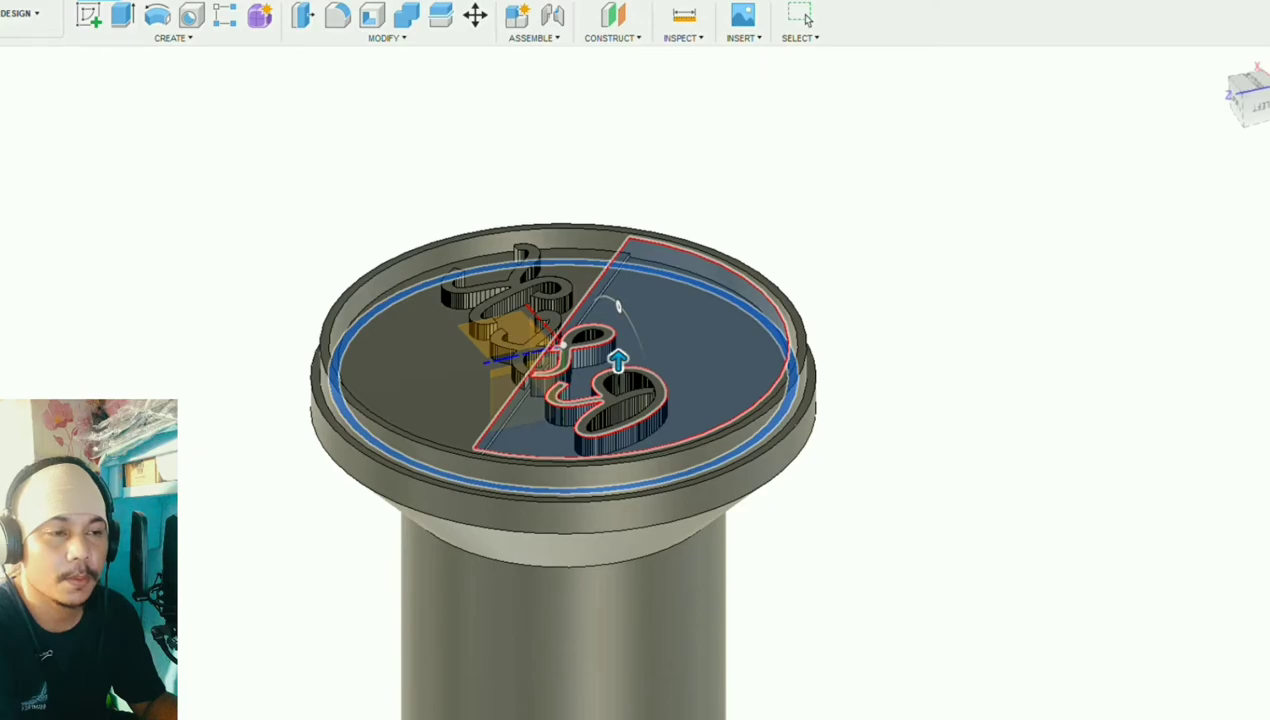
pyautogui.moveTo(888, 698)
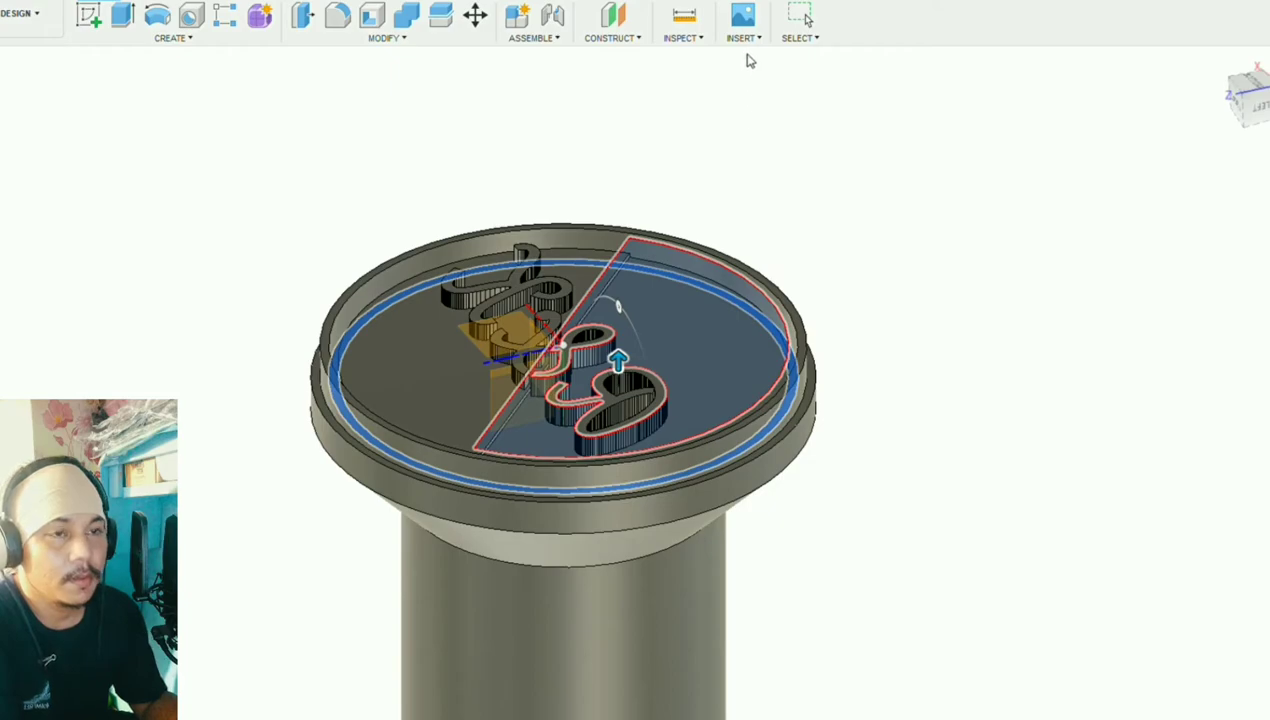
pyautogui.moveTo(1150, 68)
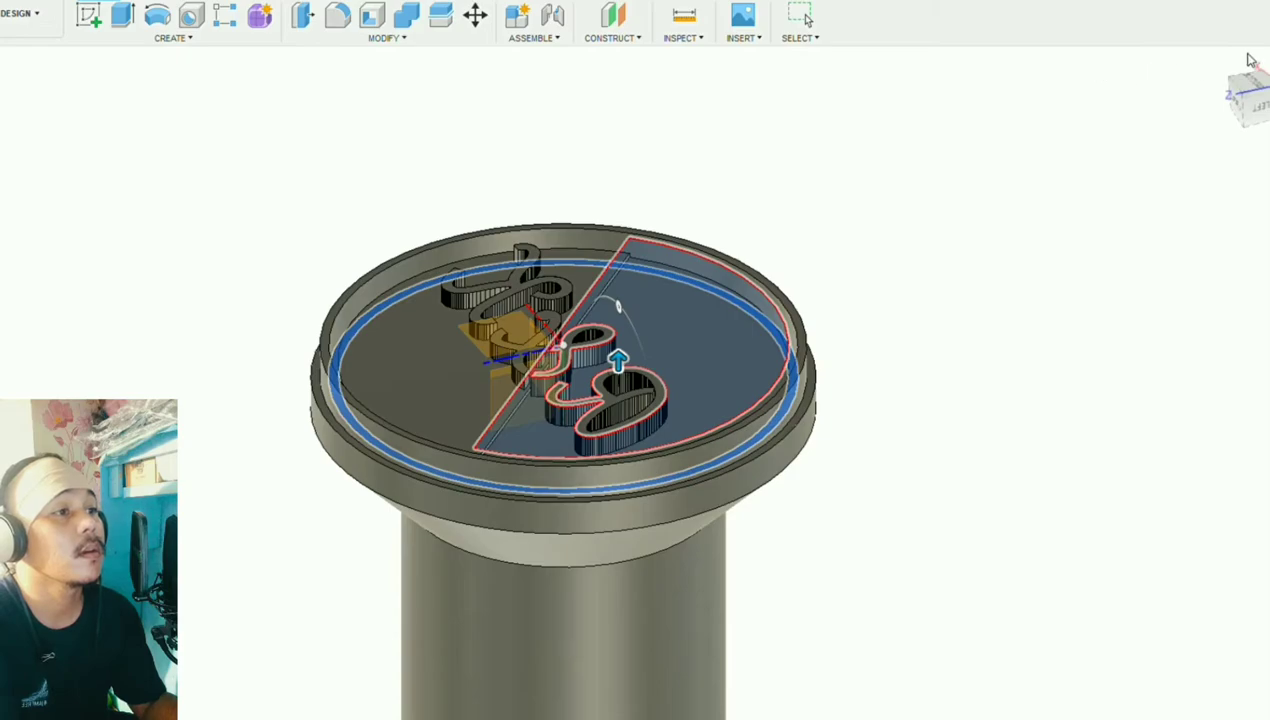
pyautogui.moveTo(1116, 64)
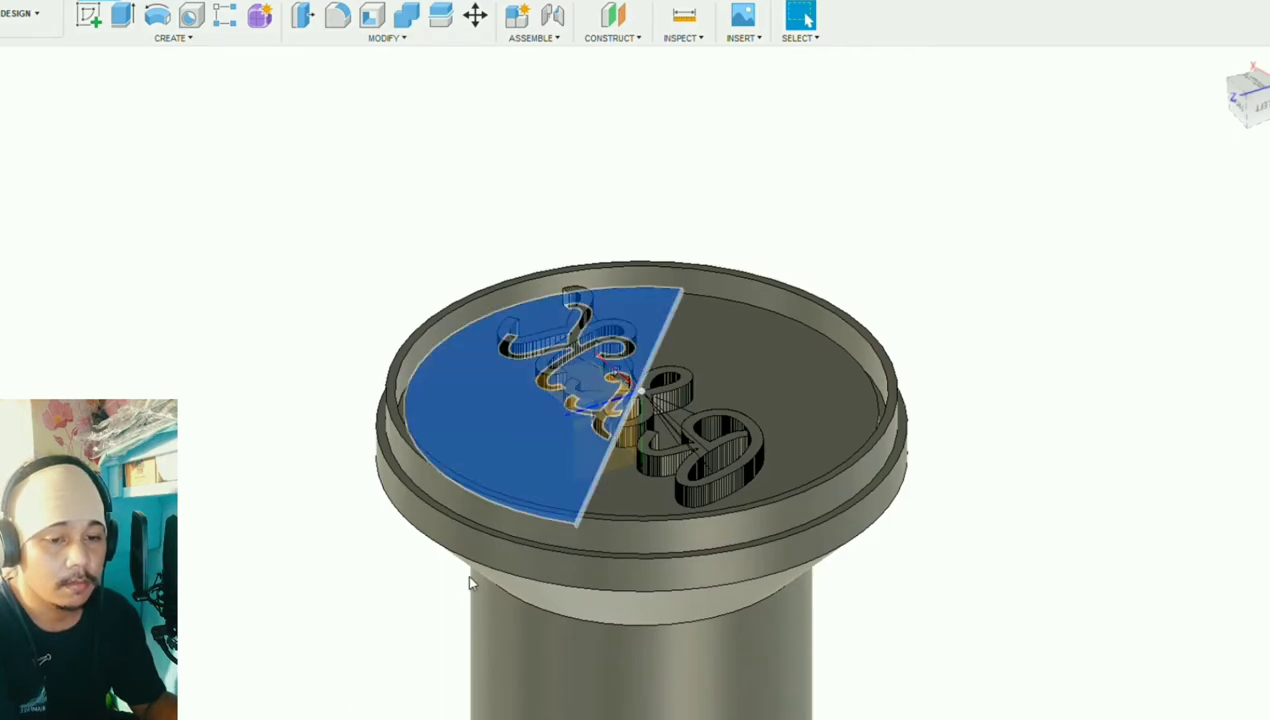
pyautogui.moveTo(676, 348)
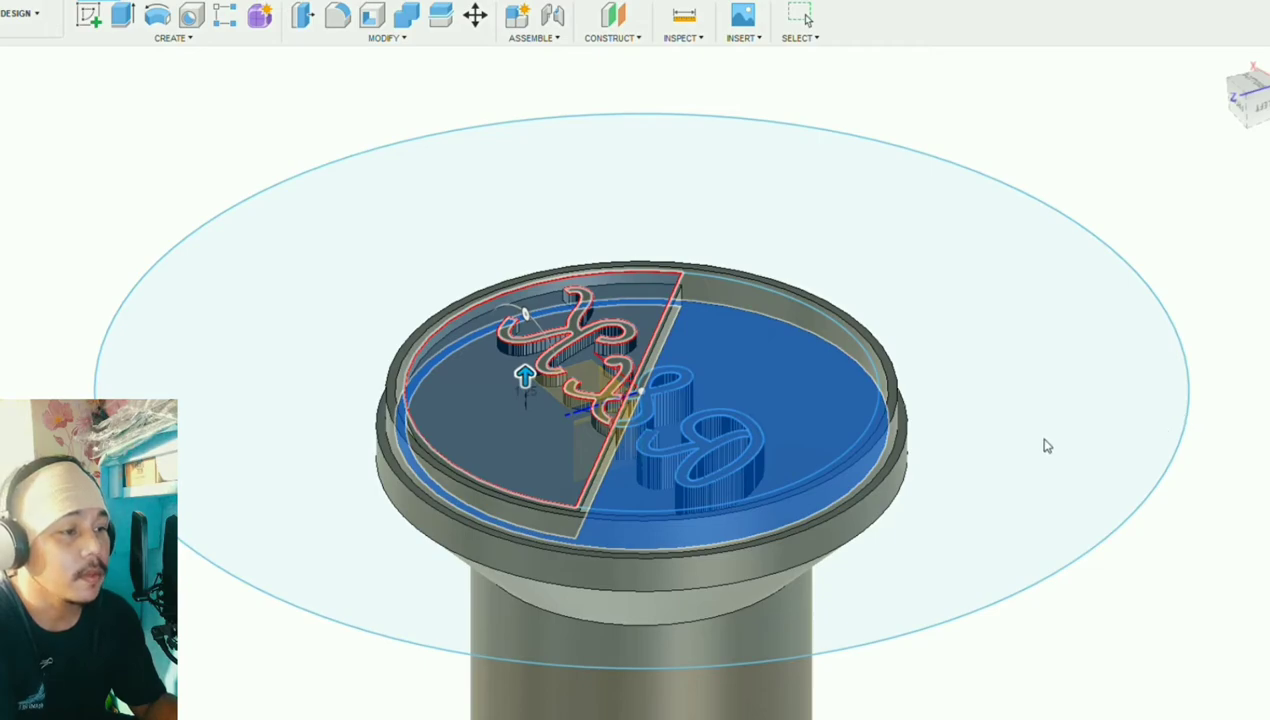
pyautogui.moveTo(724, 228)
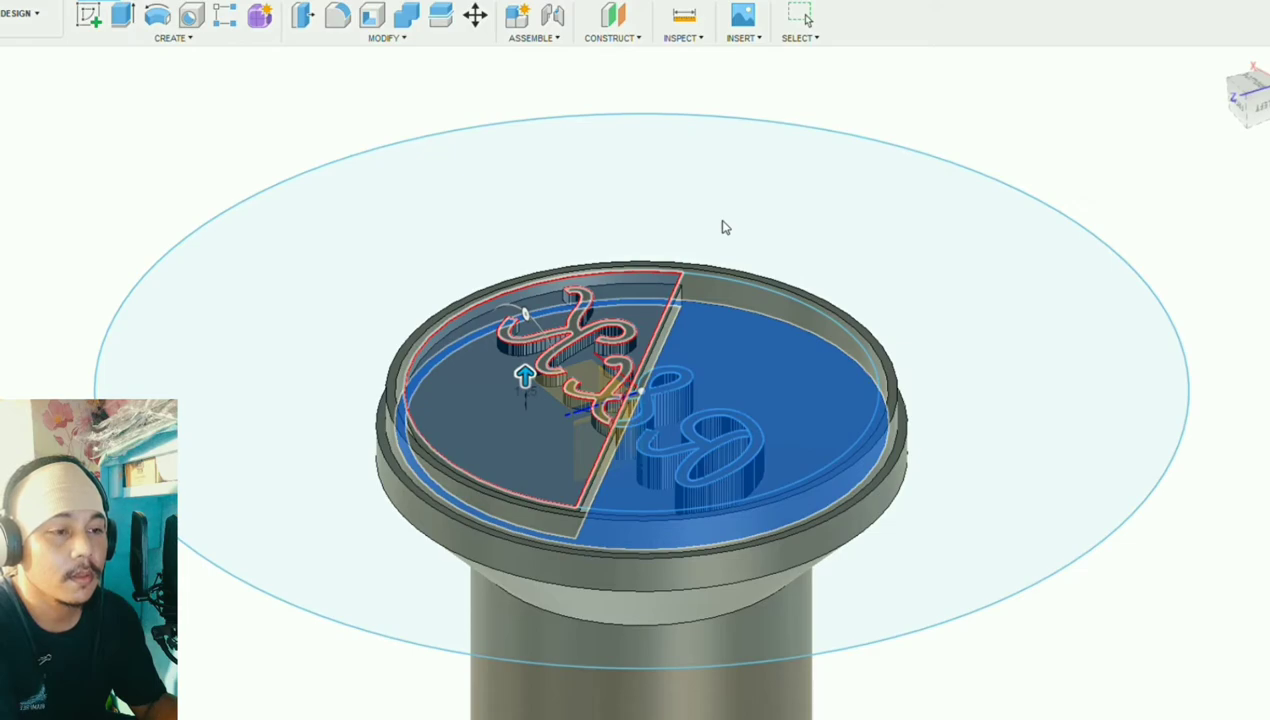
pyautogui.moveTo(1256, 710)
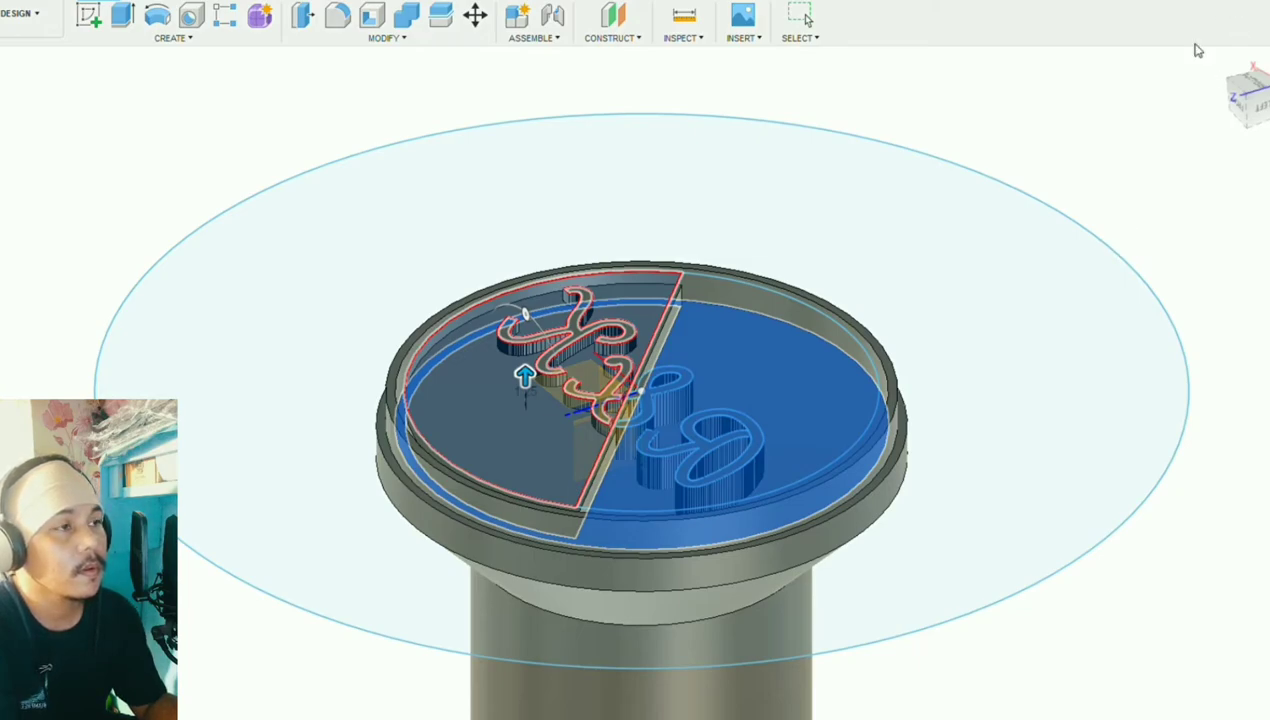
pyautogui.moveTo(704, 476)
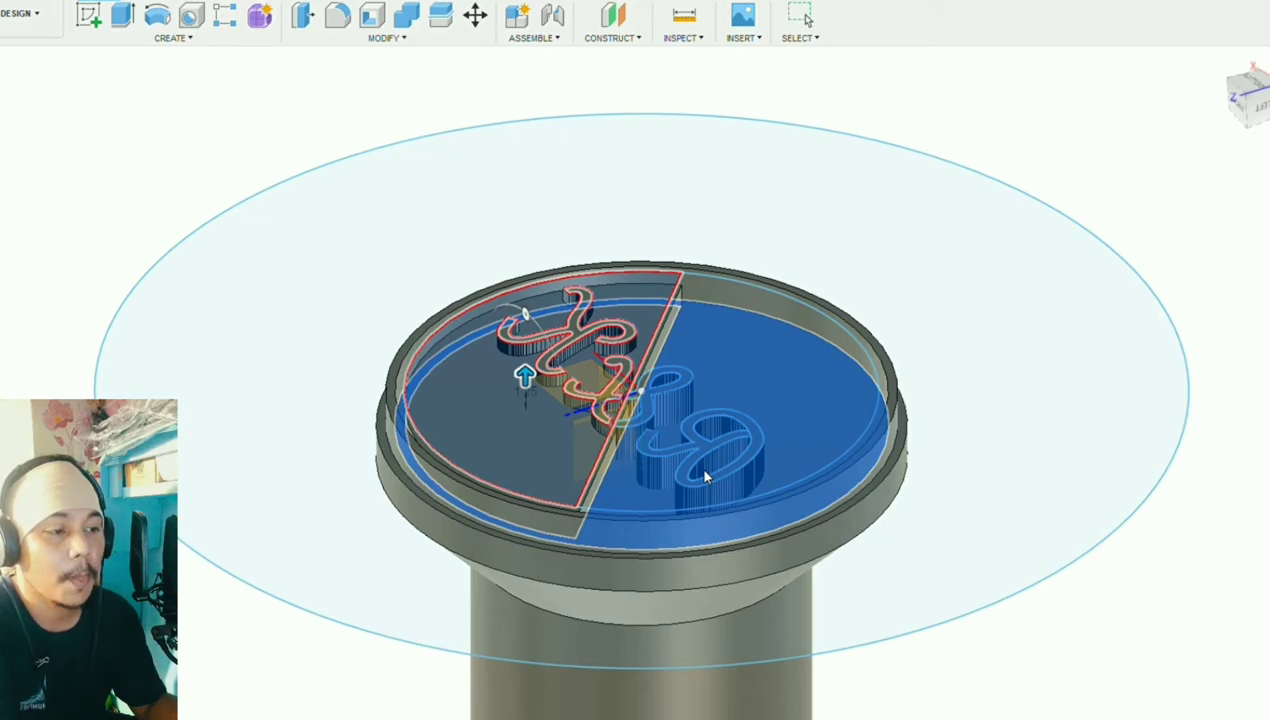
pyautogui.moveTo(830, 38)
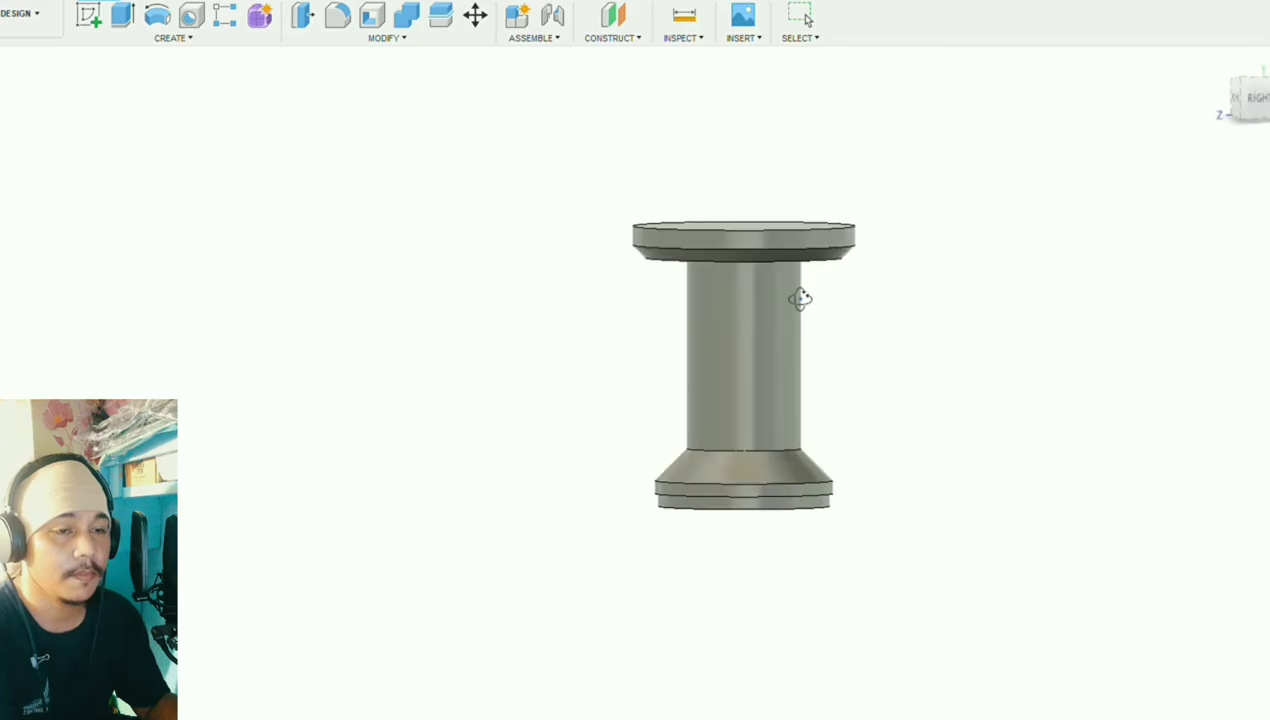
pyautogui.moveTo(800, 298); pyautogui.dragTo(762, 348)
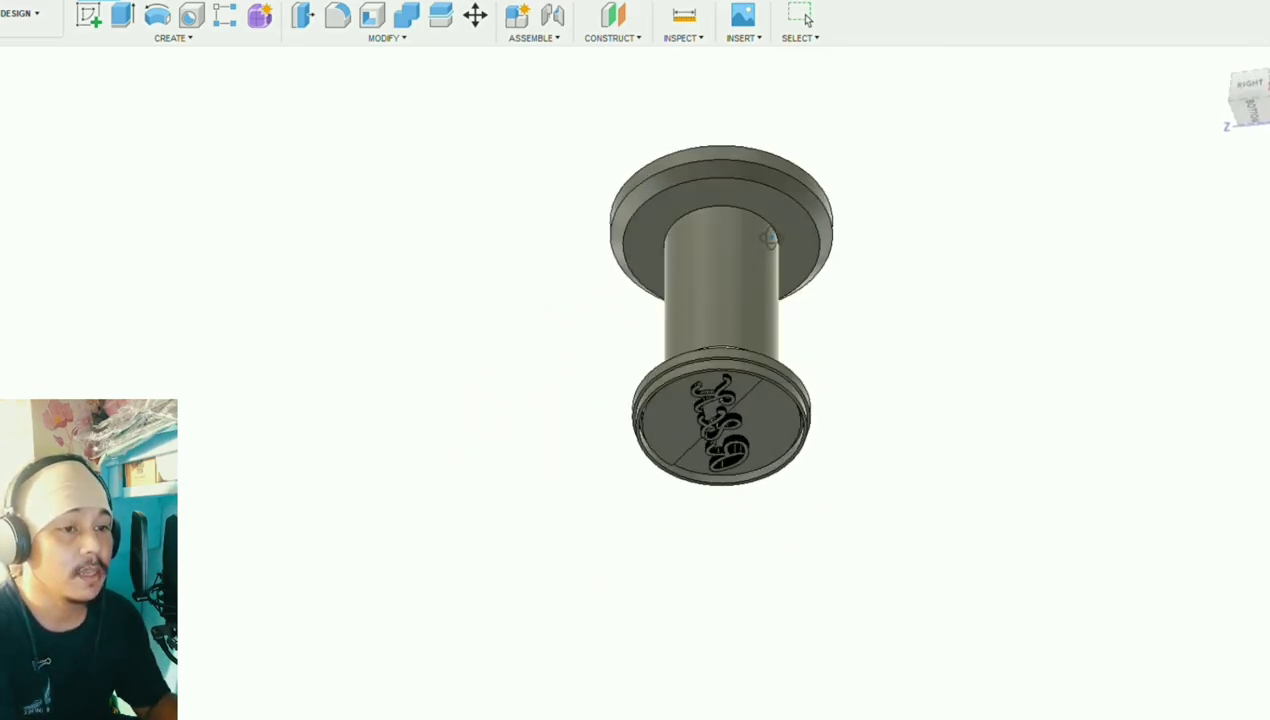
pyautogui.moveTo(770, 240); pyautogui.dragTo(704, 262)
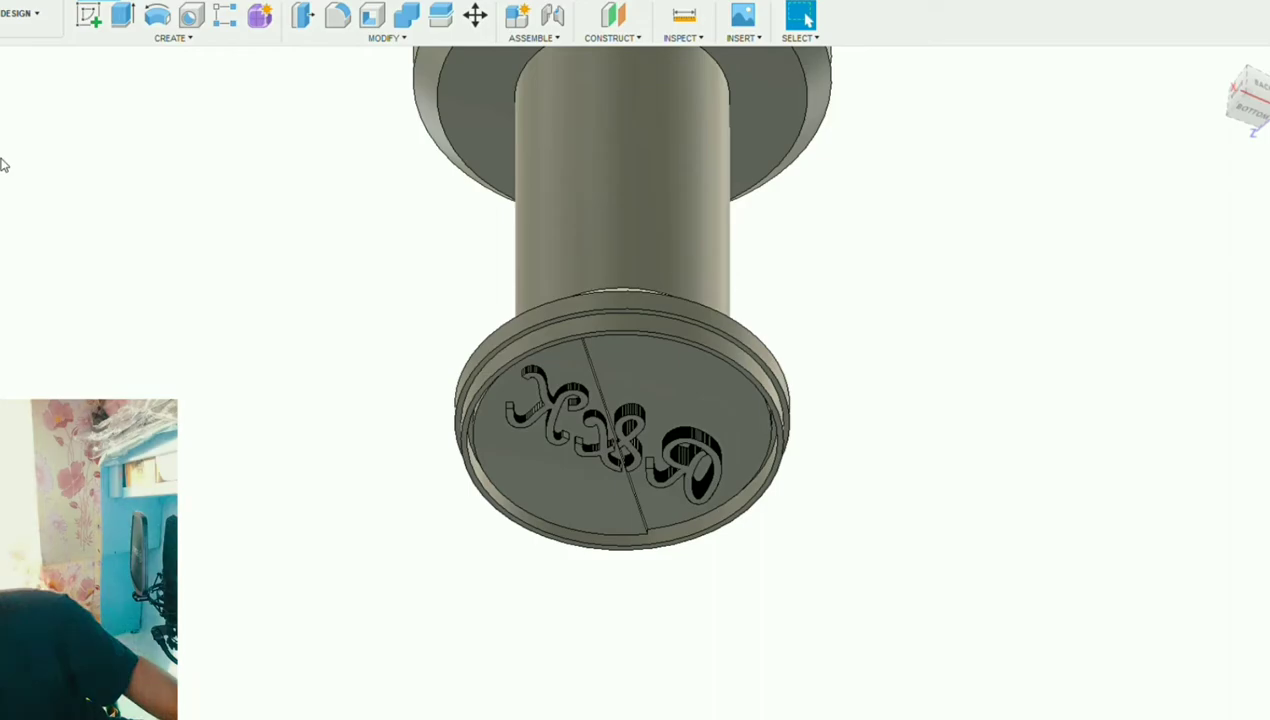
pyautogui.moveTo(52, 184)
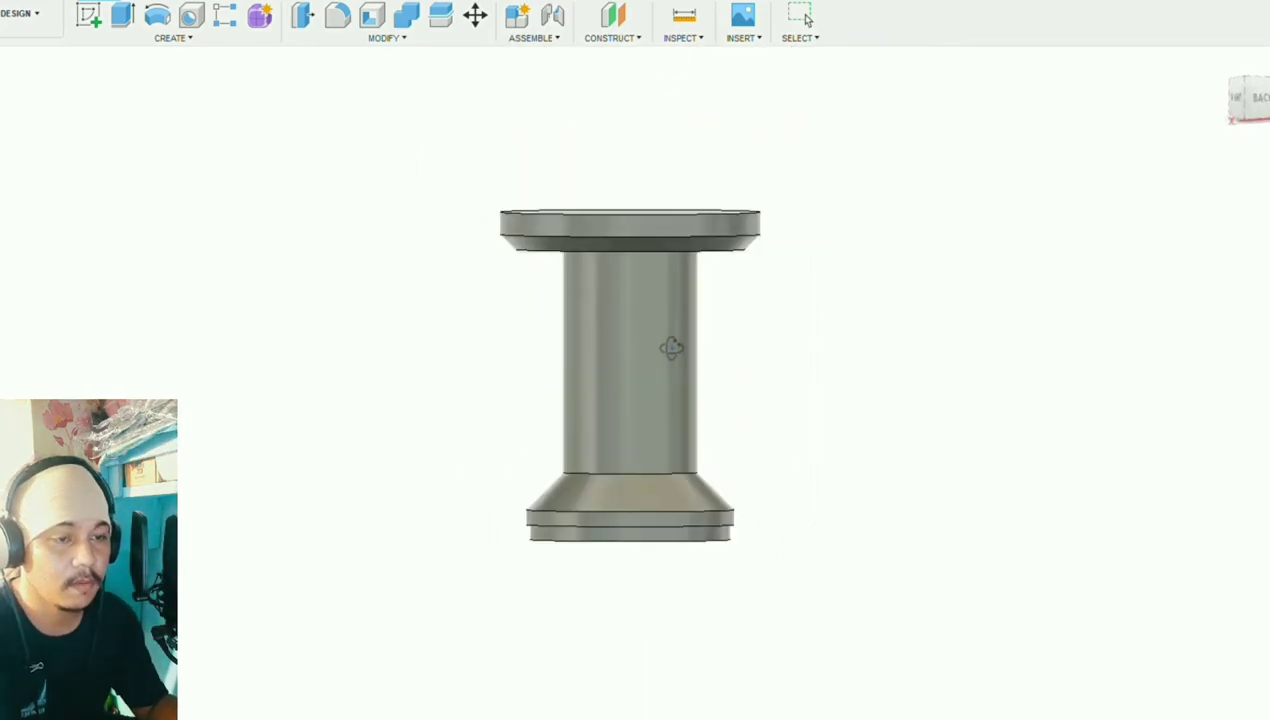
pyautogui.moveTo(672, 348); pyautogui.dragTo(920, 298)
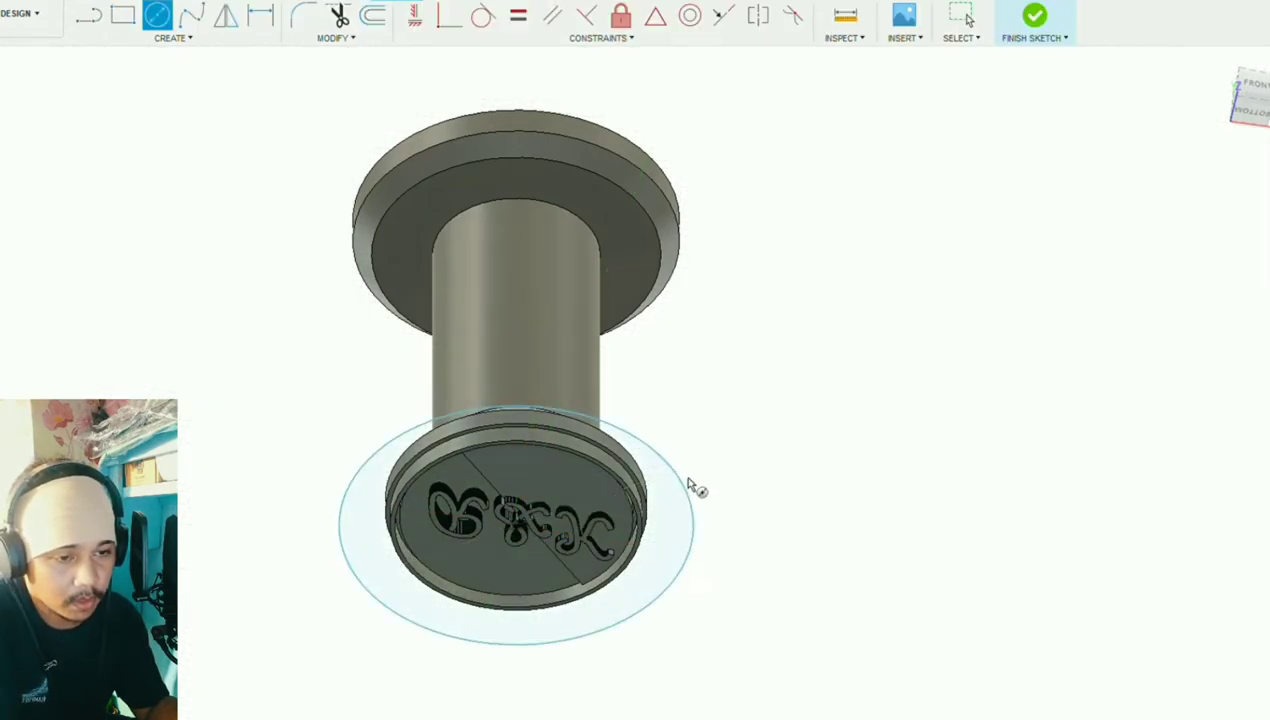
# - Finish the lettering sketch and pull the bottom face outward to thicken the base
pyautogui.click(1034, 20)
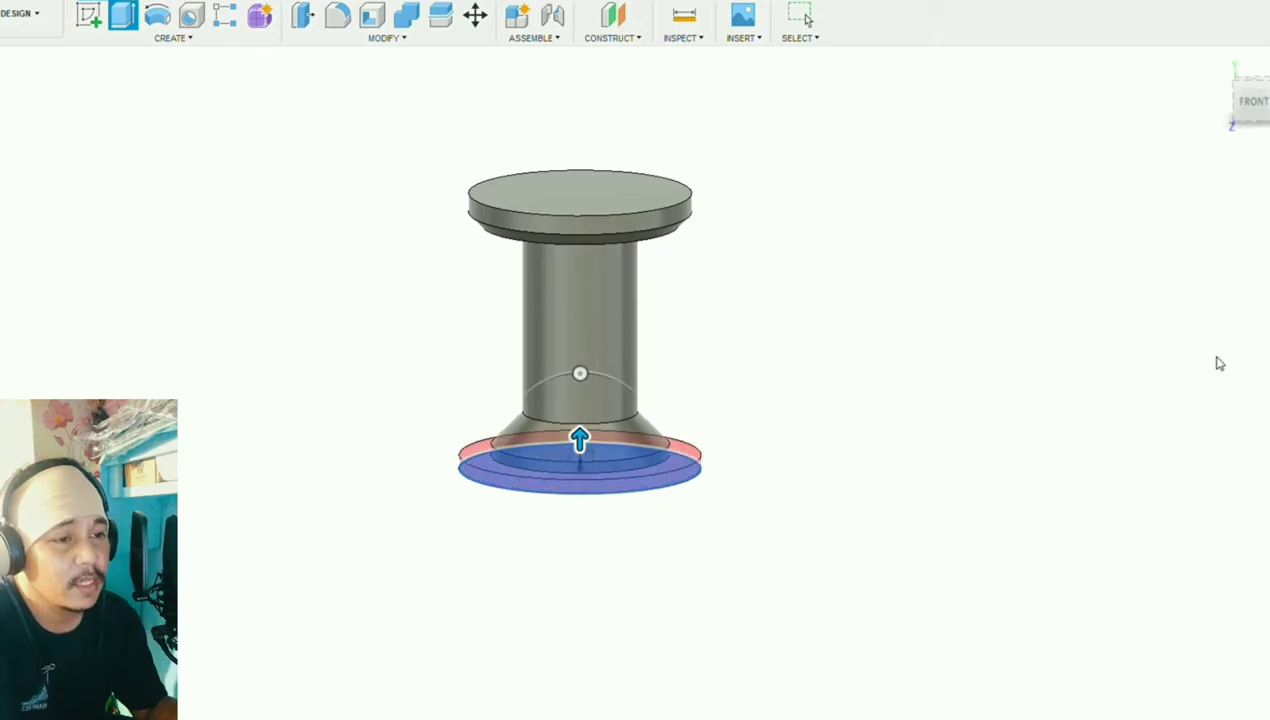
pyautogui.scroll(3)
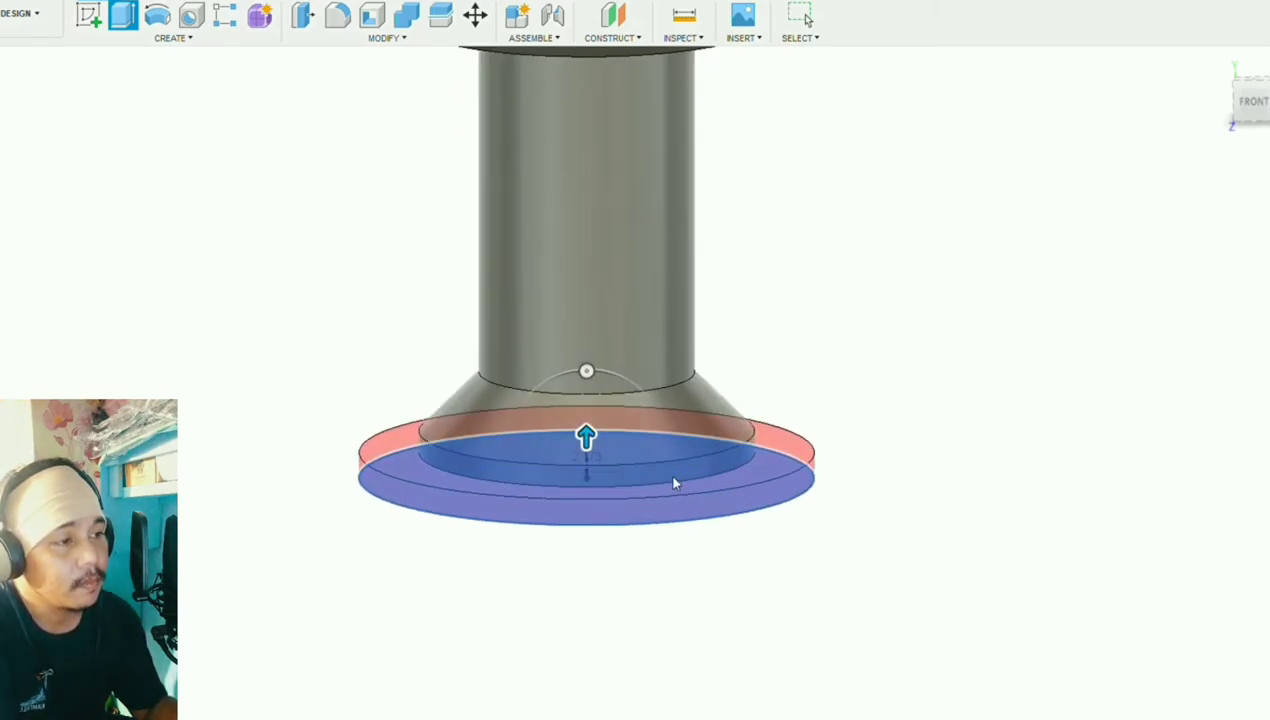
pyautogui.moveTo(586, 436); pyautogui.dragTo(586, 400)
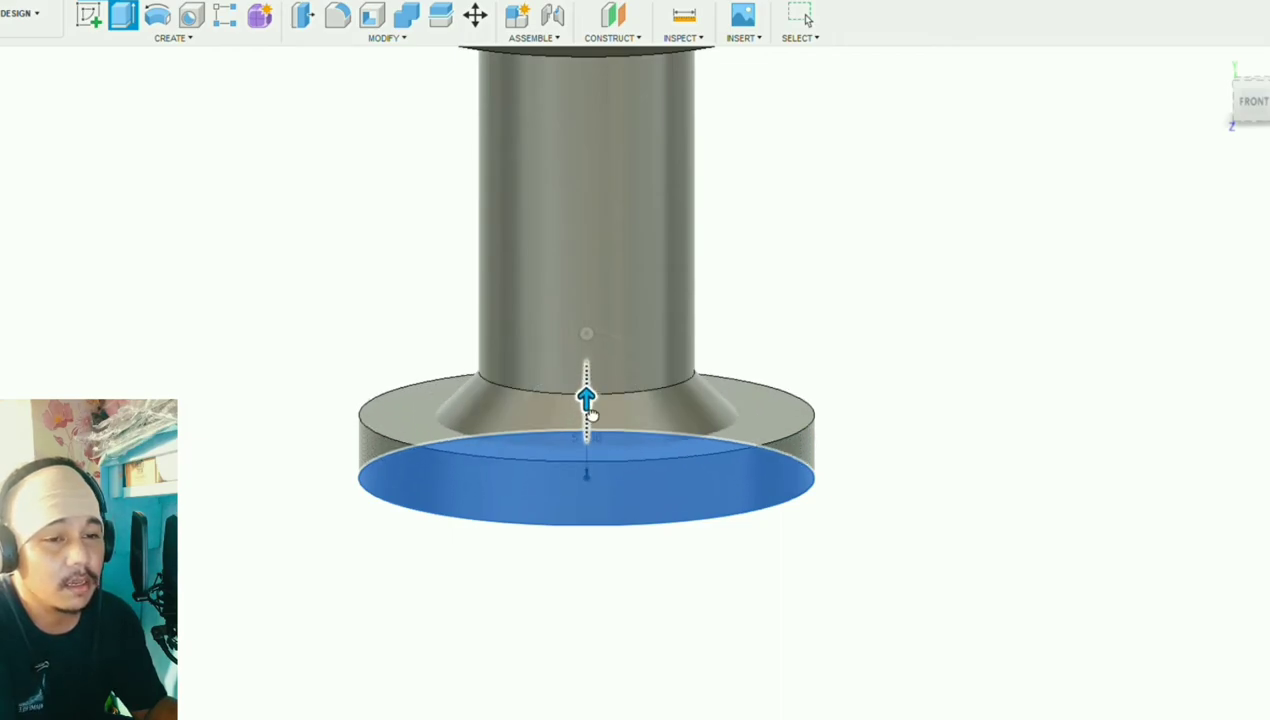
pyautogui.moveTo(588, 400); pyautogui.dragTo(588, 376)
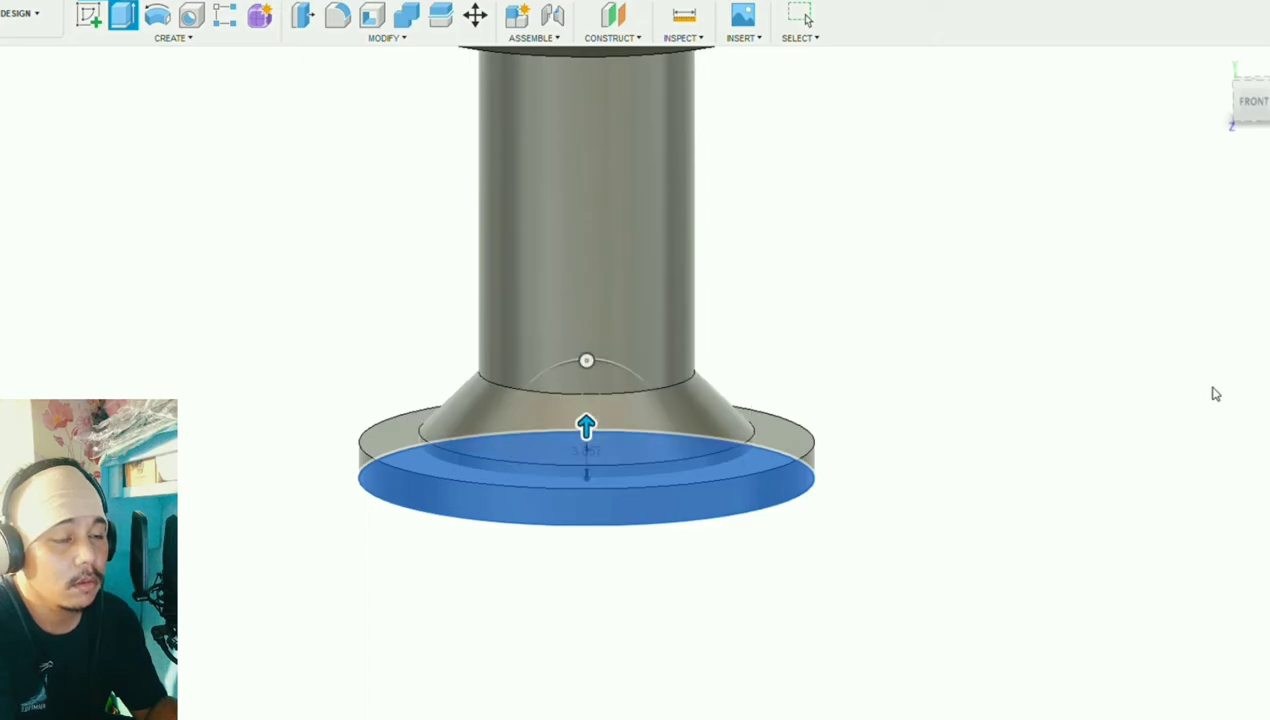
pyautogui.moveTo(1204, 344)
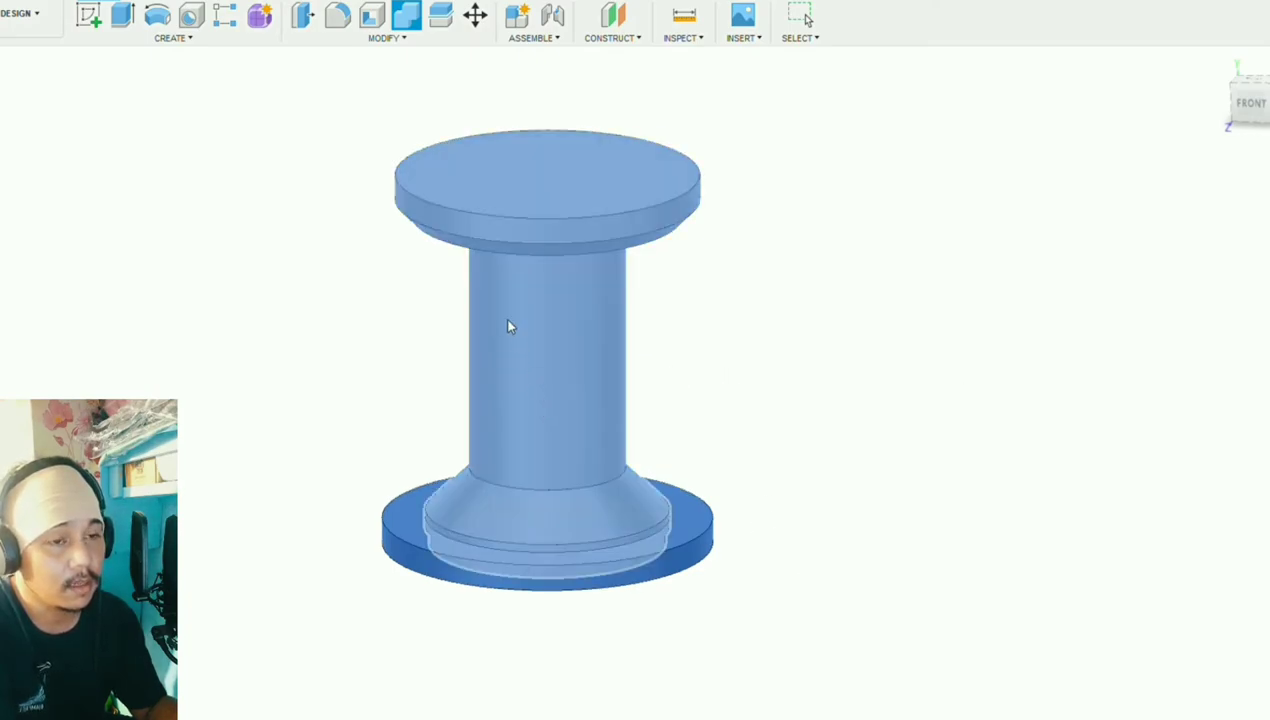
pyautogui.moveTo(546, 320)
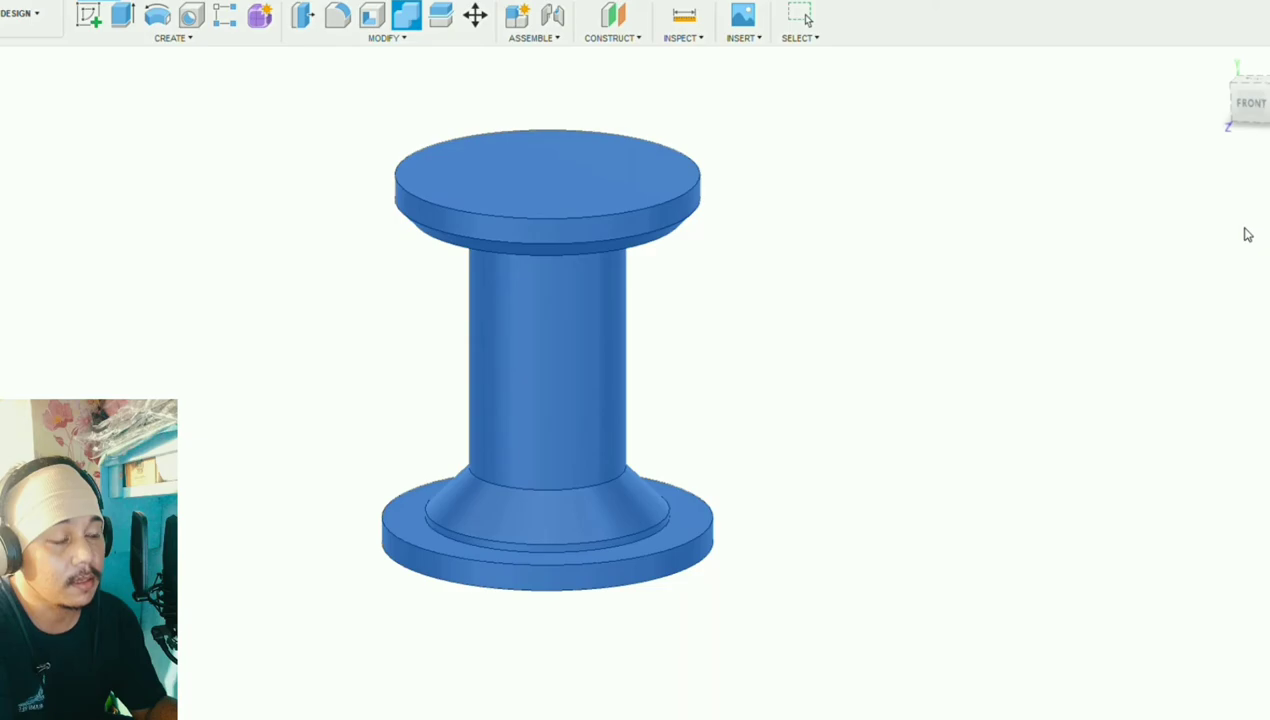
pyautogui.moveTo(1224, 236)
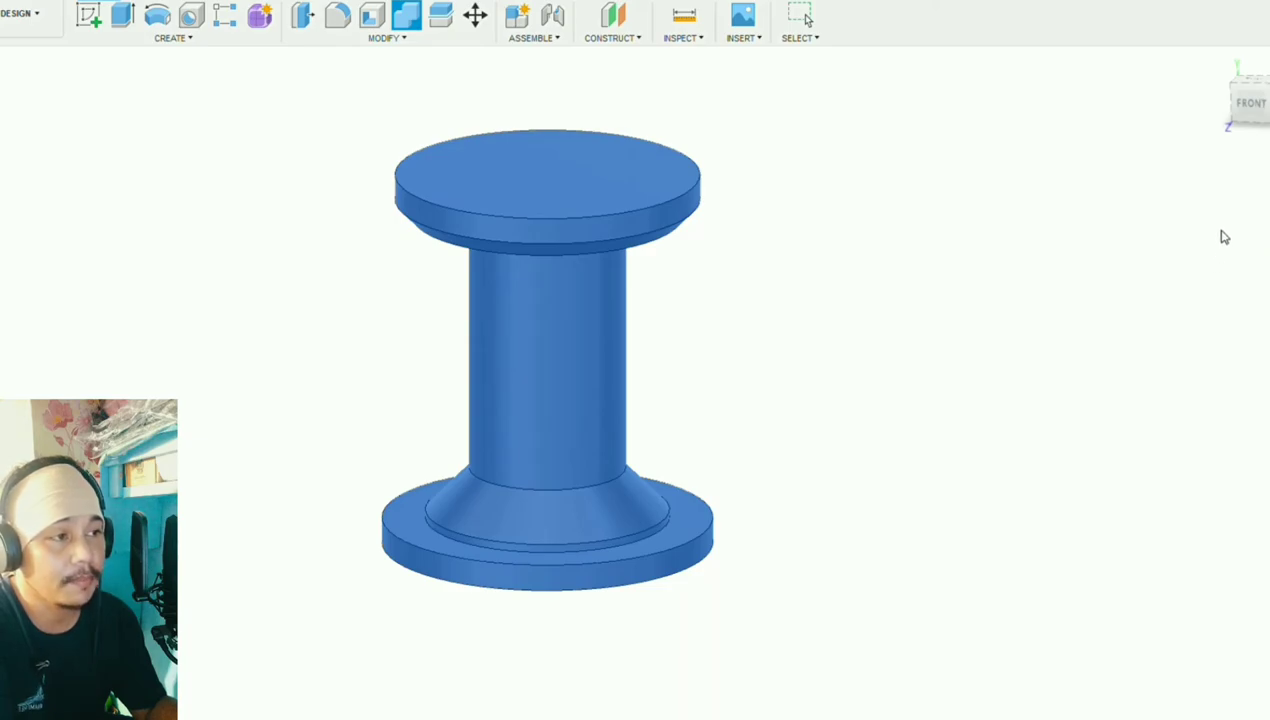
pyautogui.moveTo(1220, 272)
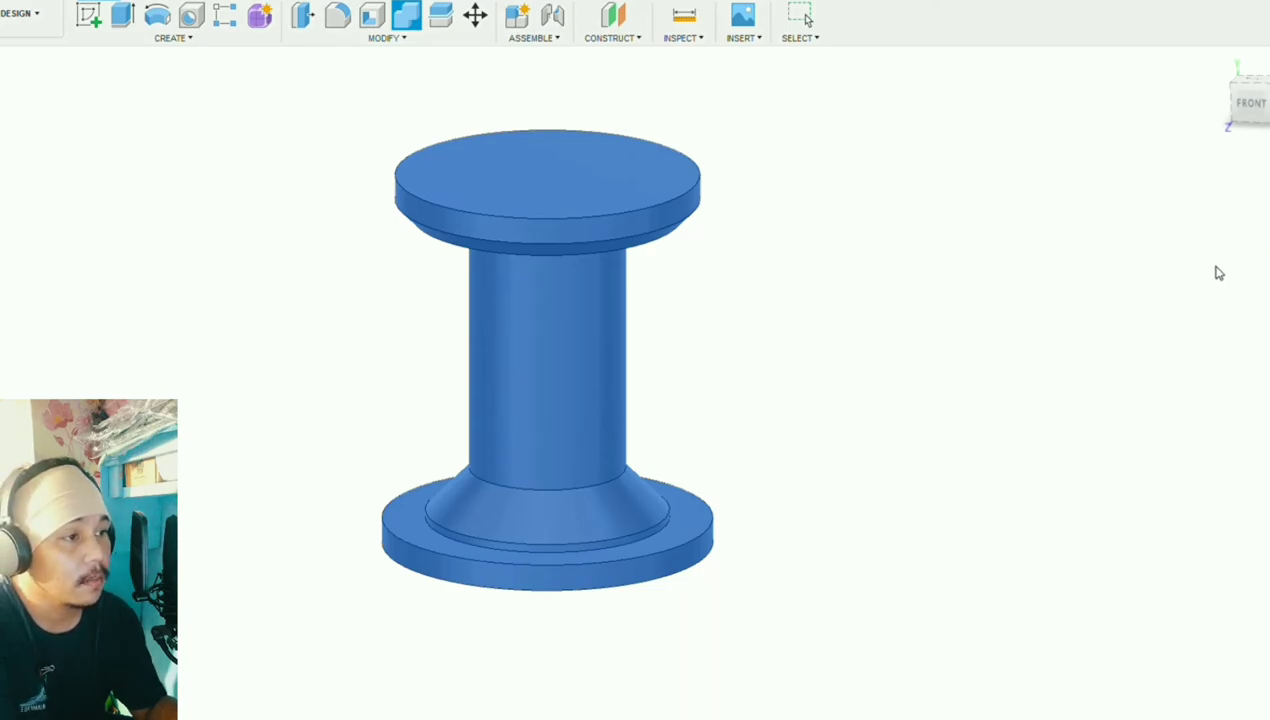
pyautogui.moveTo(1236, 238)
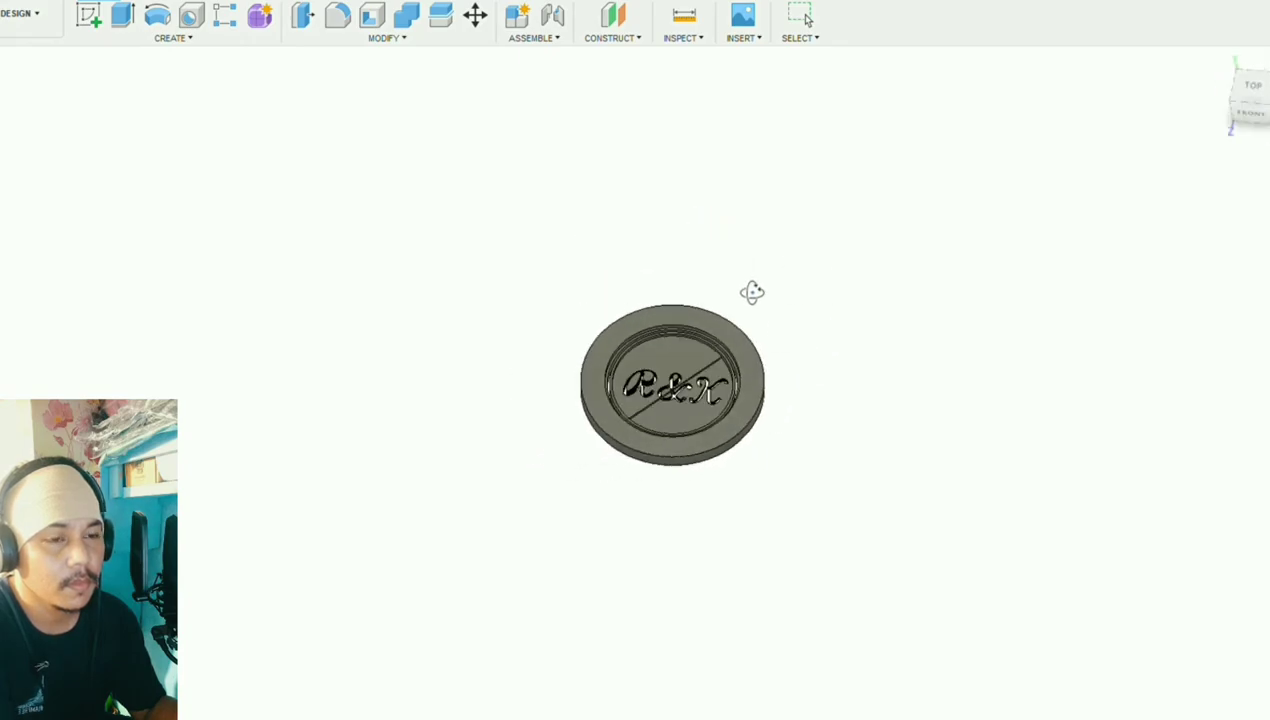
# - Orbit around the lettered disc to inspect the R&K cut through it
pyautogui.moveTo(752, 292); pyautogui.dragTo(778, 356)
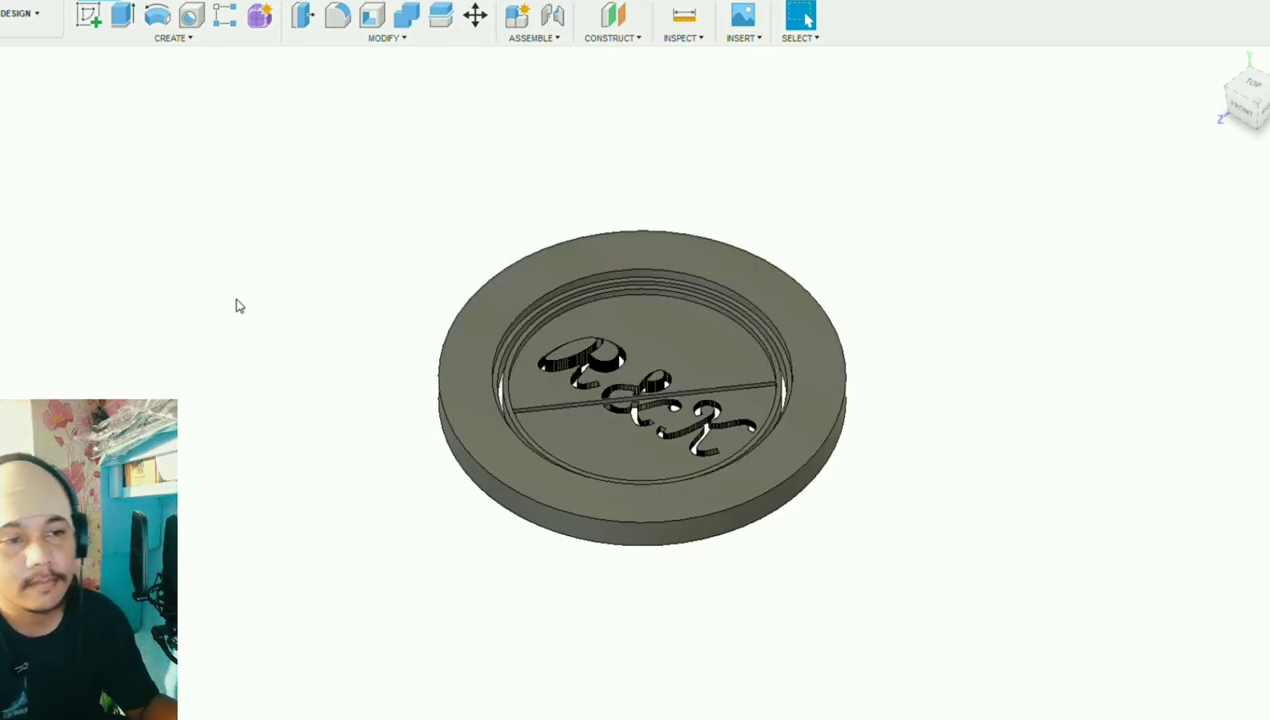
pyautogui.moveTo(180, 124)
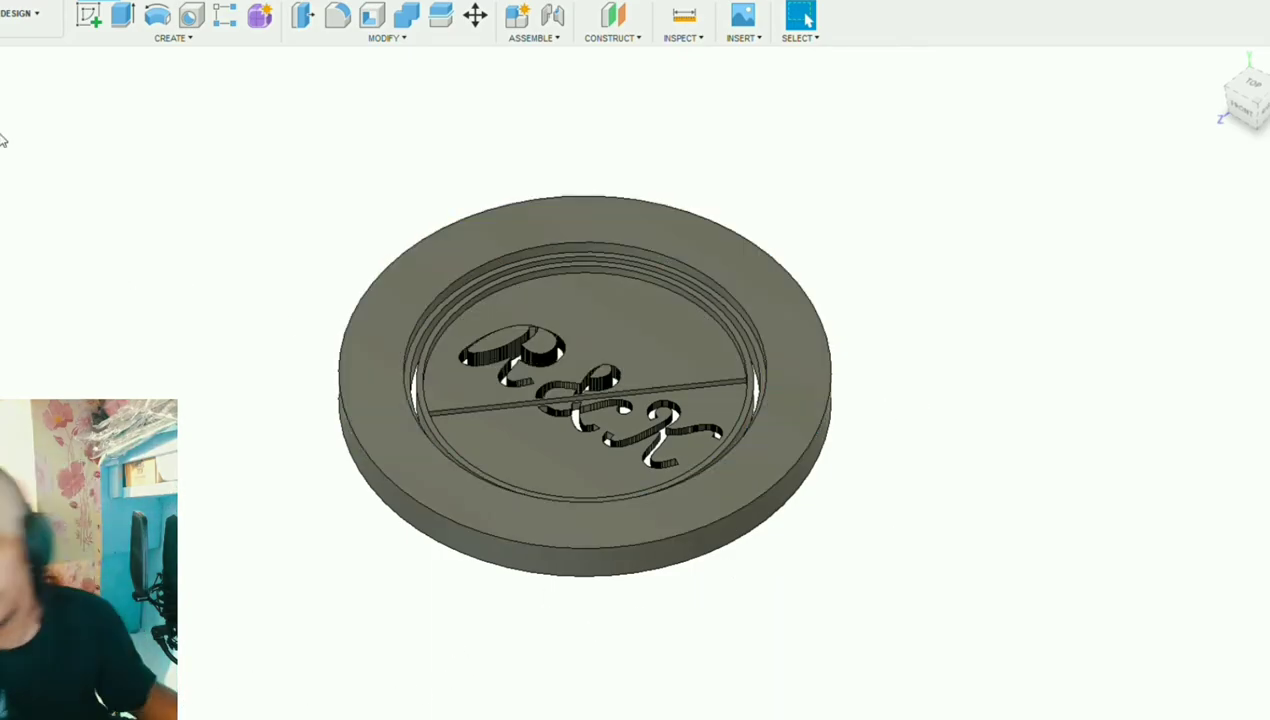
pyautogui.click(600, 380)
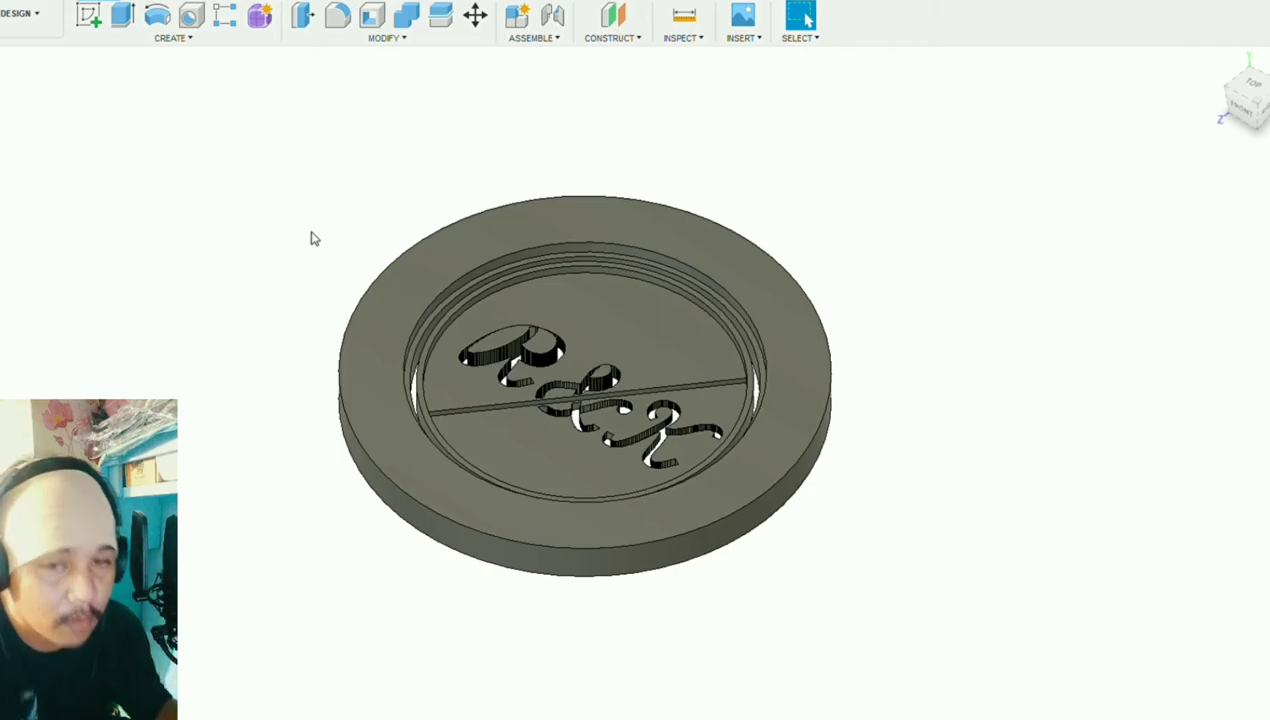
pyautogui.click(600, 380)
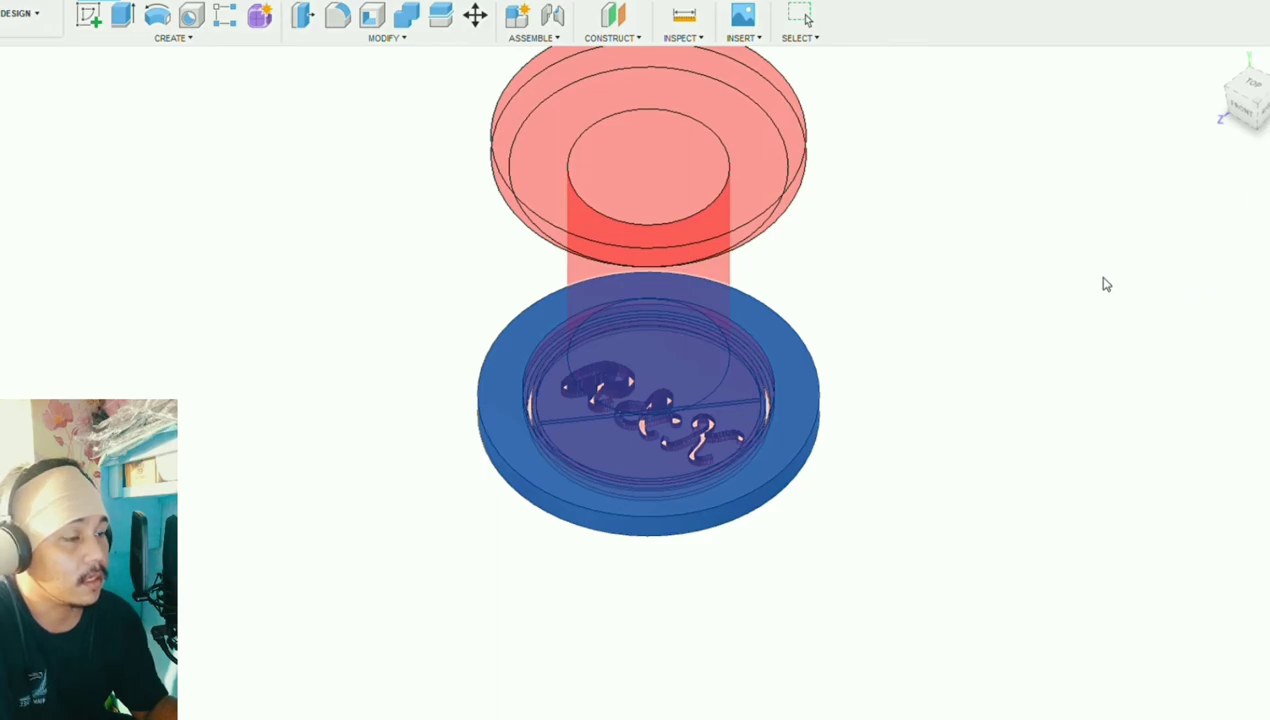
pyautogui.moveTo(1204, 310)
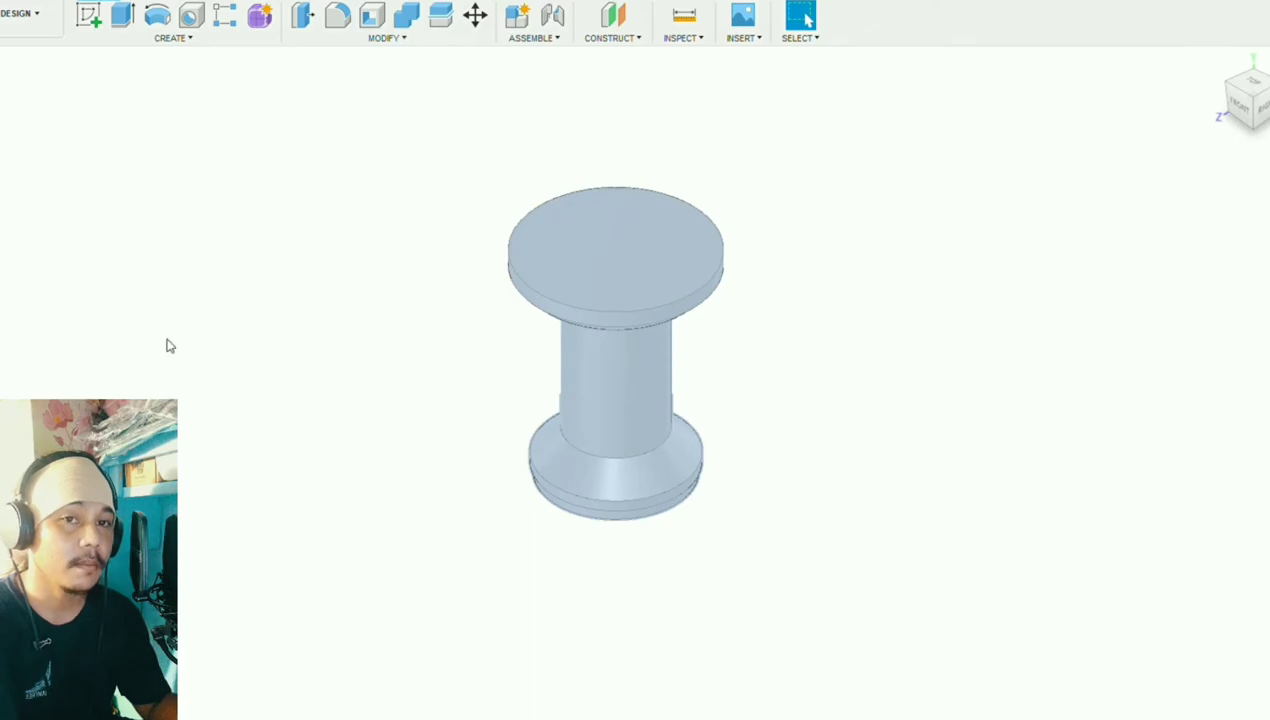
pyautogui.moveTo(116, 300)
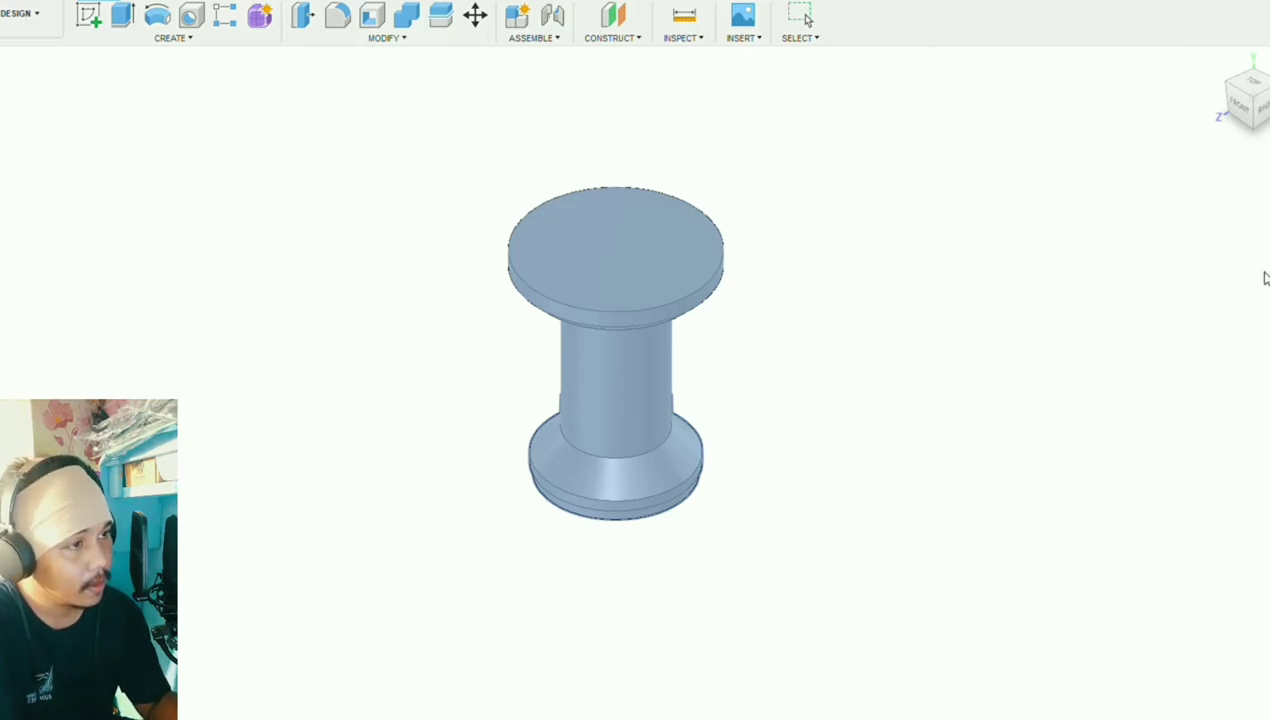
pyautogui.moveTo(1192, 168)
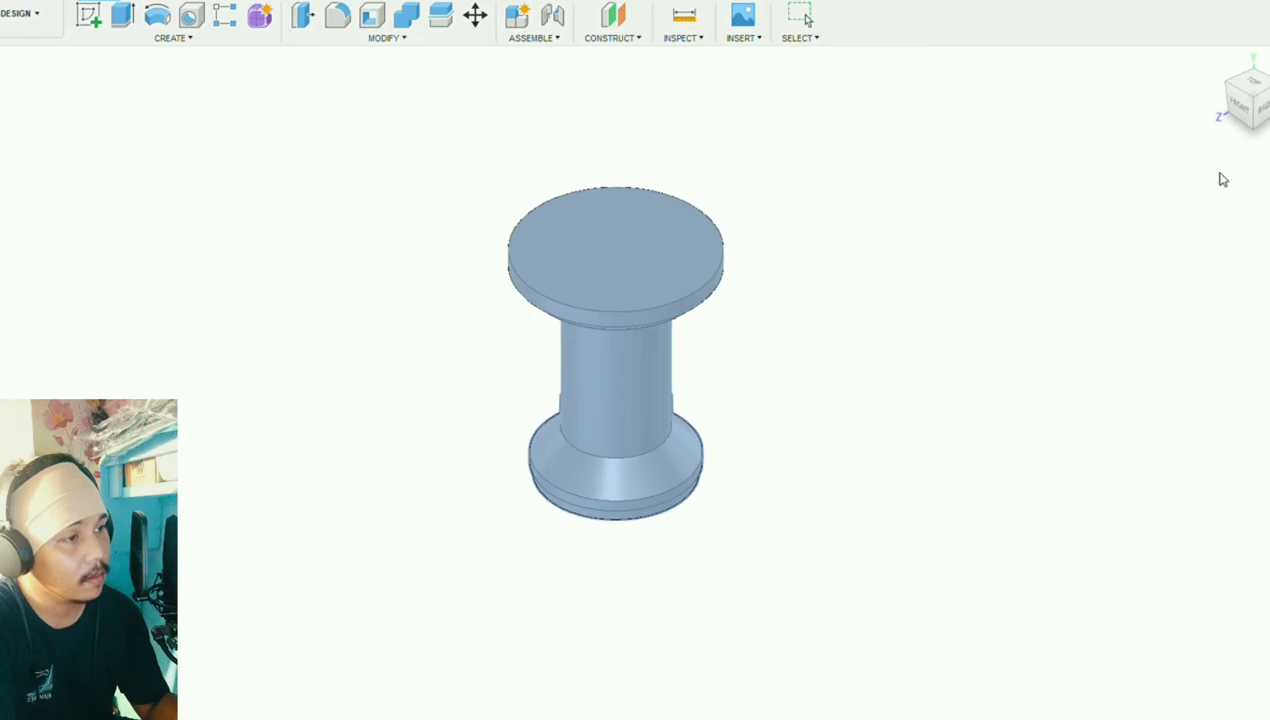
pyautogui.moveTo(1160, 312)
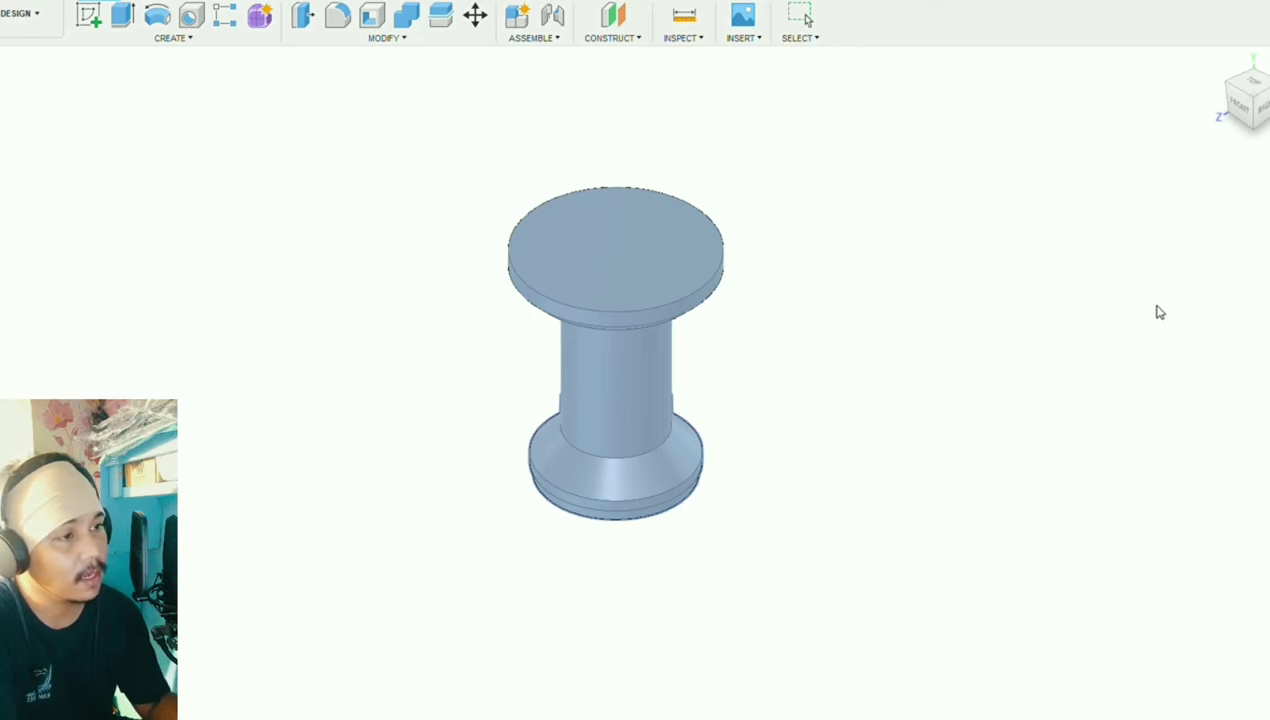
pyautogui.moveTo(1212, 414)
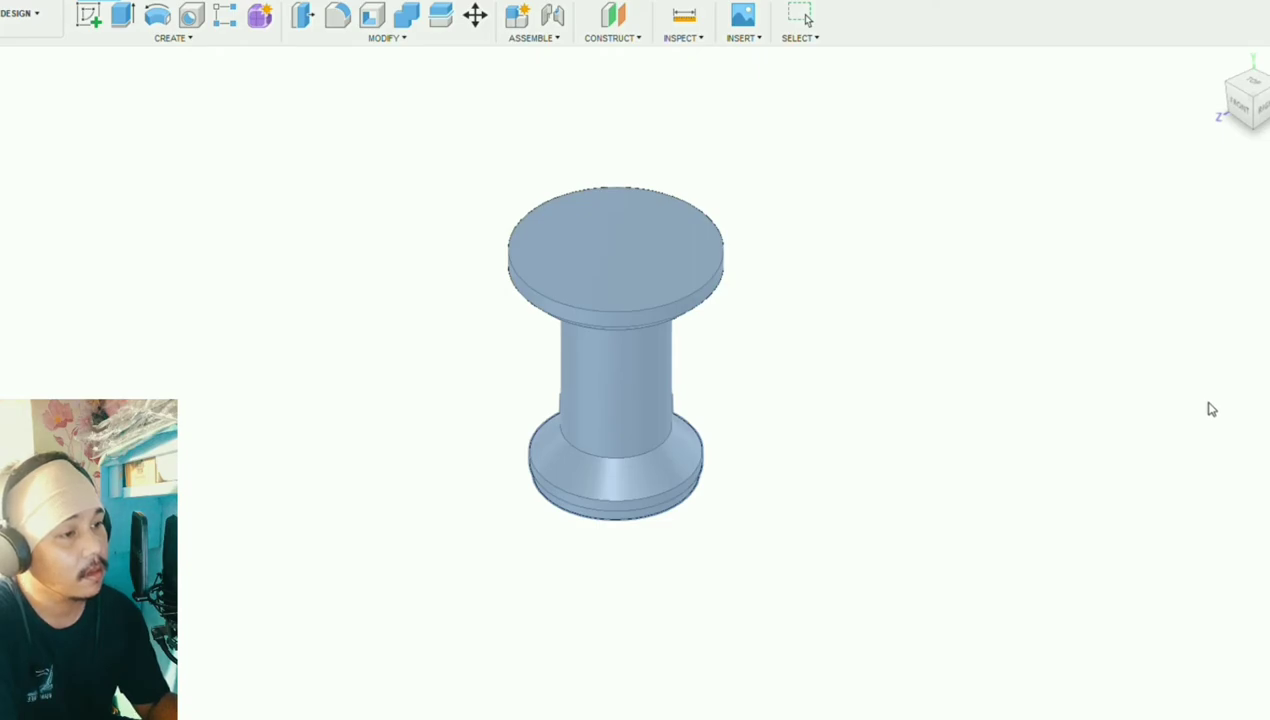
pyautogui.moveTo(218, 312)
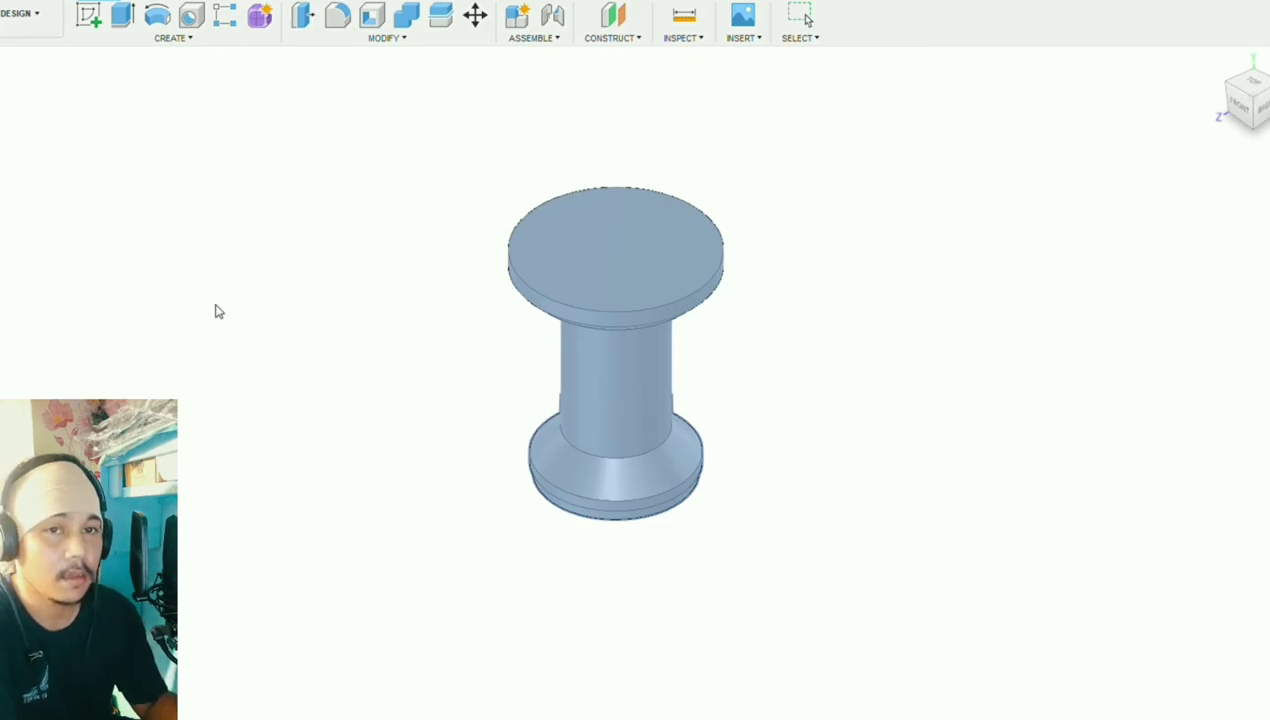
pyautogui.moveTo(232, 306)
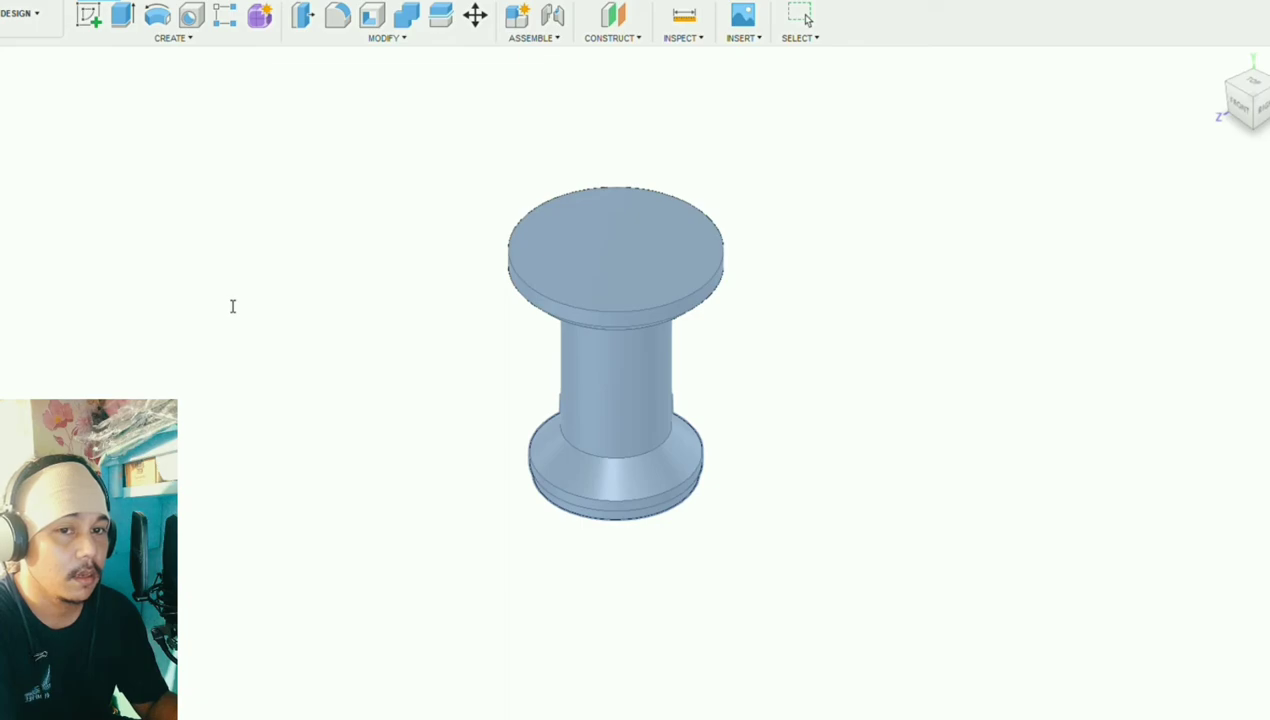
pyautogui.moveTo(504, 362)
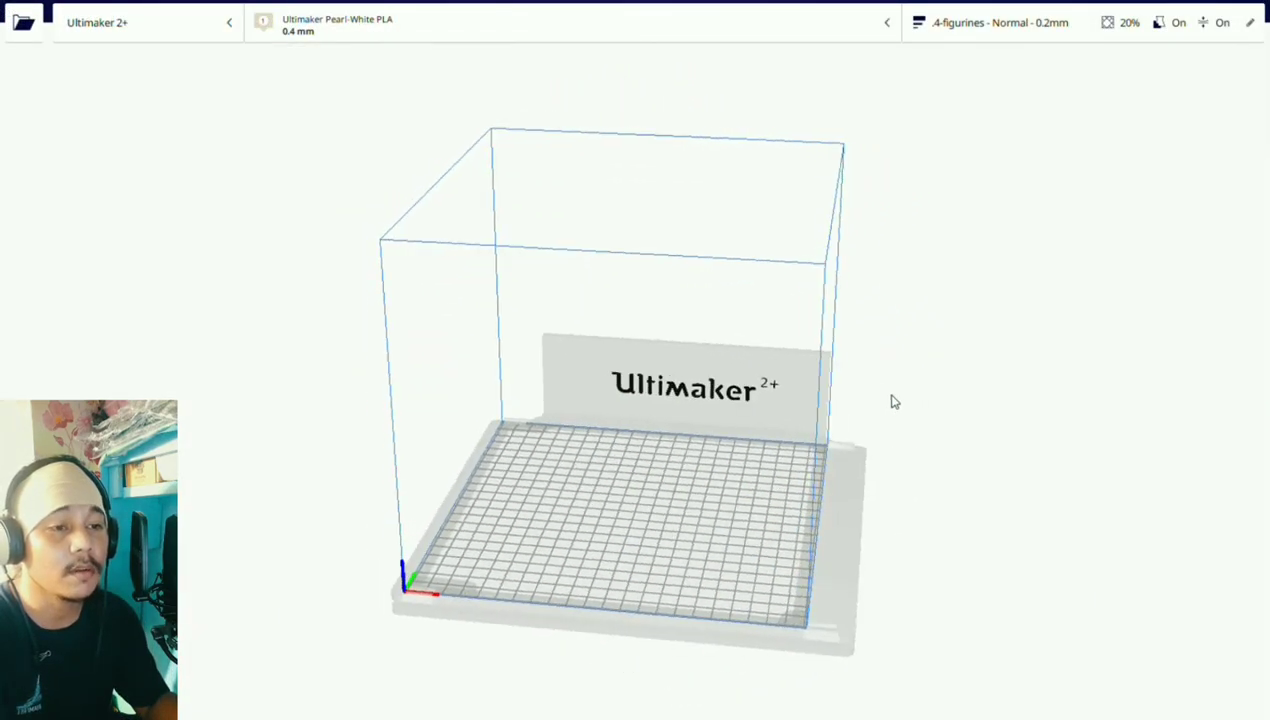
# - Load the stamp STL onto the Ultimaker 2+ build plate and select it for rotating
pyautogui.moveTo(896, 400); pyautogui.dragTo(678, 444)
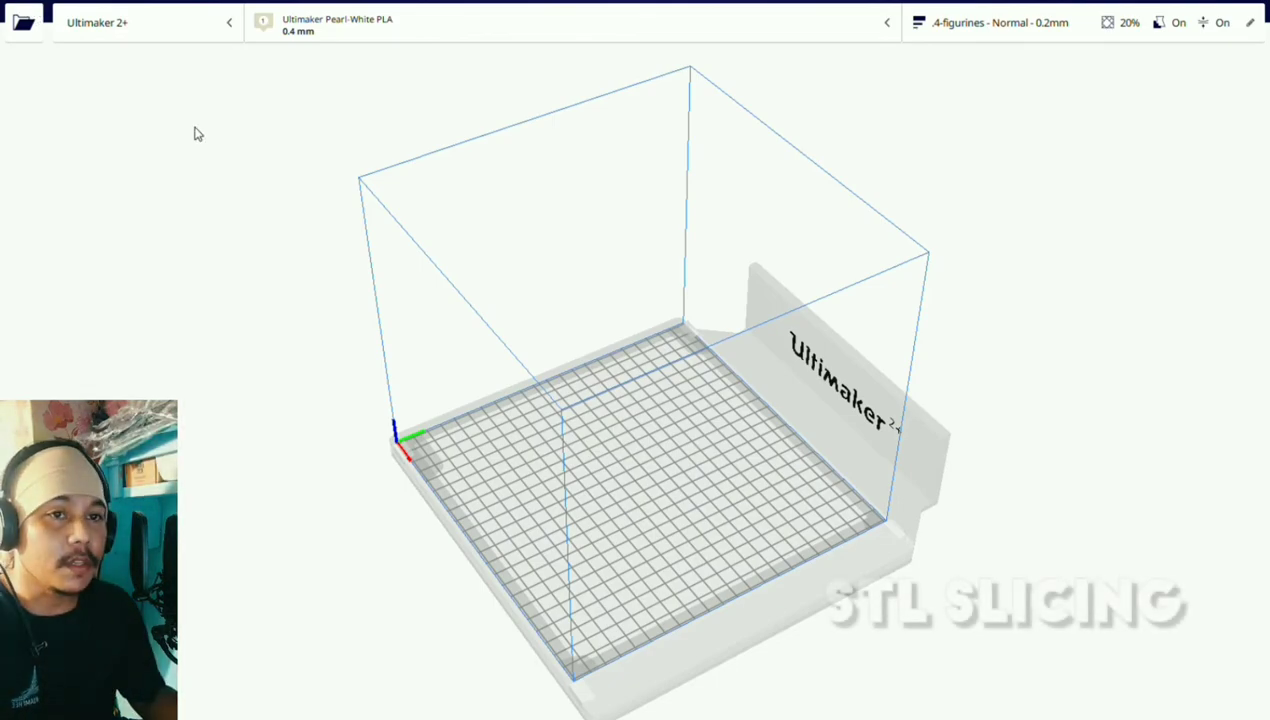
pyautogui.moveTo(430, 200)
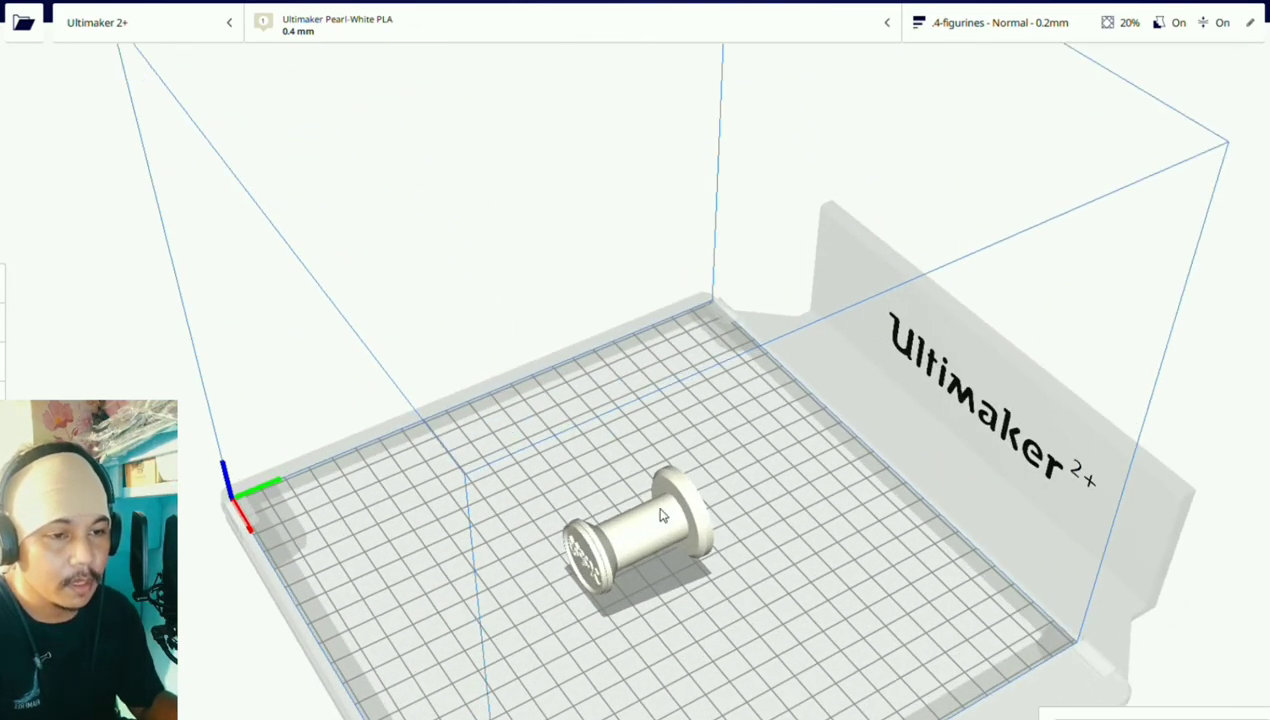
pyautogui.click(650, 530)
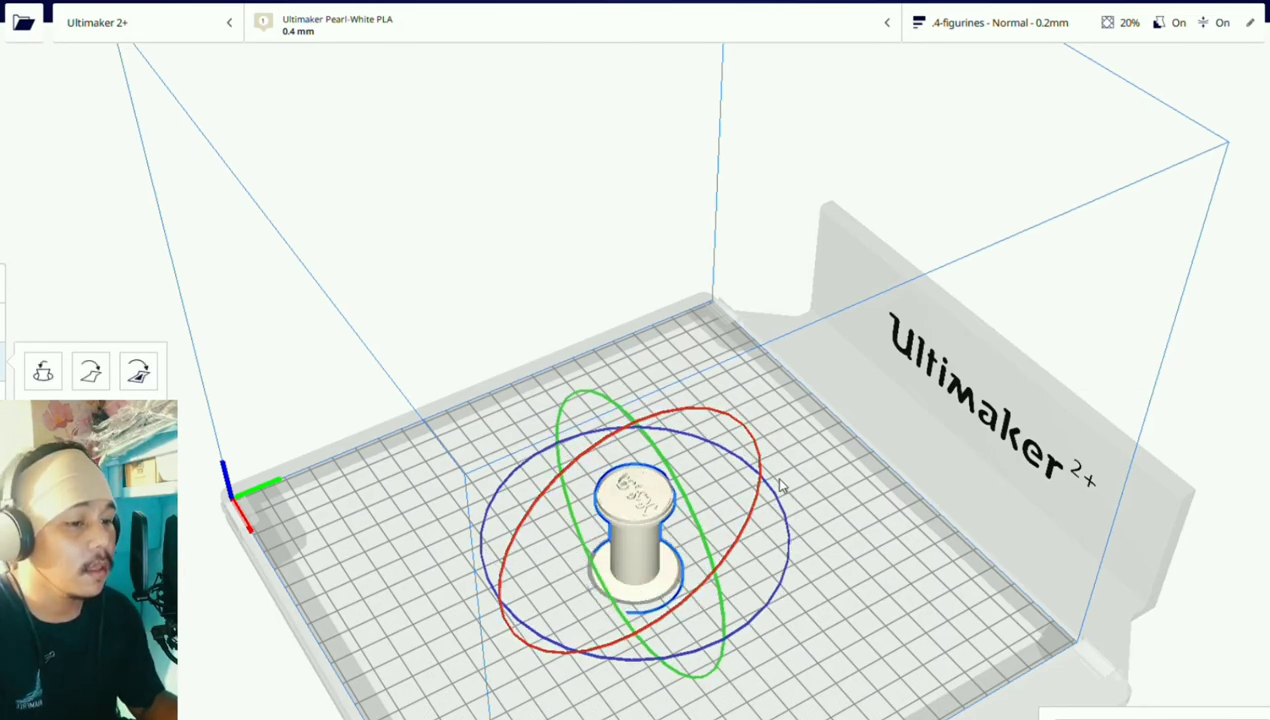
pyautogui.moveTo(804, 684)
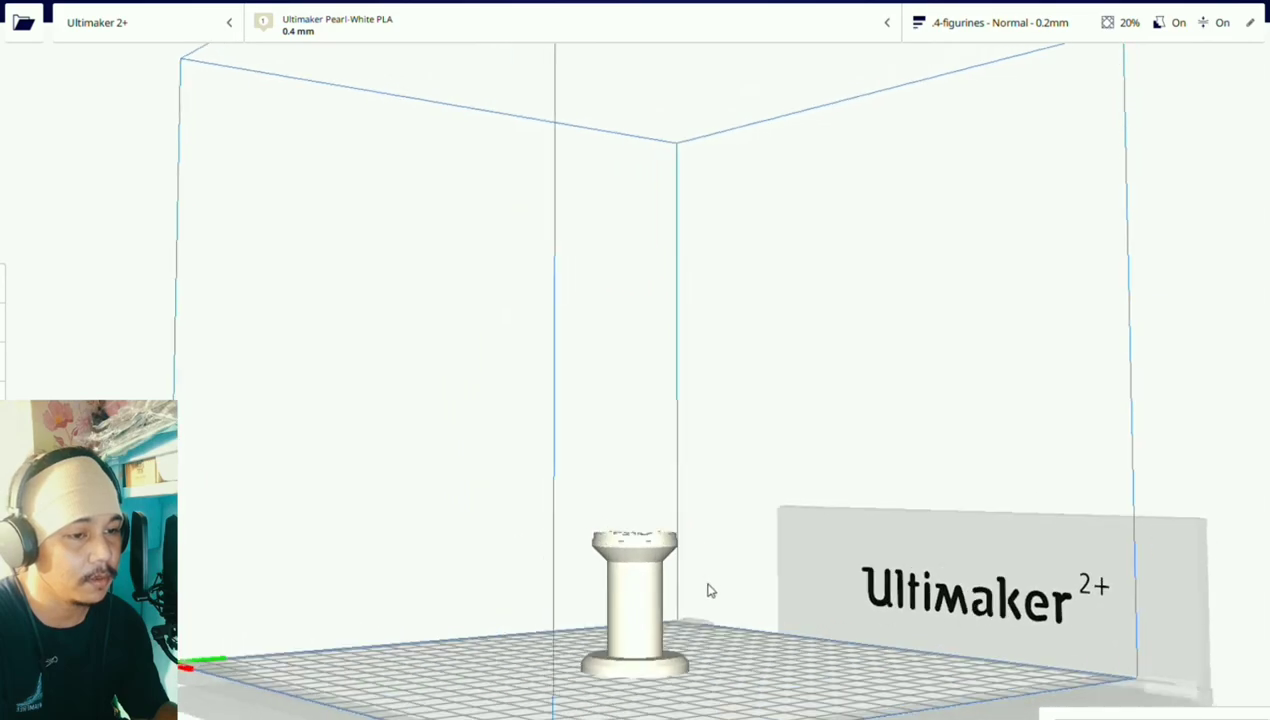
# - Orbit the view to check the stamp stands upright with its lettered face on top
pyautogui.moveTo(710, 590); pyautogui.dragTo(676, 560)
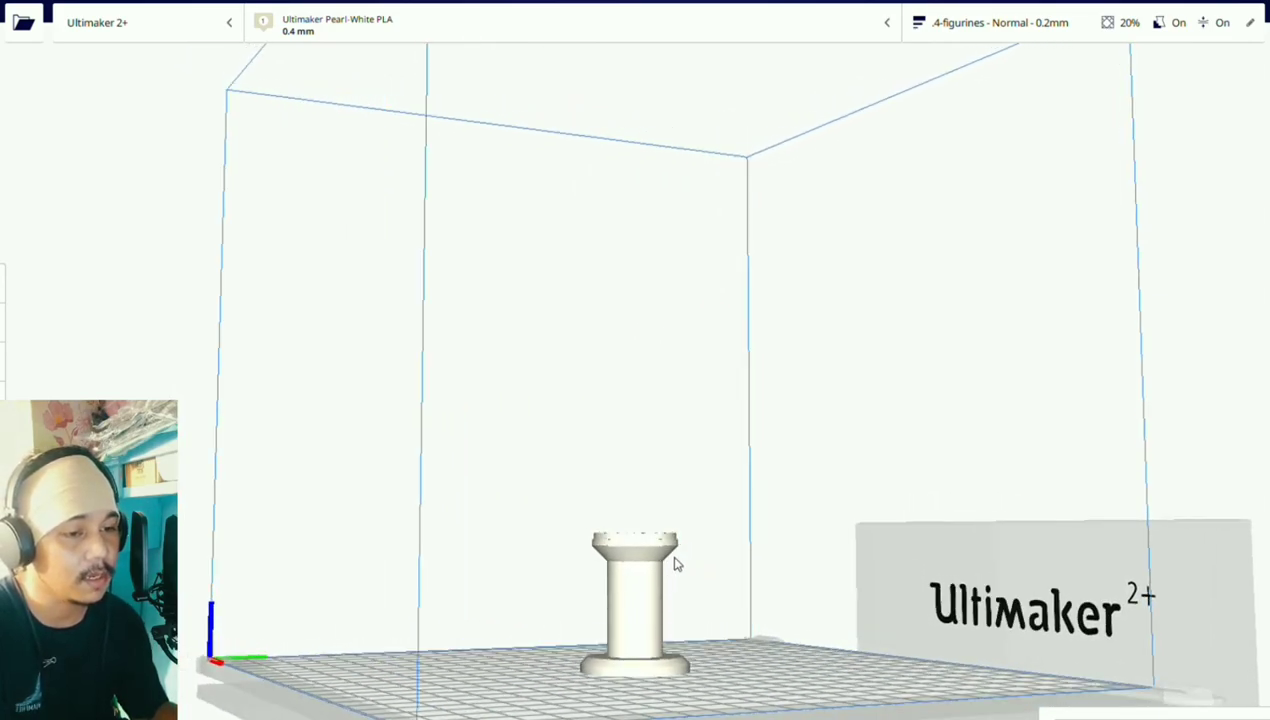
pyautogui.moveTo(676, 560); pyautogui.dragTo(670, 570)
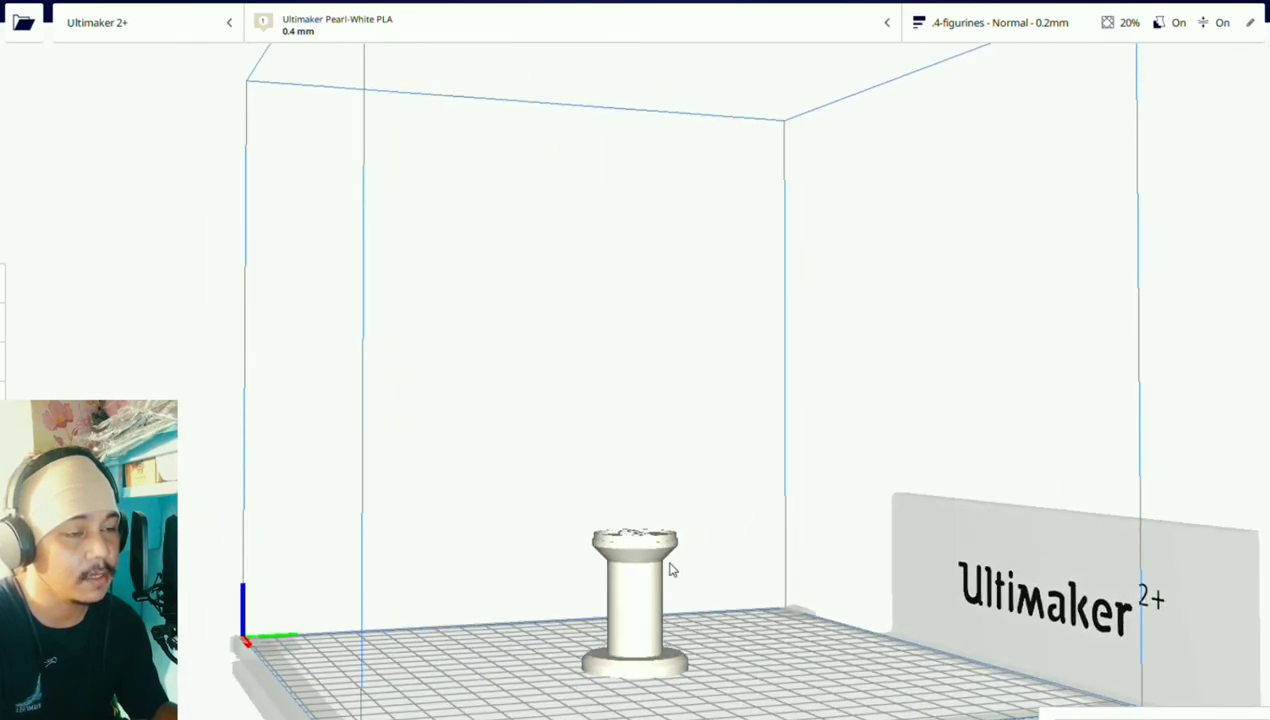
pyautogui.moveTo(688, 552)
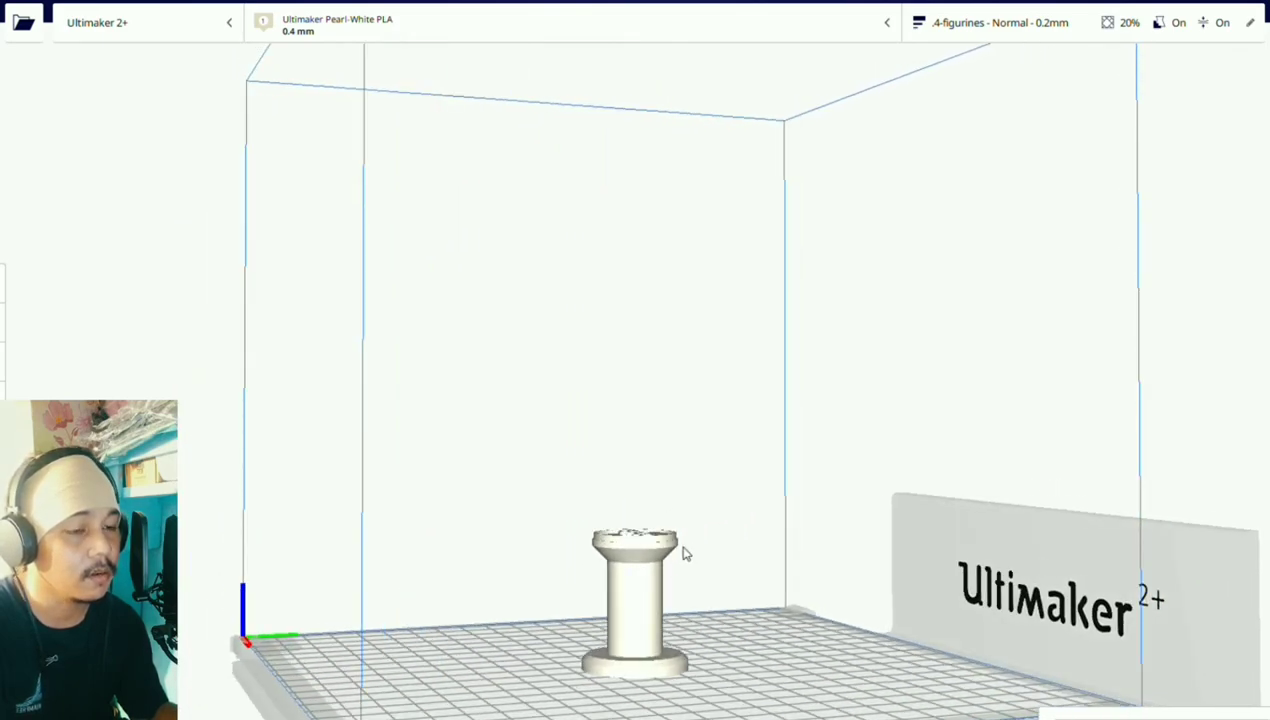
pyautogui.moveTo(680, 558)
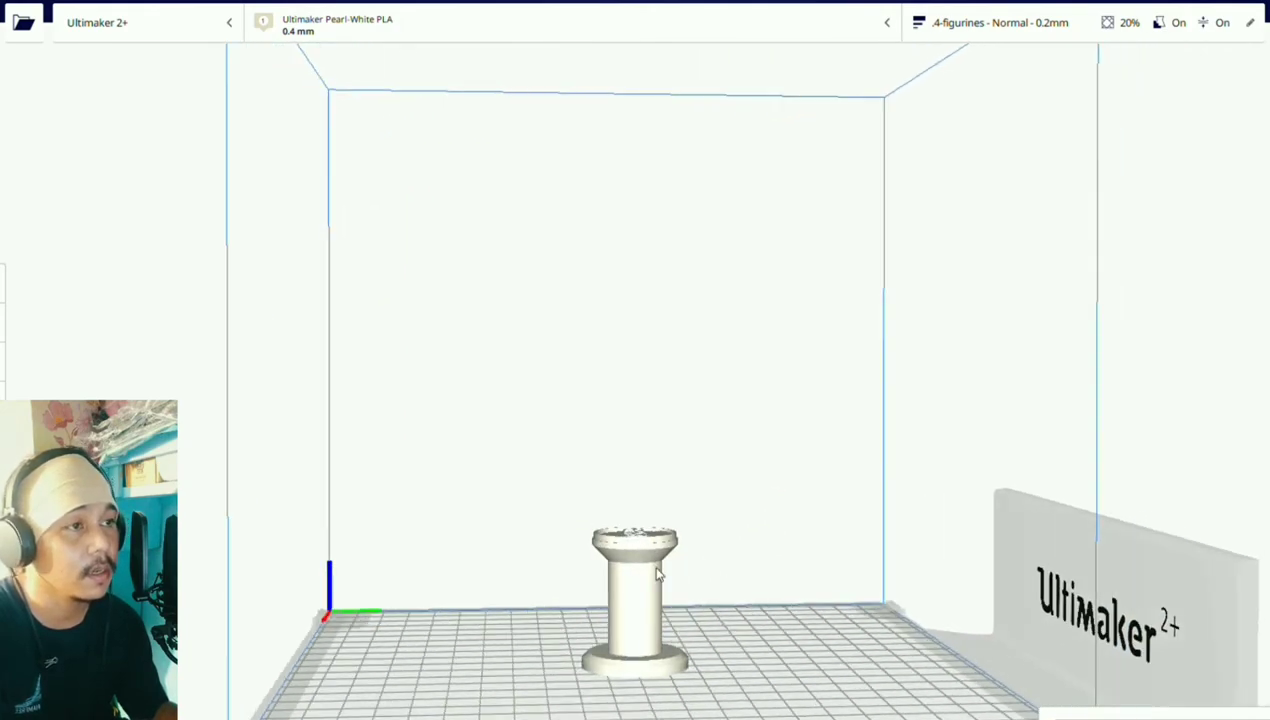
# - In Custom print settings, enable Generate Support and Brim adhesion, then slice for a 43-minute, 9 g estimate
pyautogui.click(998, 22)
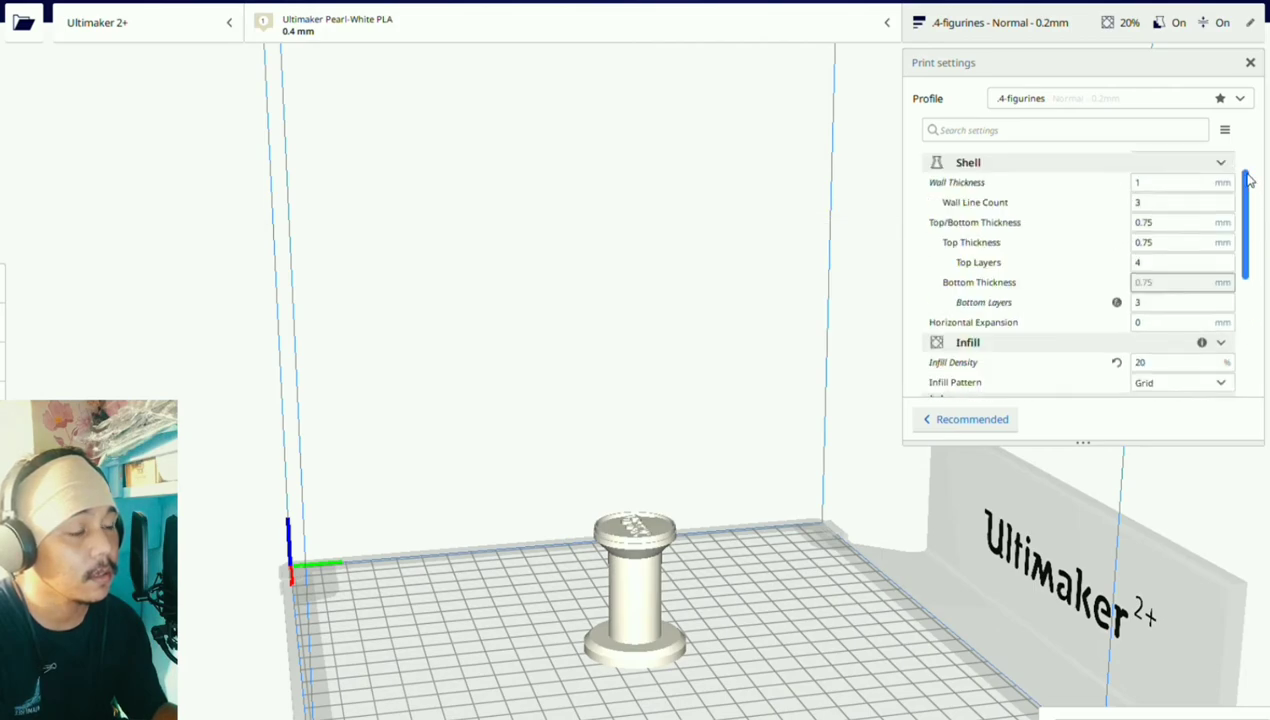
pyautogui.scroll(-3)
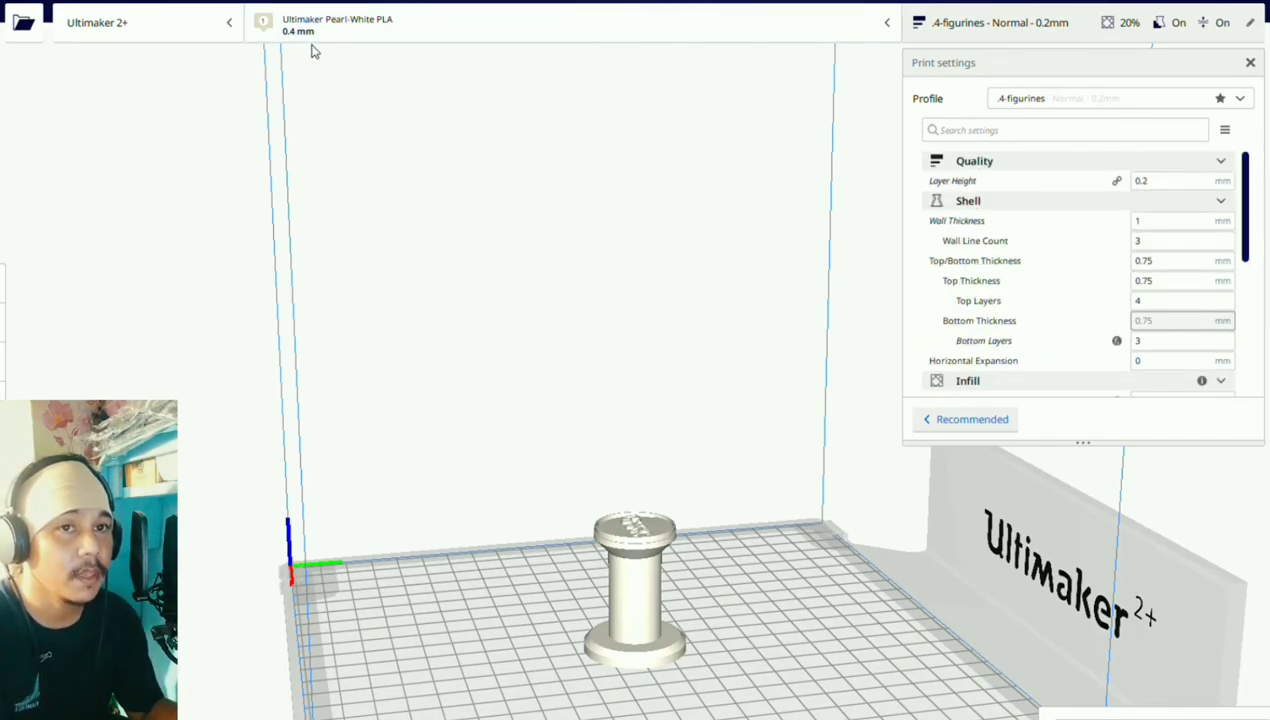
pyautogui.click(336, 24)
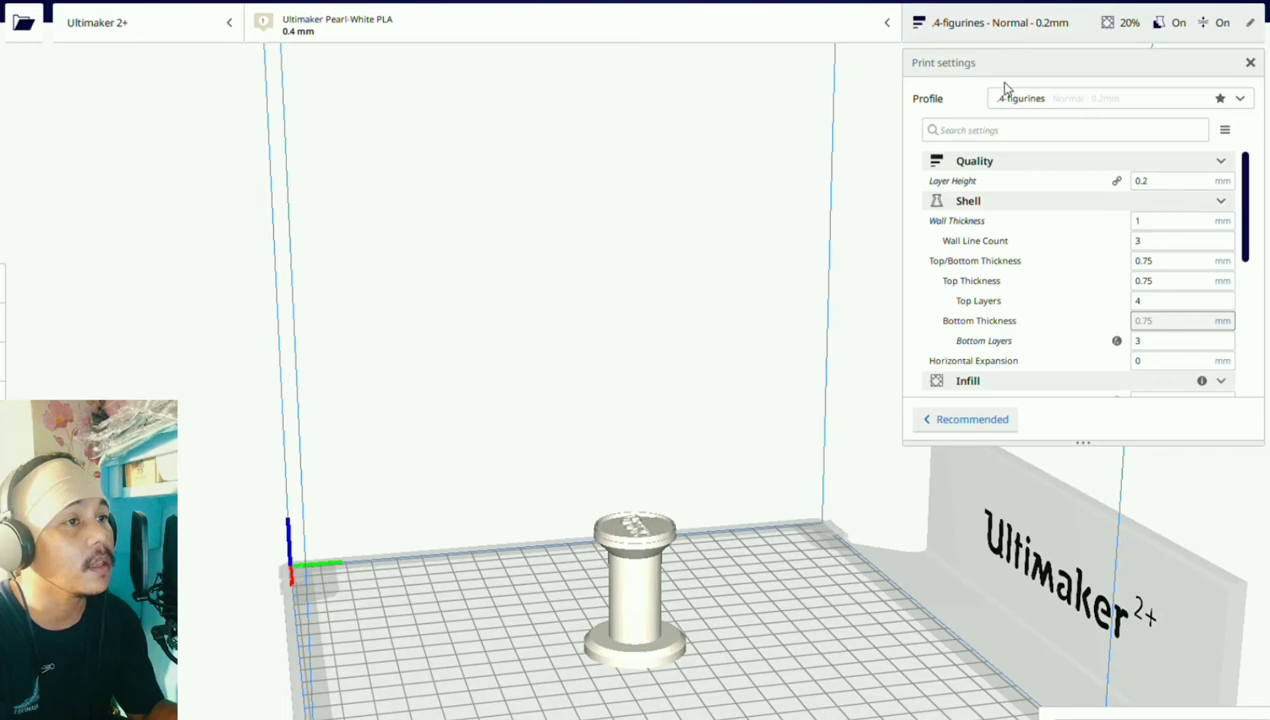
pyautogui.moveTo(950, 100)
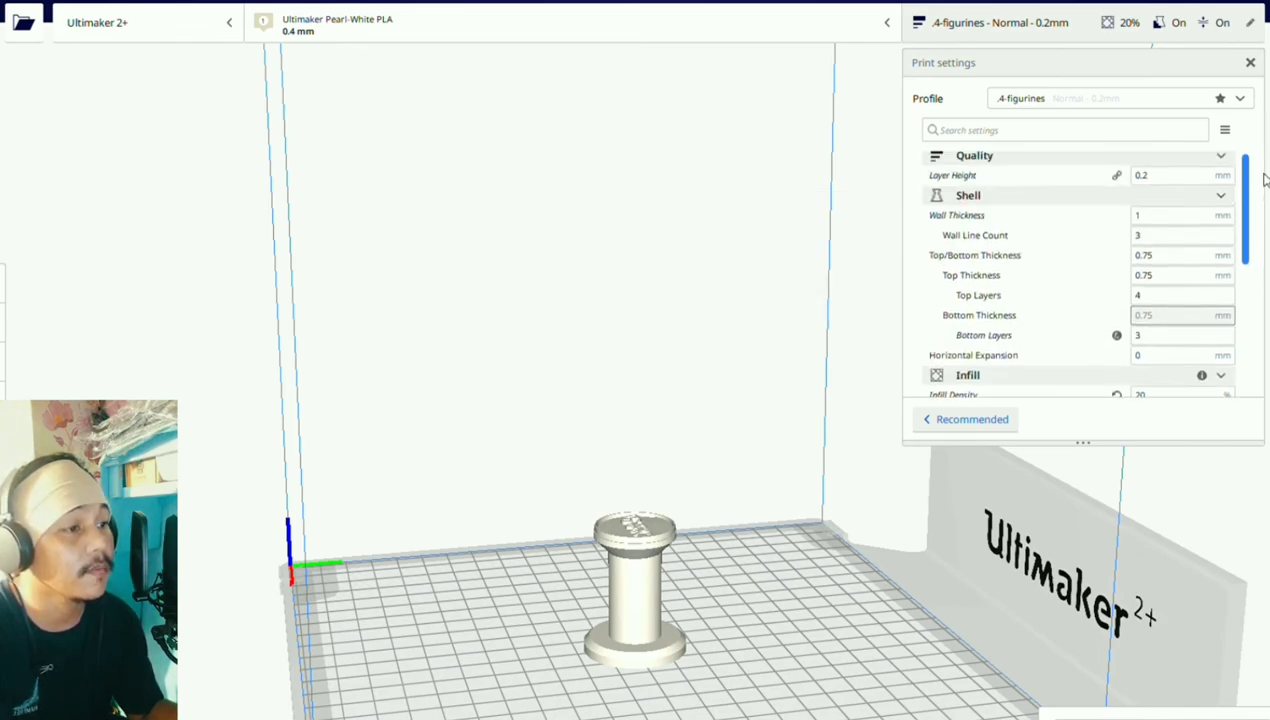
pyautogui.scroll(-3)
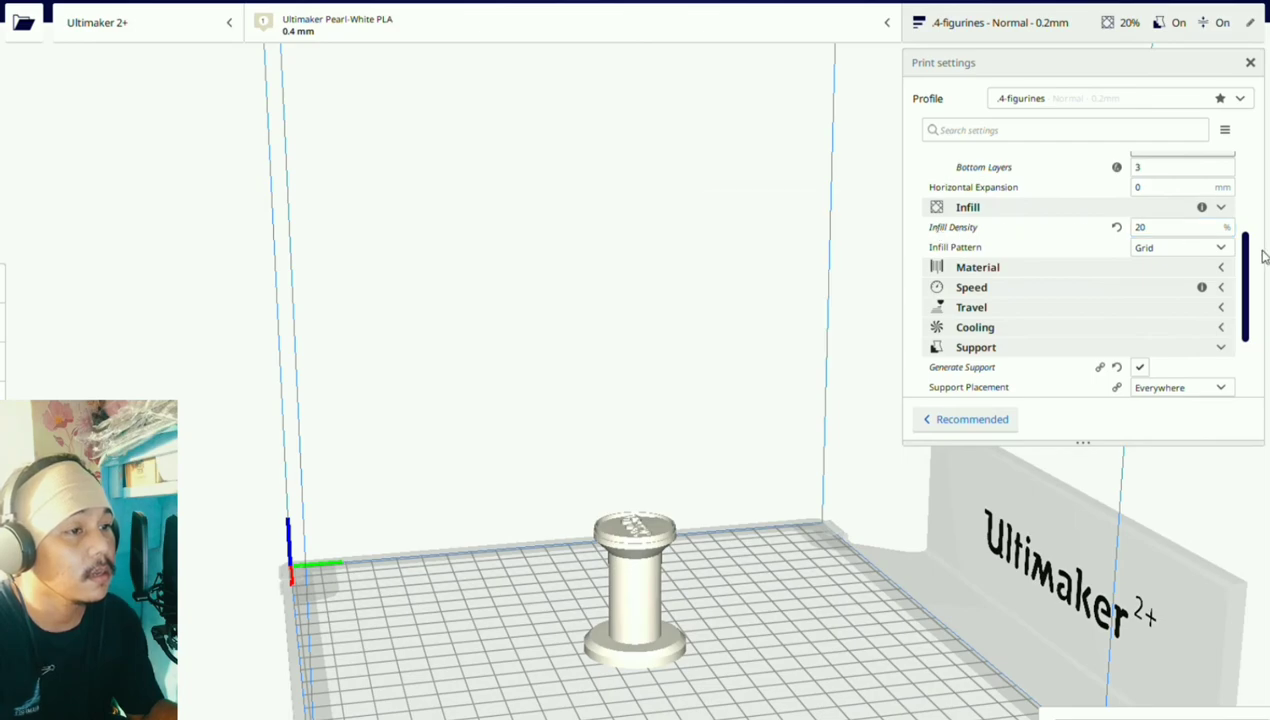
pyautogui.scroll(-3)
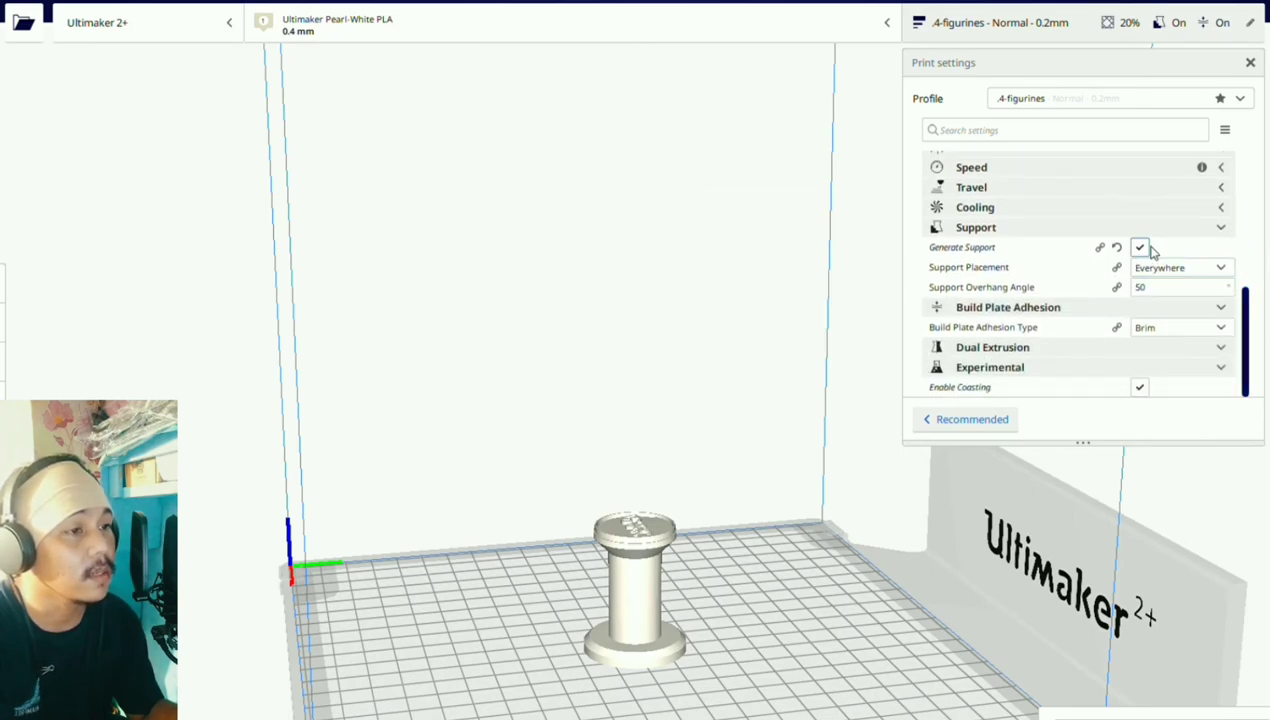
pyautogui.moveTo(1158, 248)
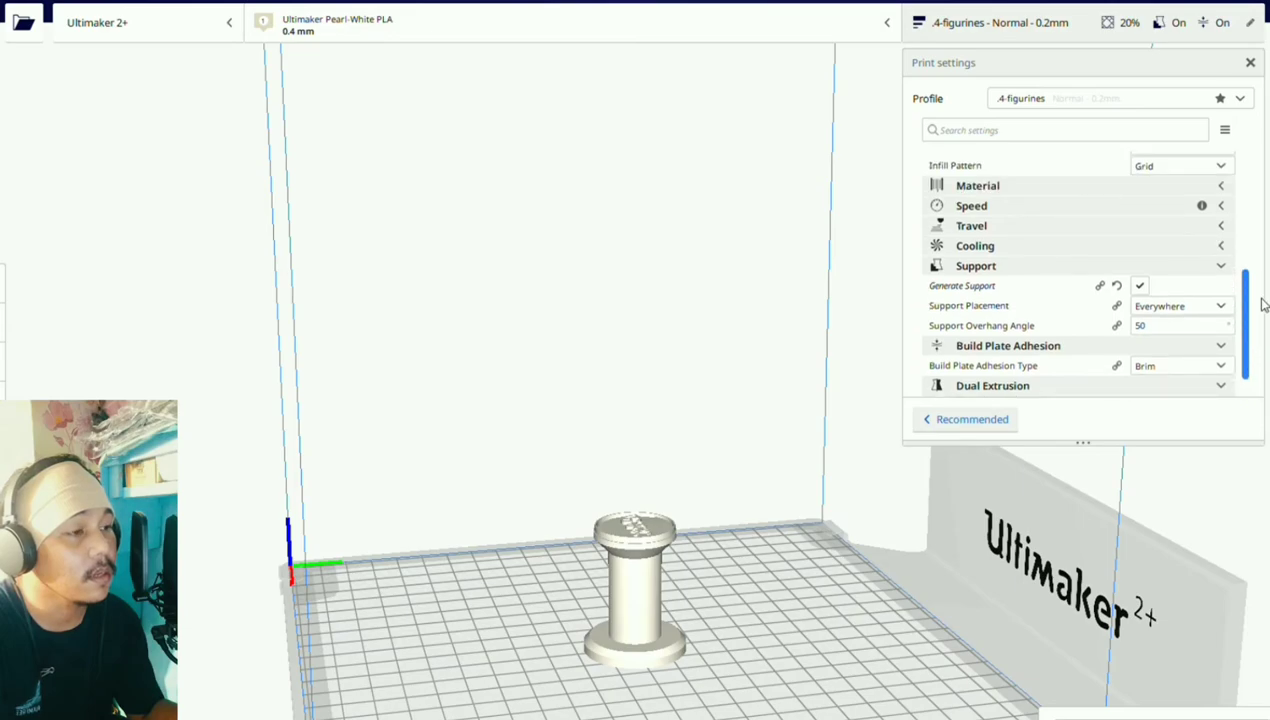
pyautogui.scroll(-3)
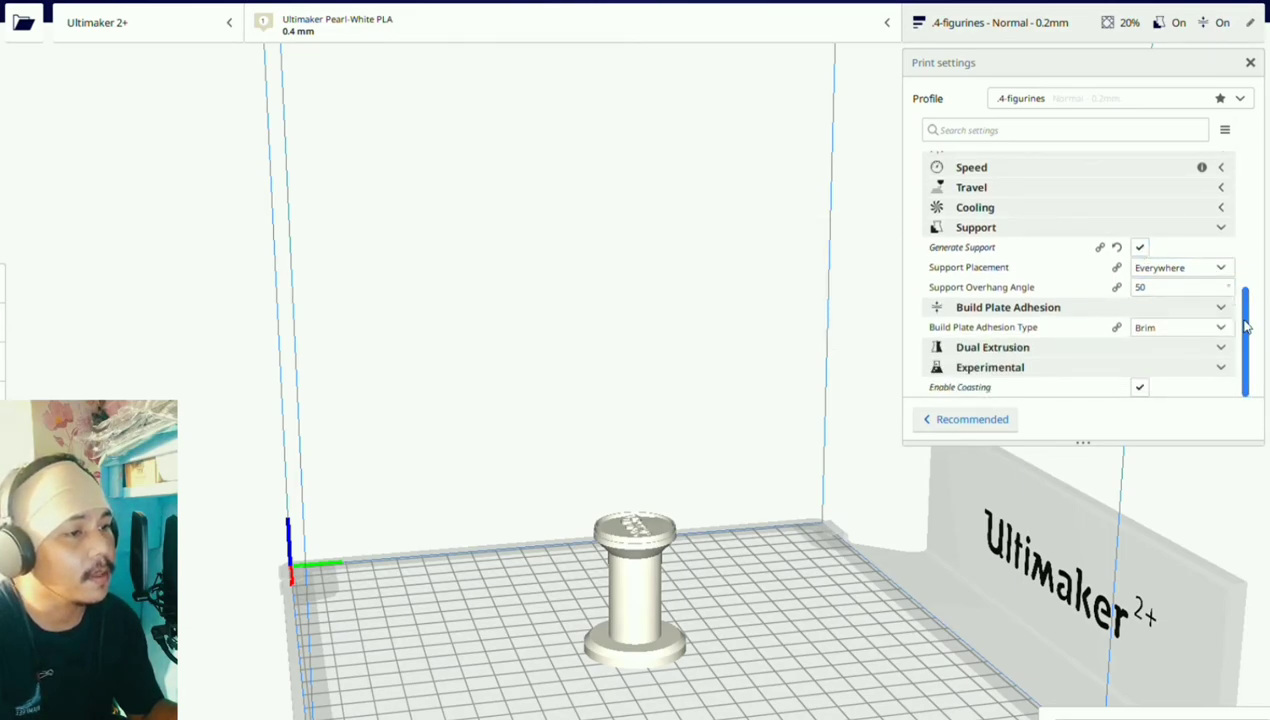
pyautogui.moveTo(1180, 328)
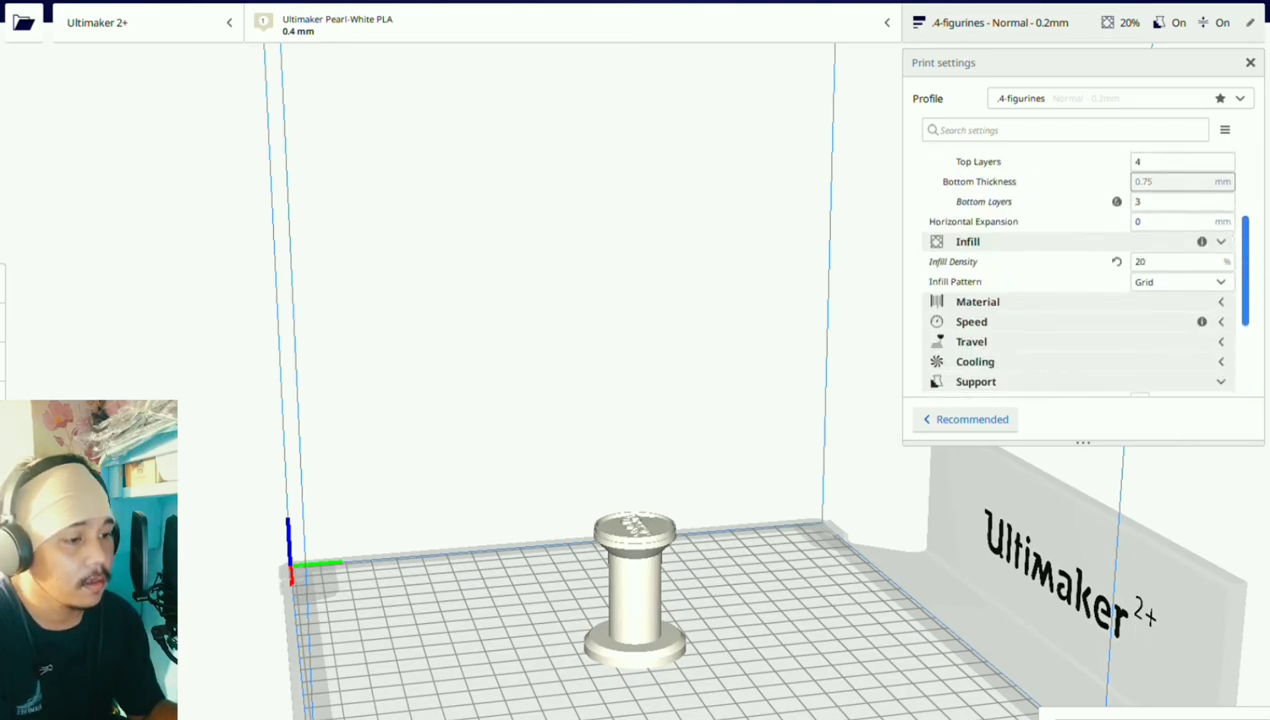
pyautogui.scroll(-3)
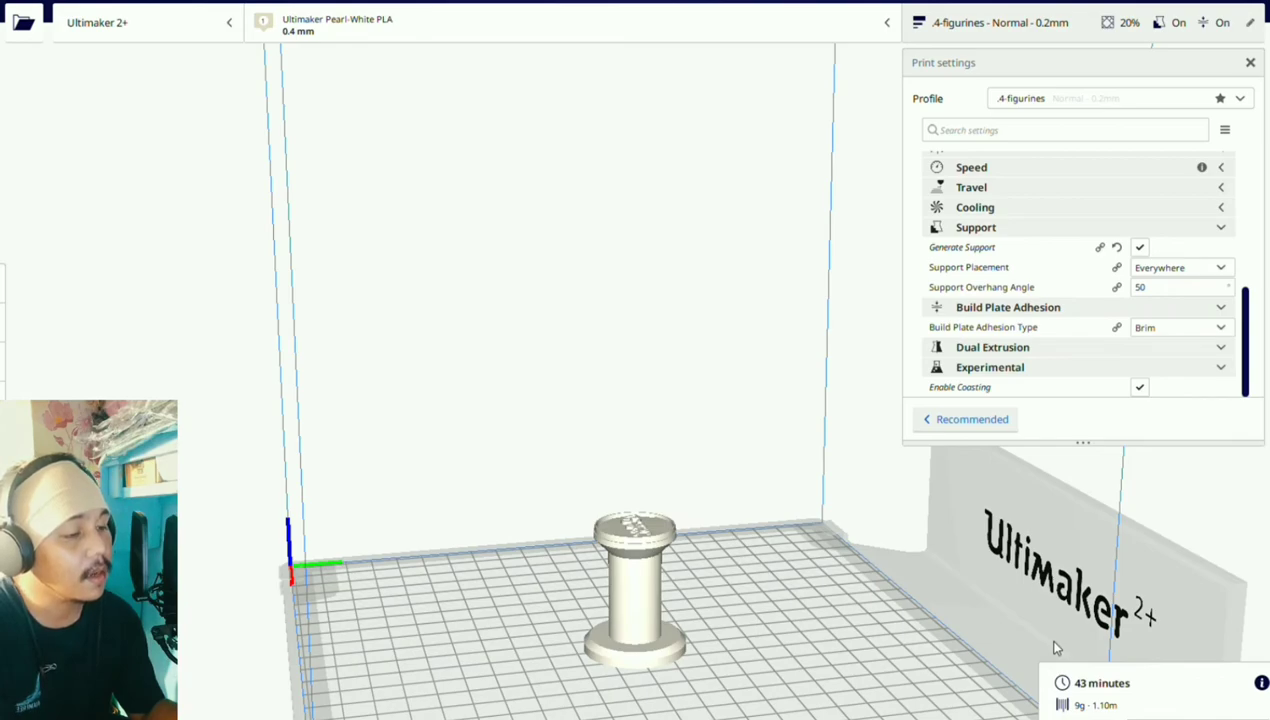
pyautogui.moveTo(1088, 708)
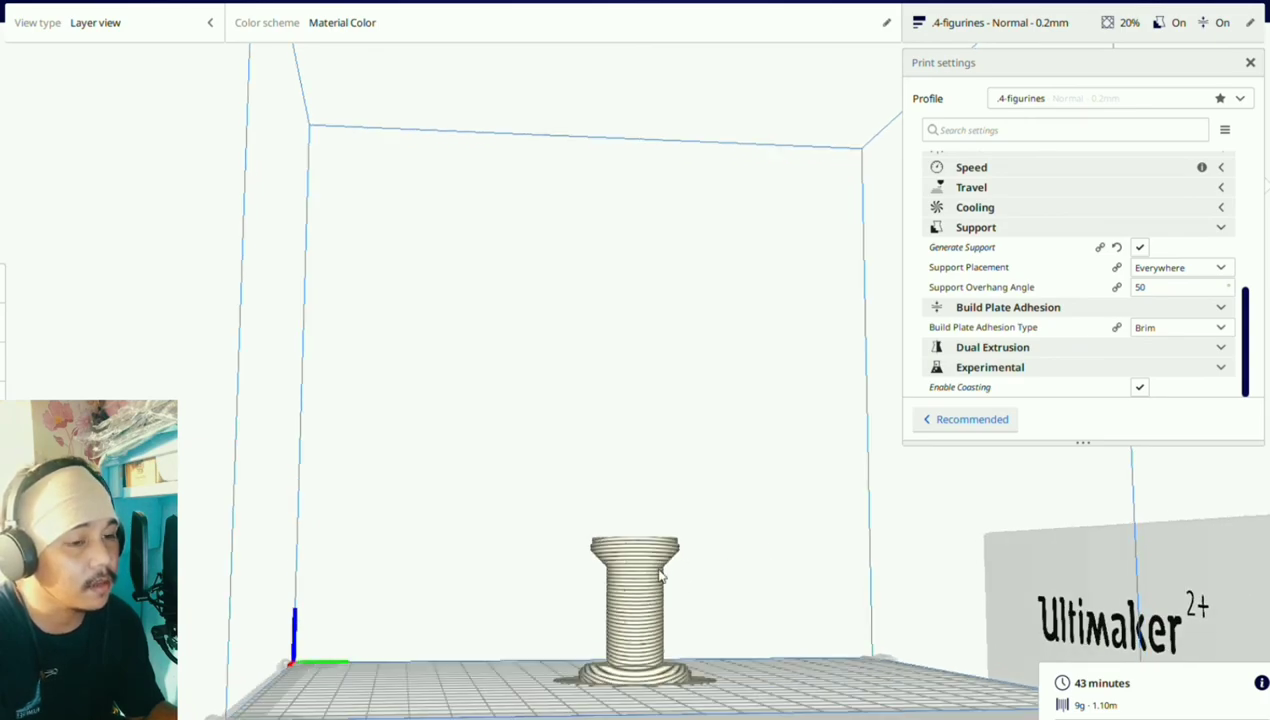
pyautogui.moveTo(688, 556)
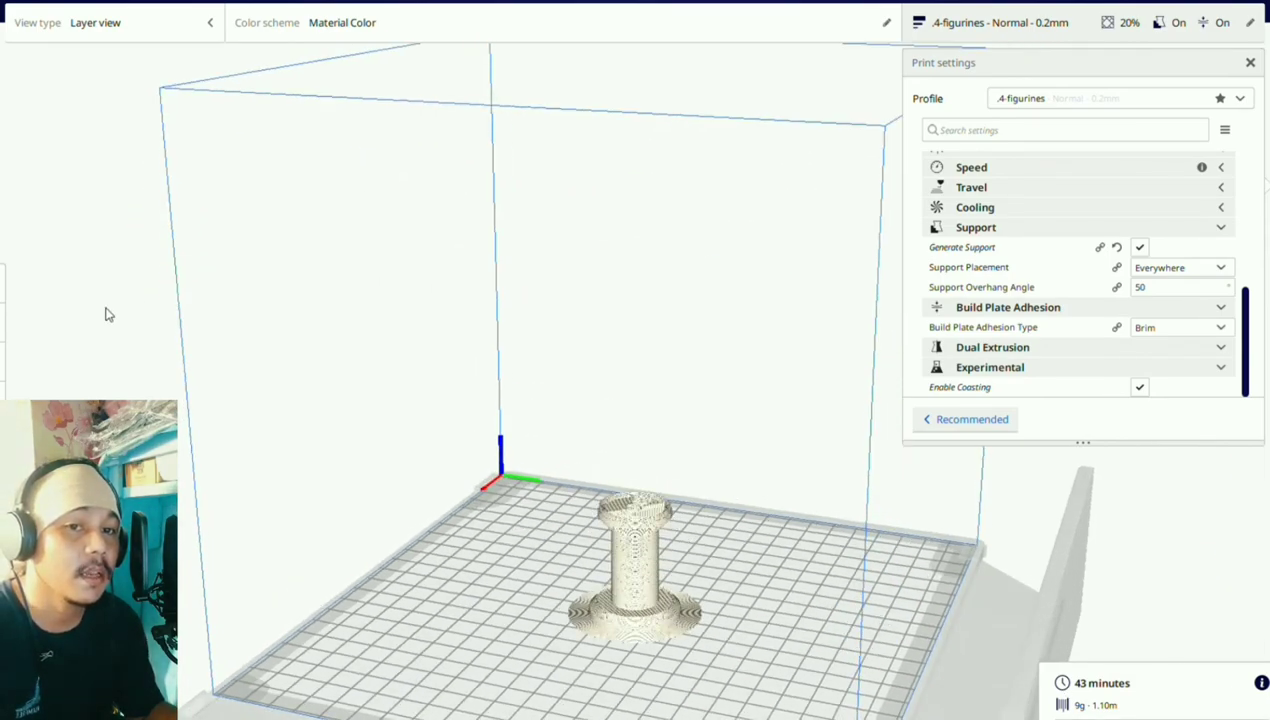
pyautogui.moveTo(144, 338)
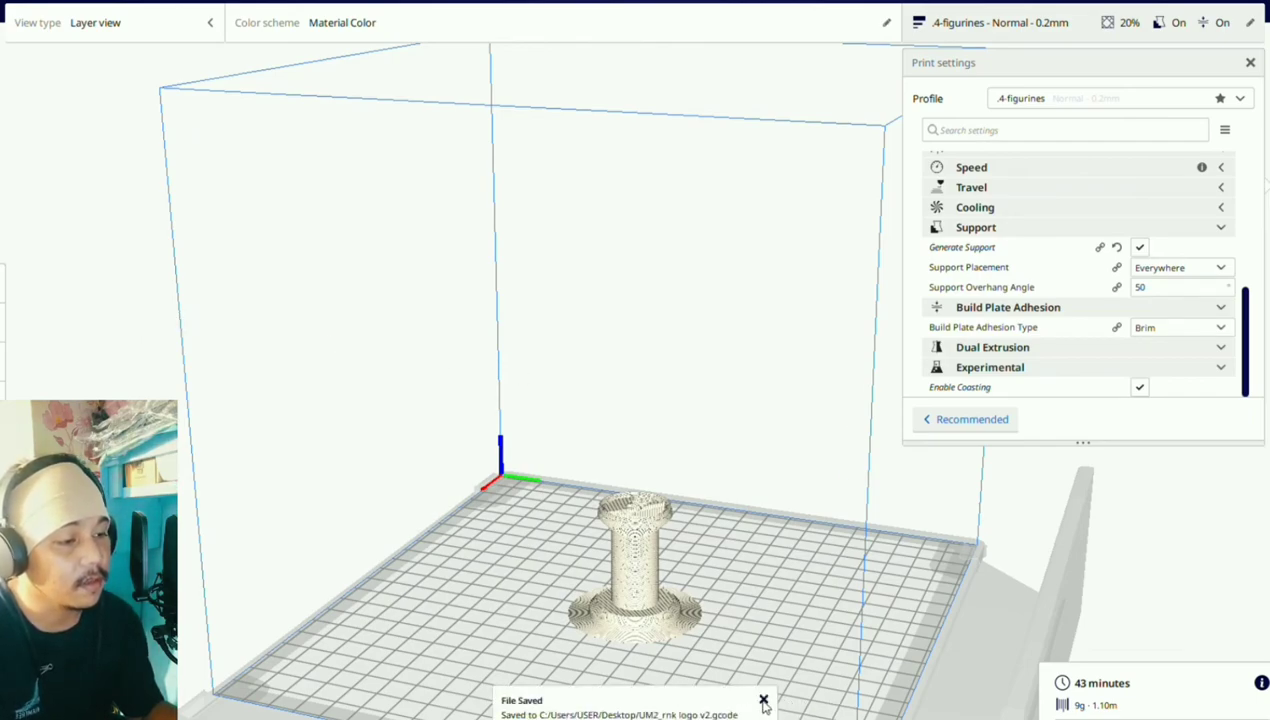
# - Save the sliced stamp as G-code to the desktop and dismiss the File Saved notification
pyautogui.click(764, 700)
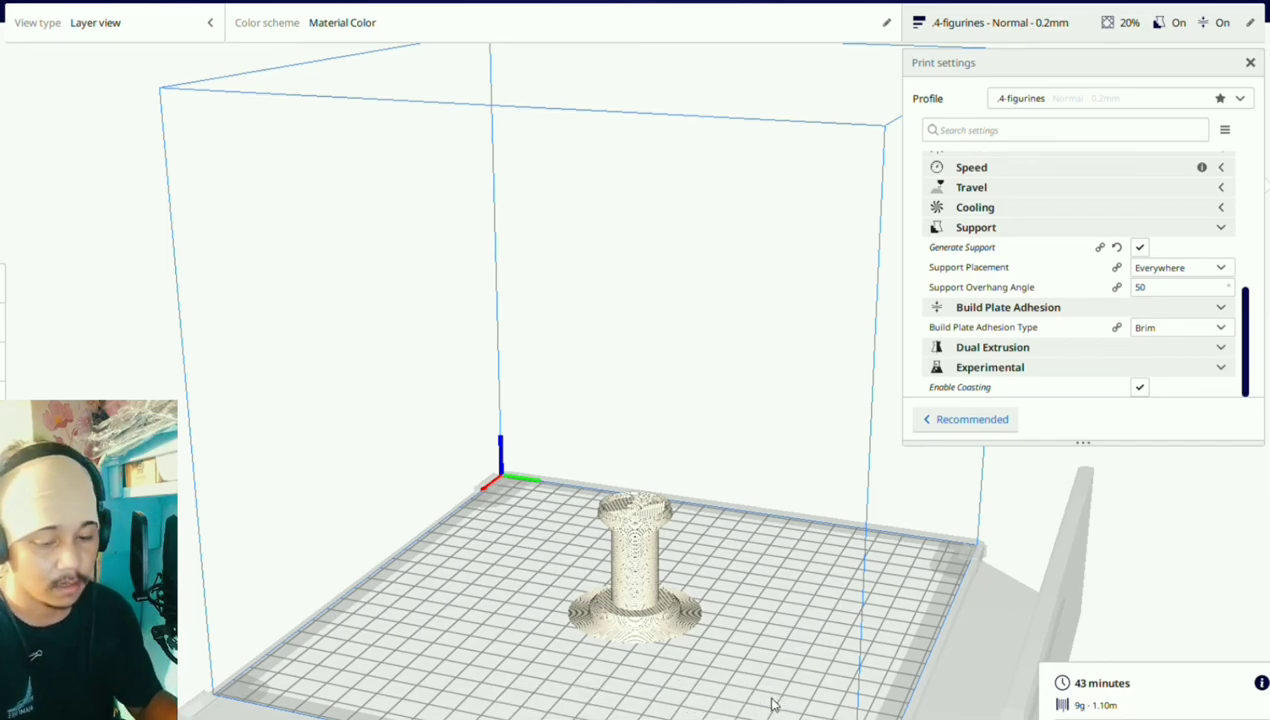